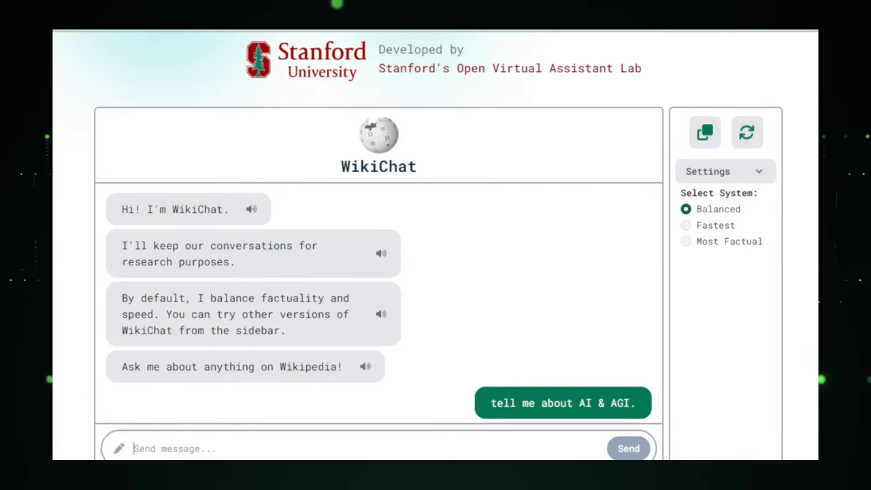
# Read WikiChat's replies explaining AI, AGI and the latest AI research projects
pyautogui.scroll(-3)
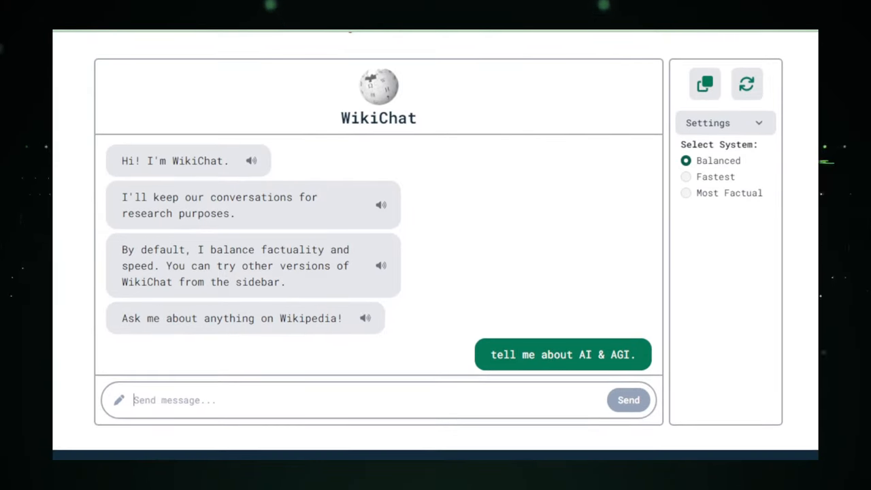
pyautogui.moveTo(591, 231)
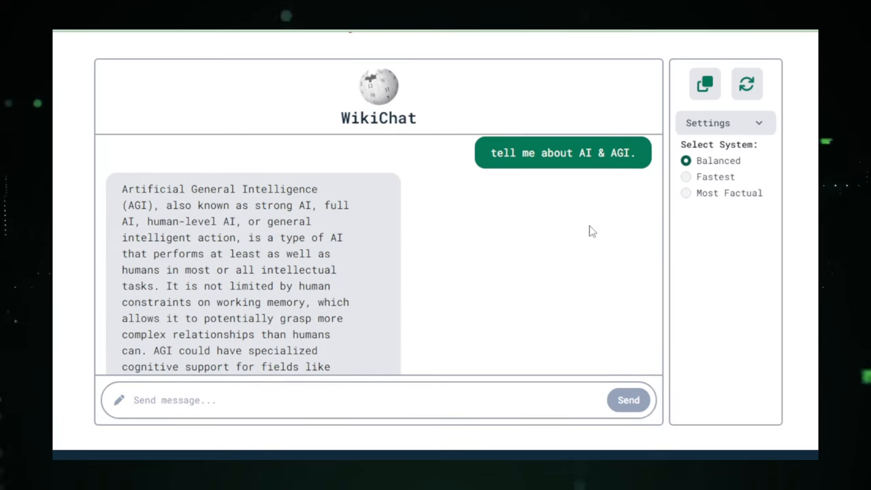
pyautogui.scroll(-3)
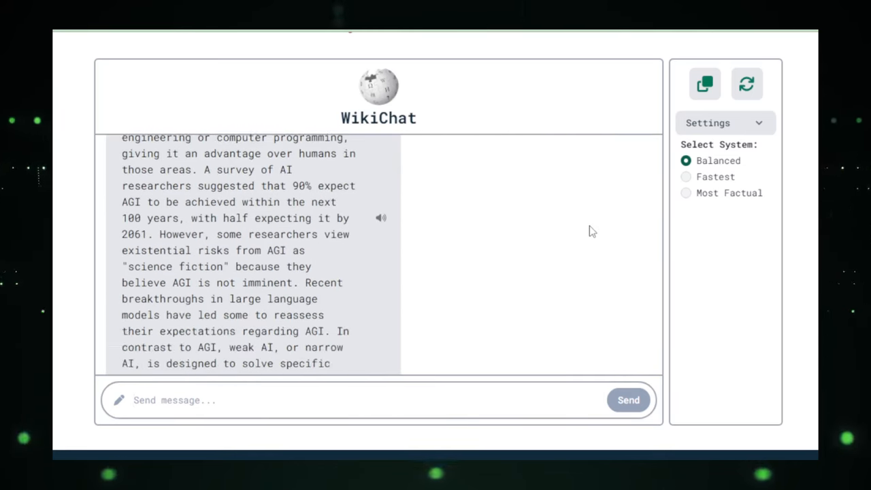
pyautogui.click(628, 400)
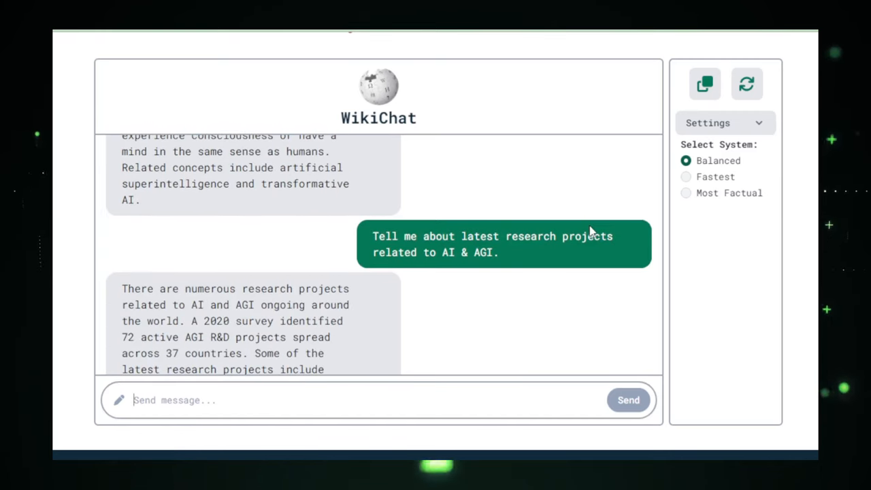
pyautogui.scroll(-3)
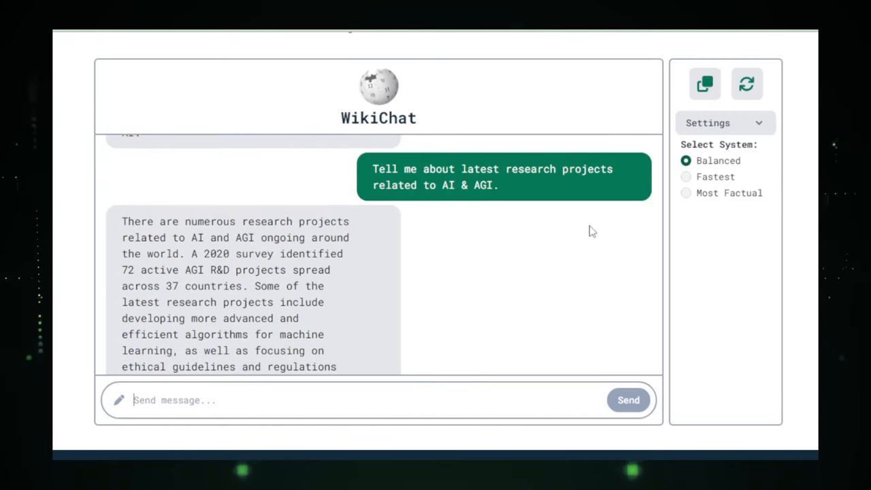
pyautogui.scroll(-3)
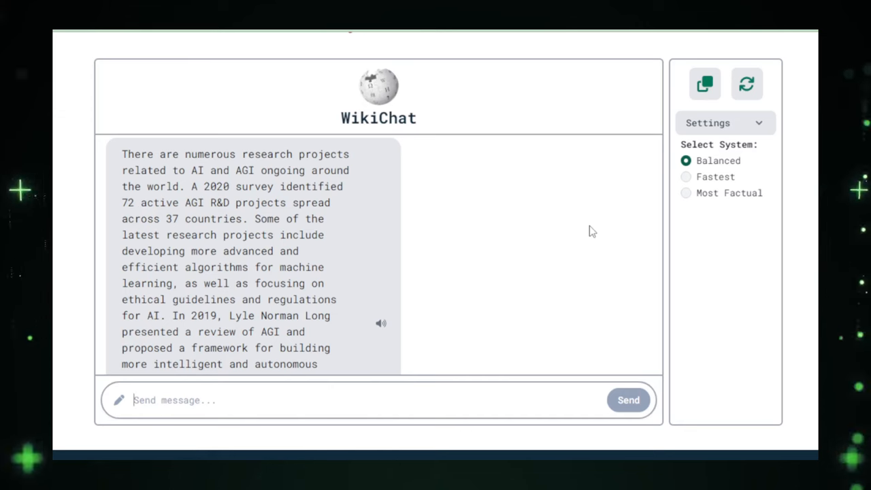
pyautogui.scroll(-3)
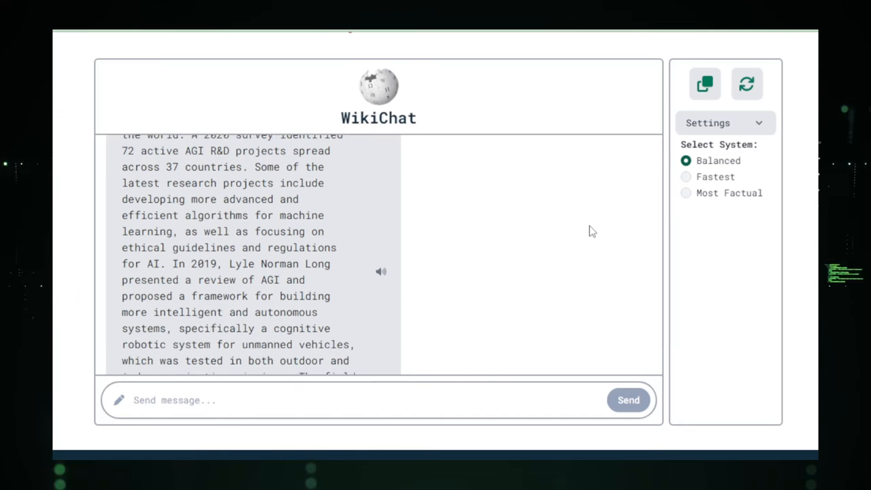
pyautogui.scroll(-3)
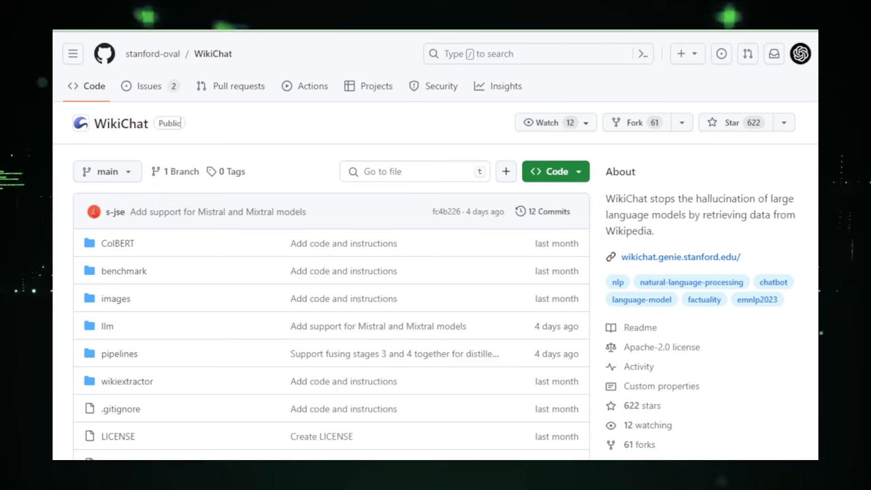
# Read the WikiChat README introduction, 7-stage pipeline diagram and announcements, reaching installation
pyautogui.scroll(-3)
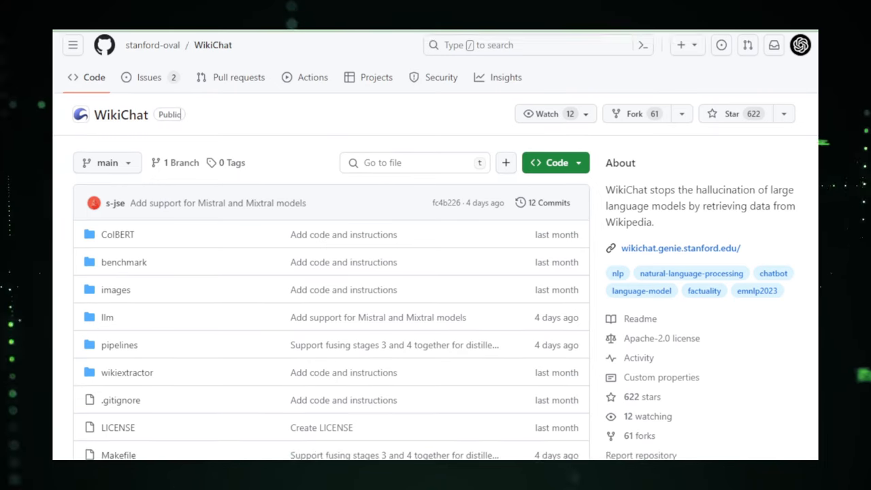
pyautogui.scroll(-3)
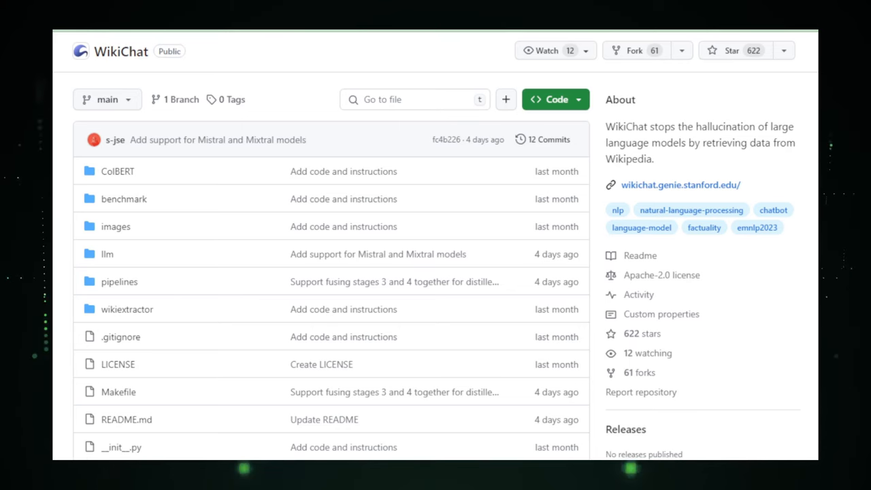
pyautogui.scroll(-3)
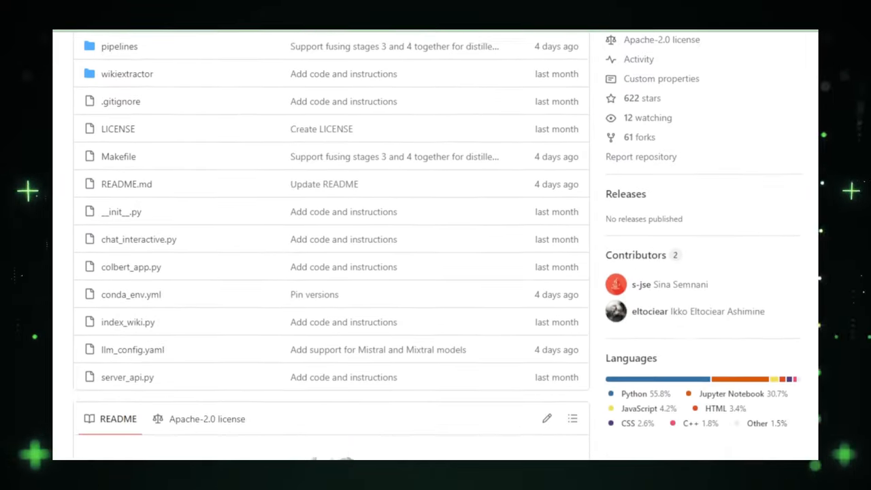
pyautogui.scroll(-3)
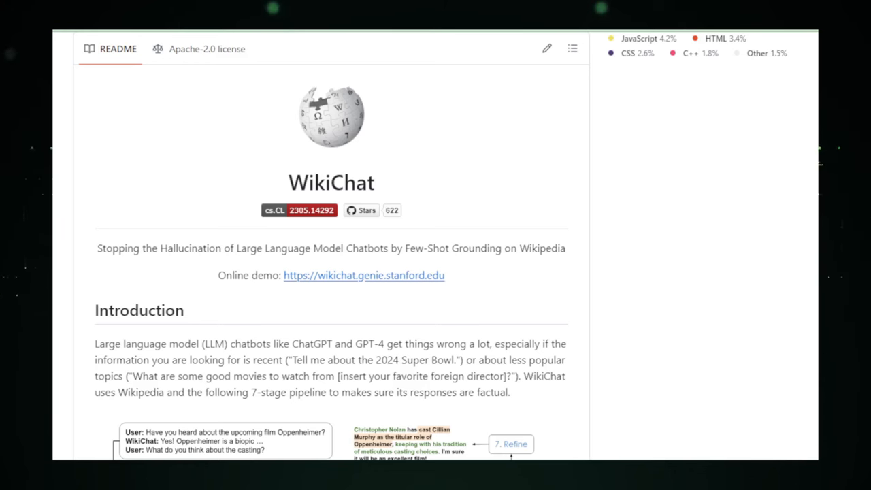
pyautogui.scroll(-3)
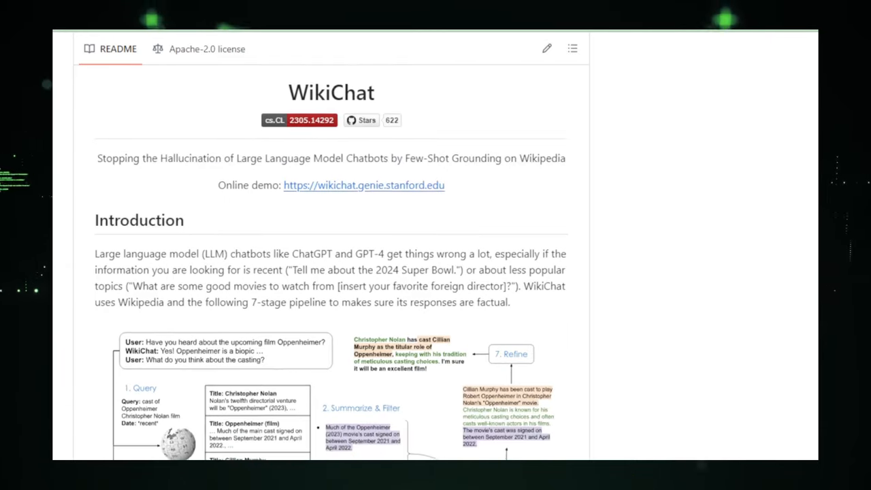
pyautogui.scroll(-3)
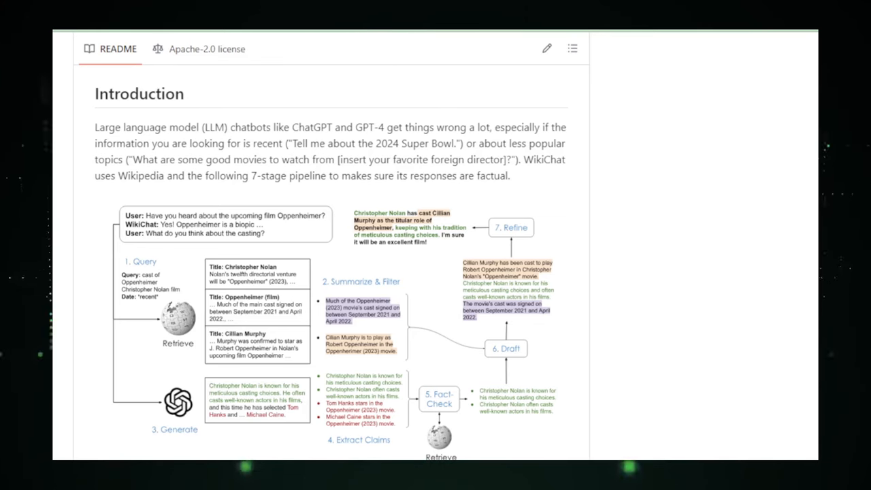
pyautogui.scroll(-3)
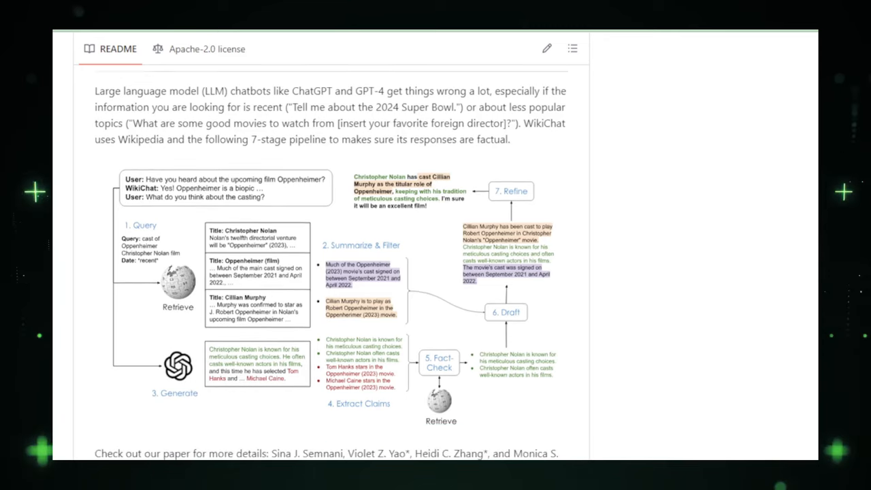
pyautogui.scroll(-3)
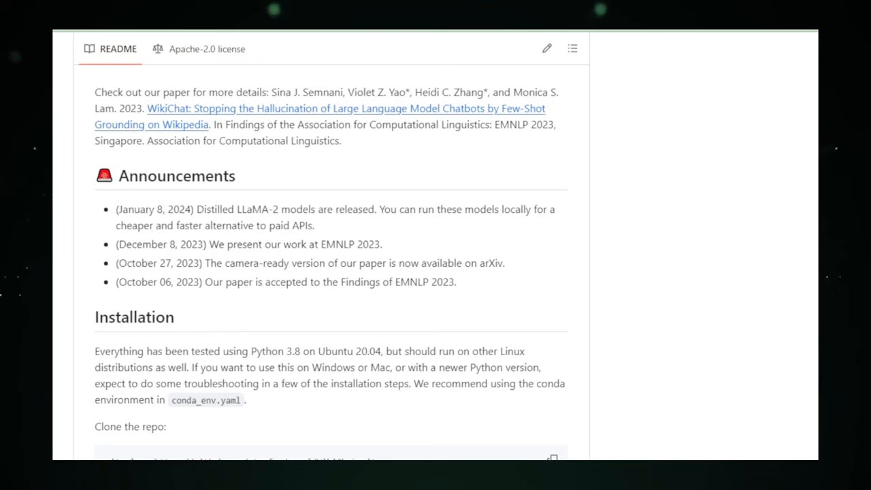
# Read the WikiChat README's web-interface backend setup instructions
pyautogui.scroll(-3)
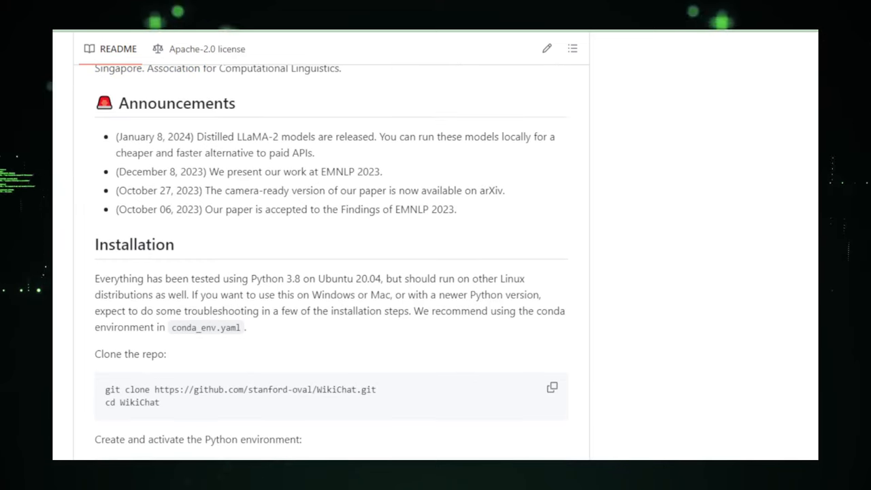
pyautogui.scroll(-3)
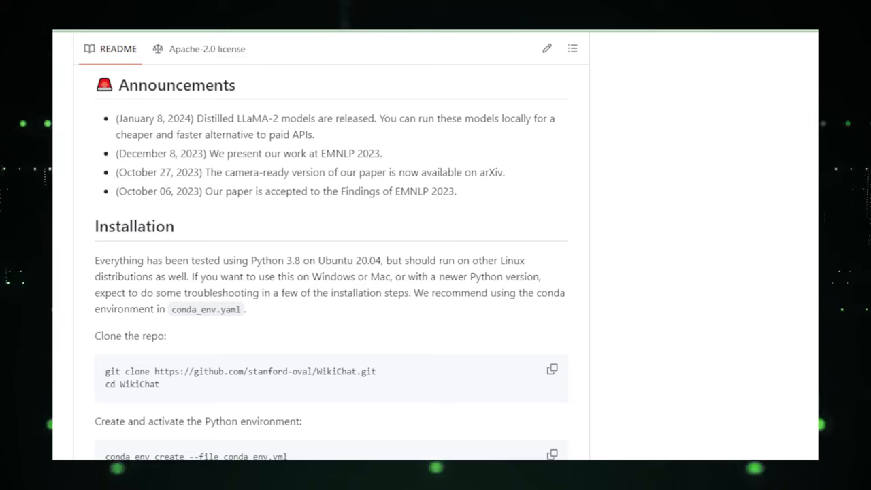
pyautogui.scroll(-3)
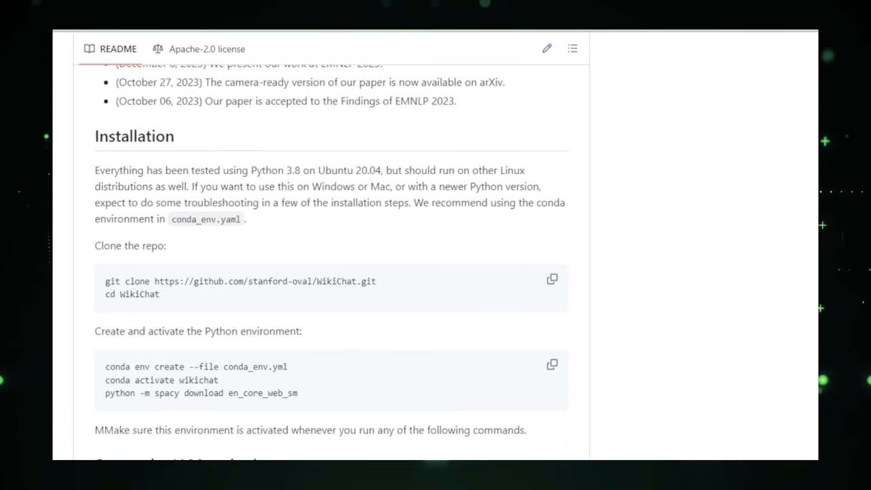
pyautogui.scroll(-3)
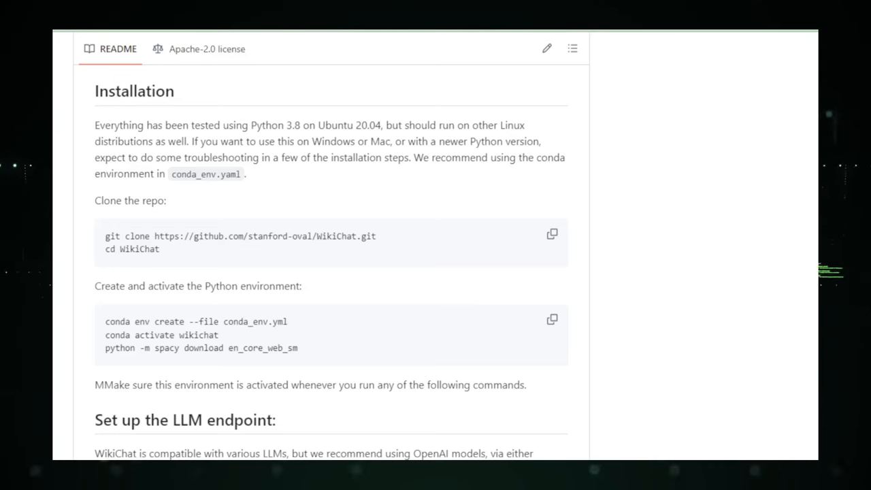
pyautogui.scroll(-3)
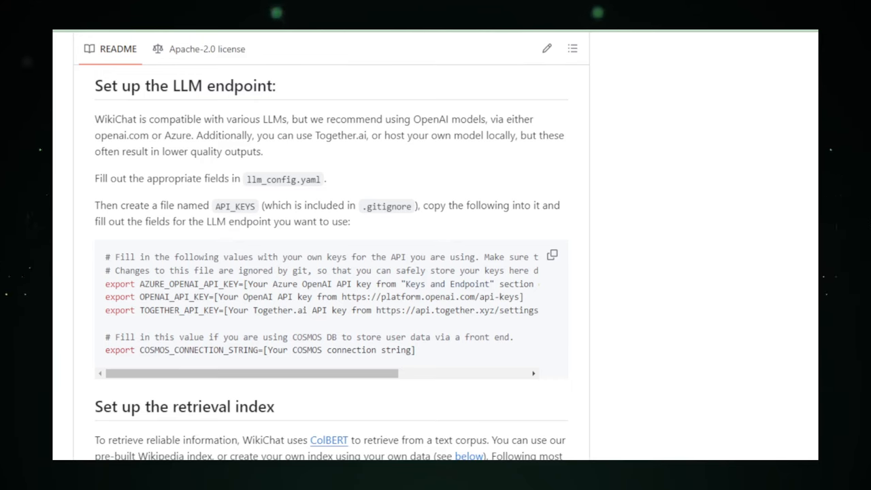
pyautogui.scroll(-3)
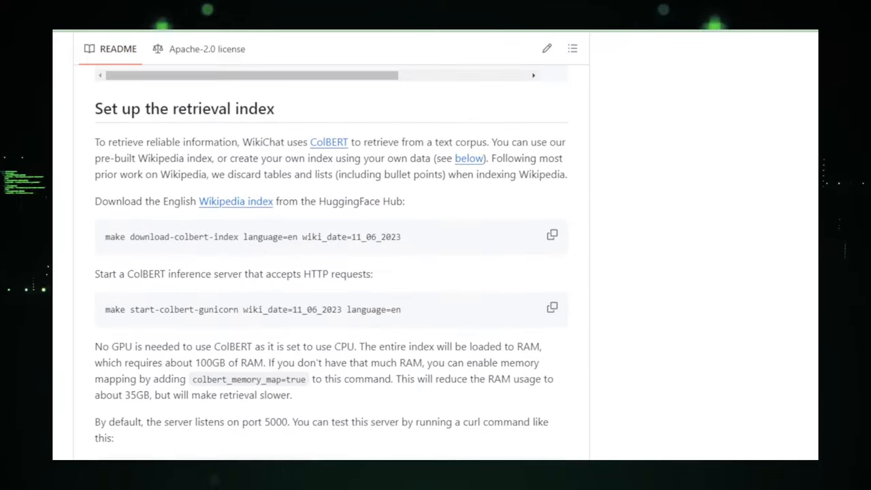
pyautogui.scroll(-3)
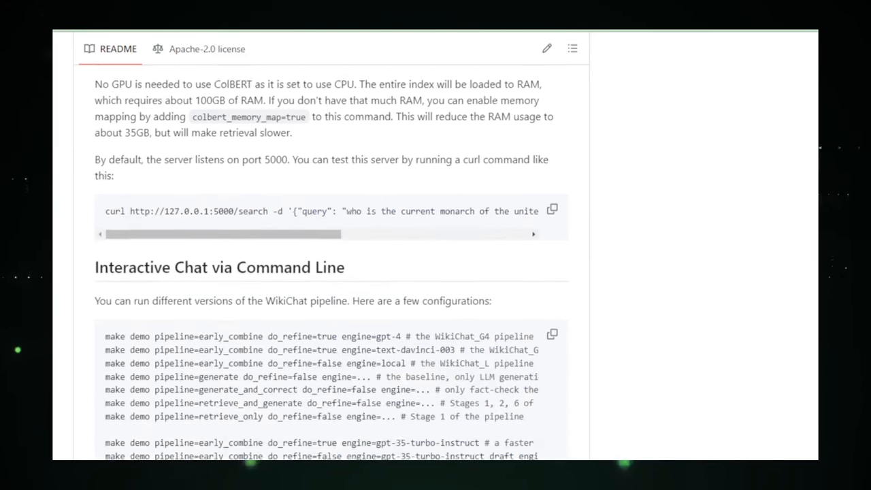
pyautogui.scroll(-3)
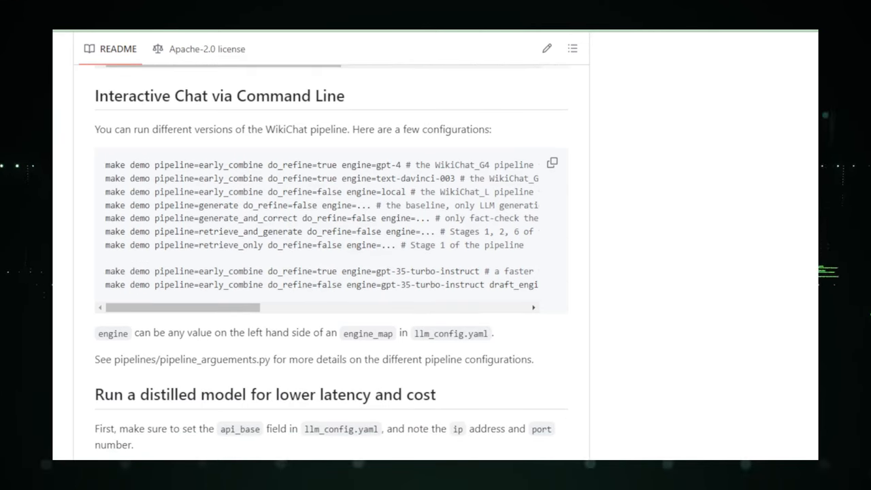
# Continue through the Wikipedia indexing commands to the Citation section at the end
pyautogui.scroll(-3)
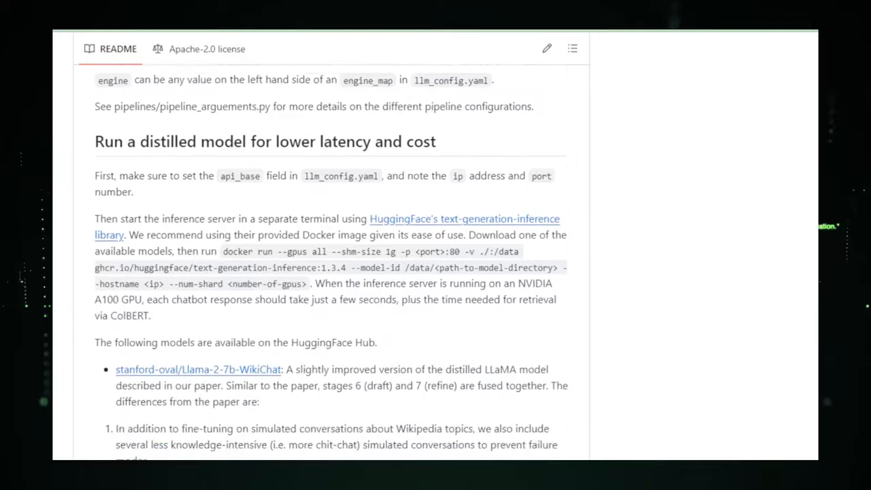
pyautogui.scroll(-3)
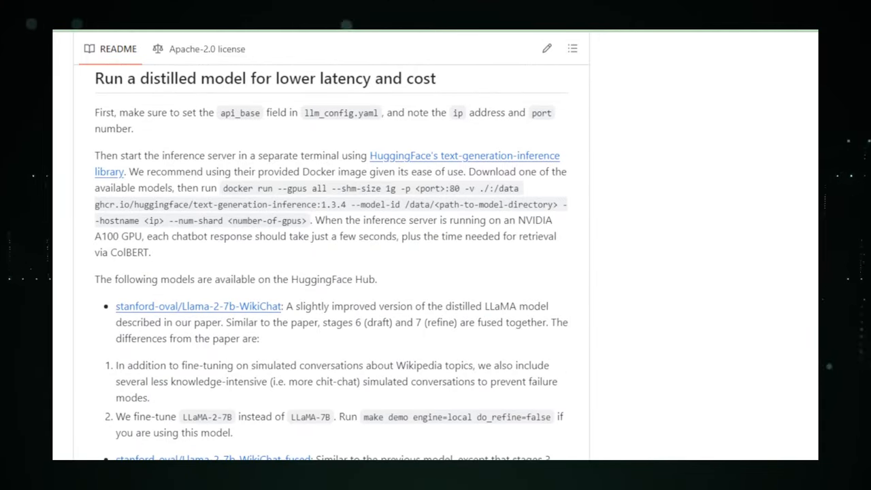
pyautogui.scroll(-3)
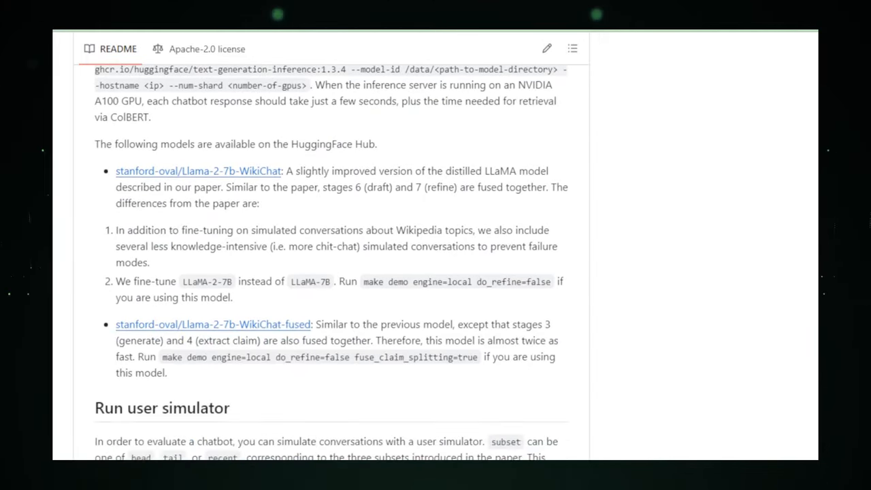
pyautogui.scroll(-3)
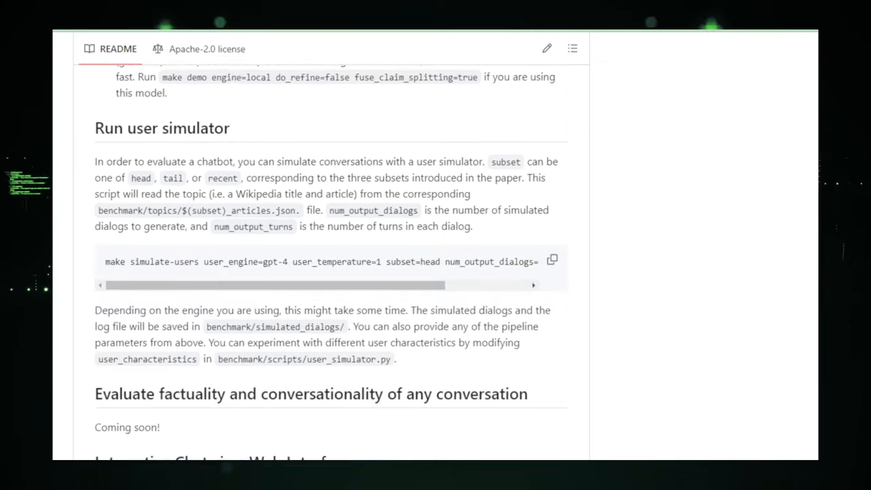
pyautogui.scroll(-3)
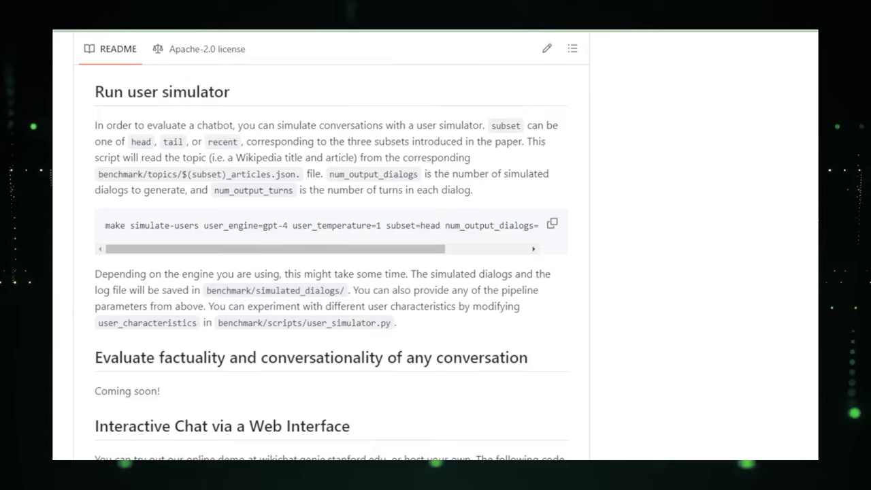
pyautogui.scroll(-3)
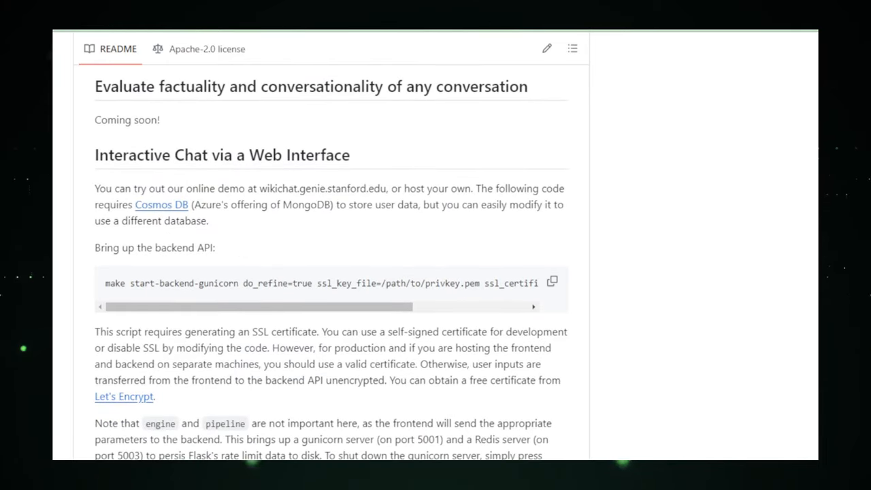
pyautogui.scroll(-3)
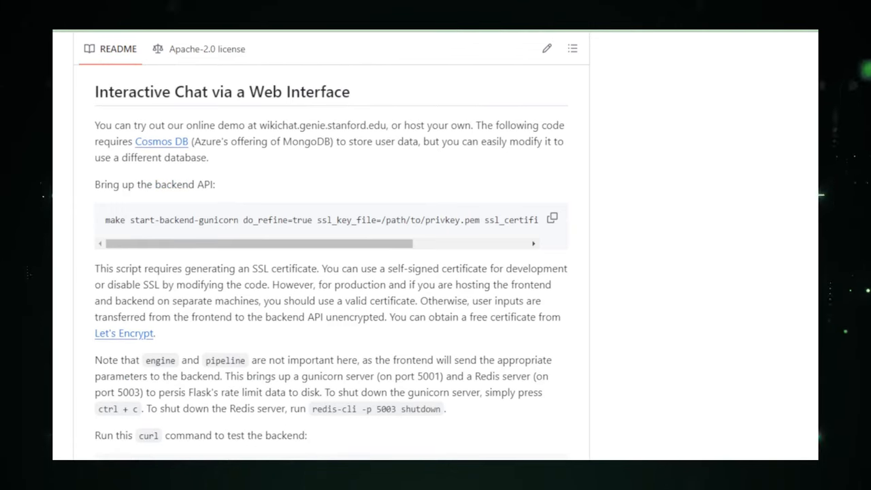
pyautogui.scroll(-3)
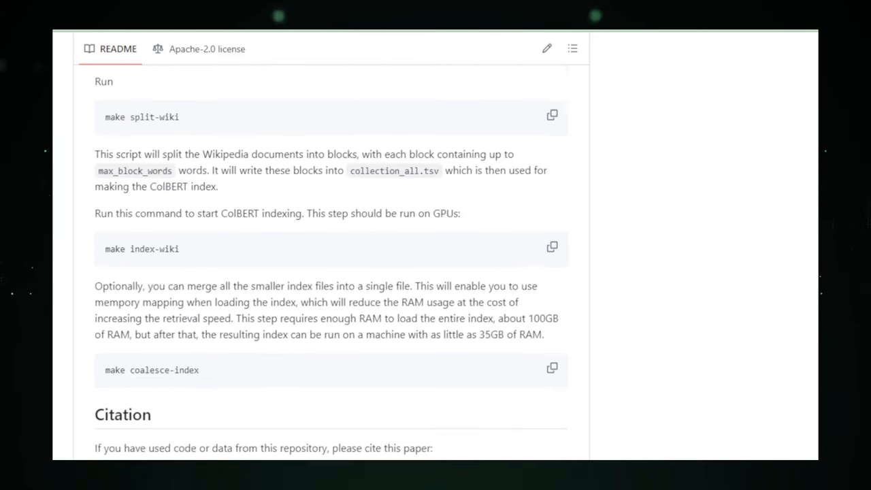
pyautogui.scroll(-3)
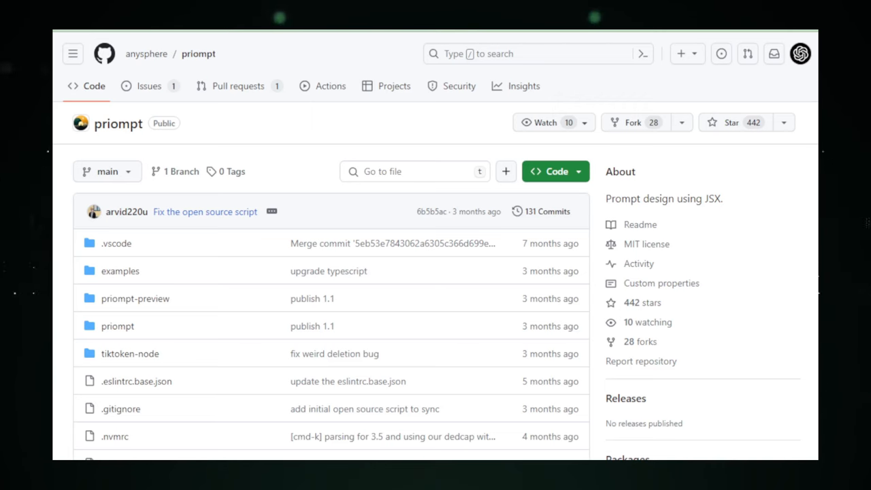
# Scroll past the priompt file list into the start of its README
pyautogui.scroll(-3)
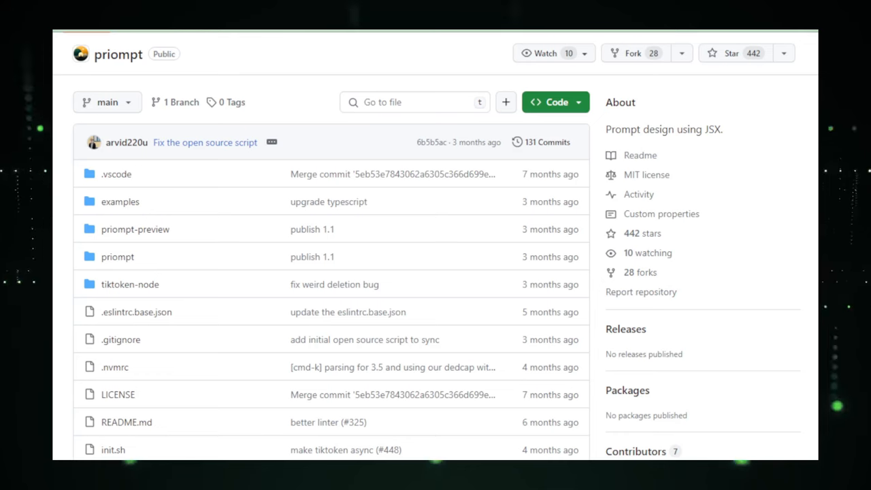
pyautogui.scroll(-3)
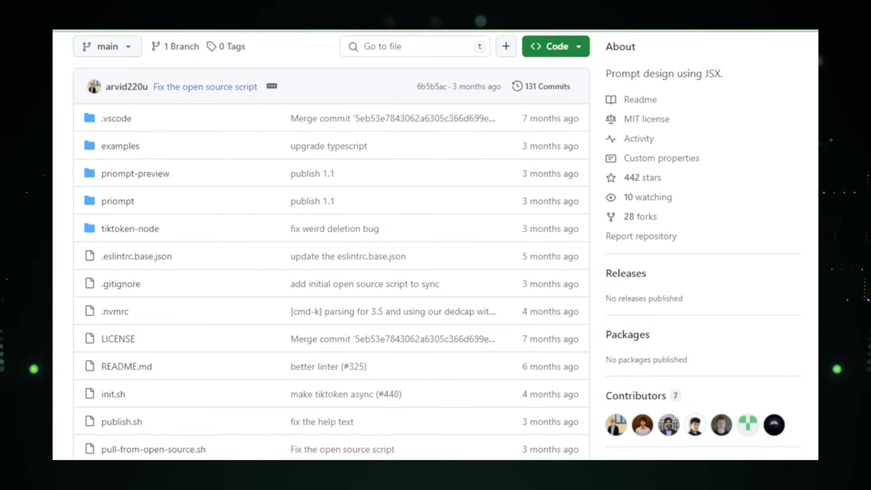
pyautogui.scroll(-3)
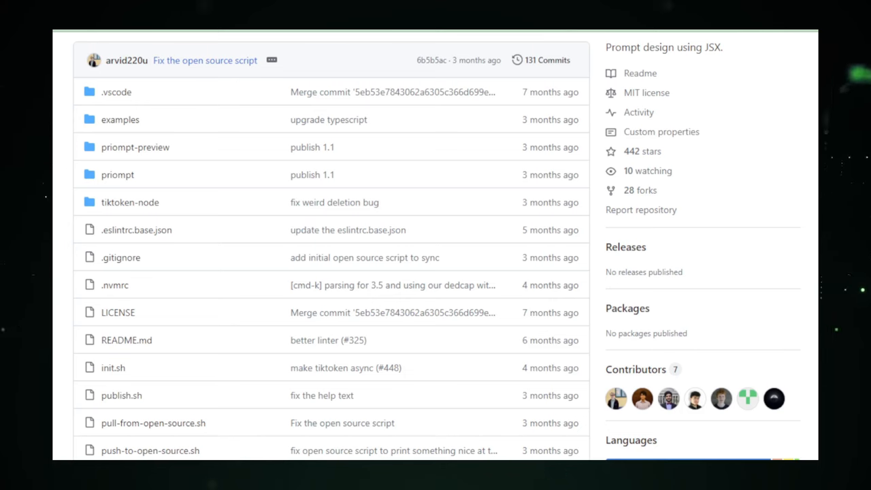
pyautogui.scroll(-3)
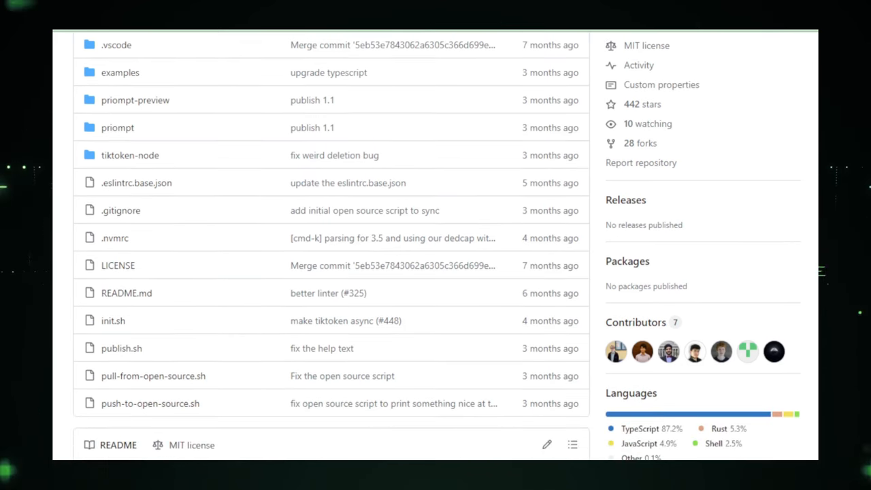
pyautogui.scroll(-3)
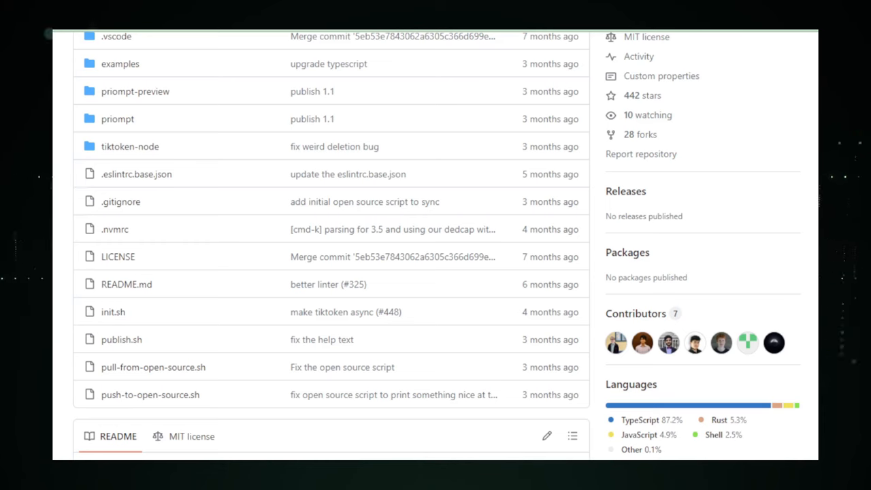
pyautogui.scroll(-3)
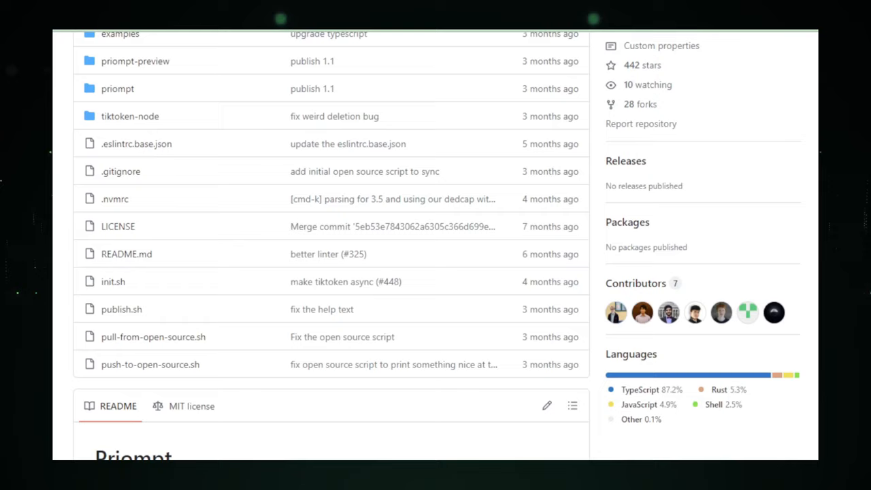
pyautogui.scroll(-3)
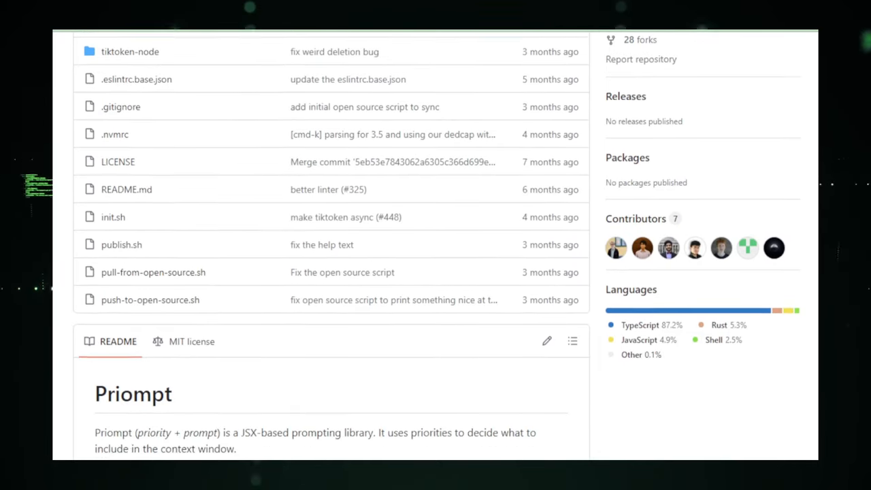
pyautogui.scroll(-3)
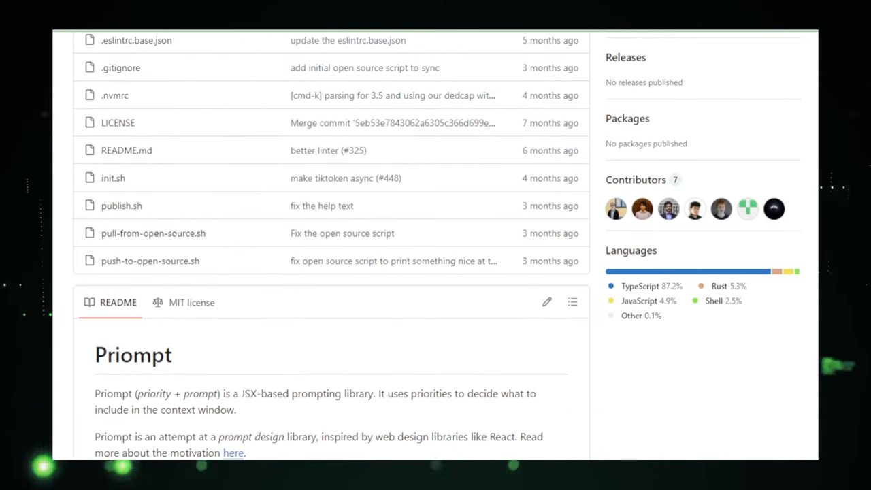
pyautogui.scroll(-3)
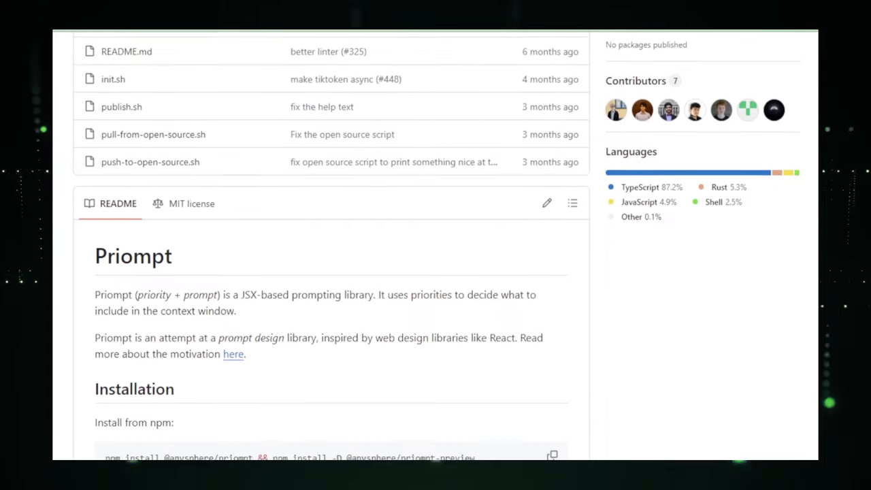
# Read through the priompt README's building-block sections
pyautogui.scroll(-3)
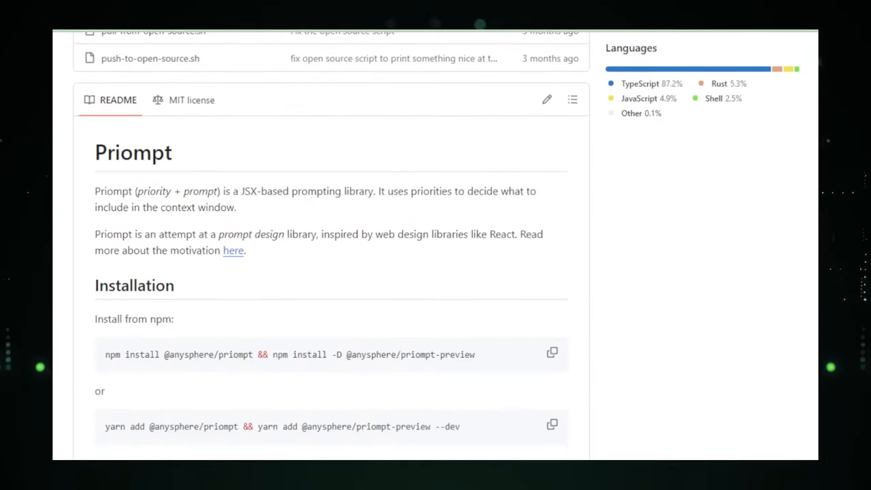
pyautogui.scroll(-3)
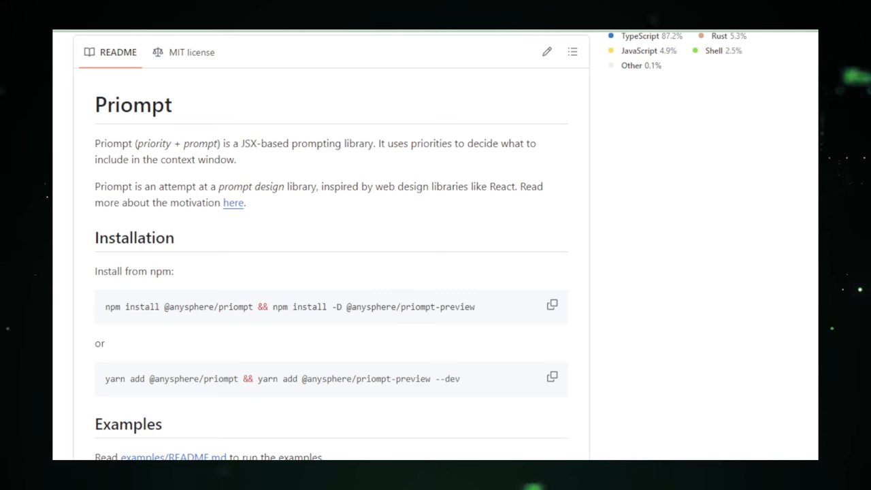
pyautogui.scroll(-3)
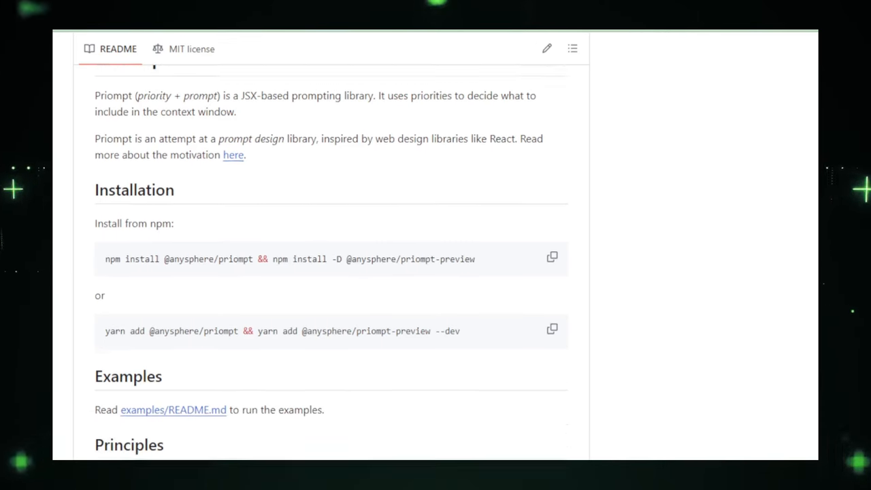
pyautogui.scroll(-3)
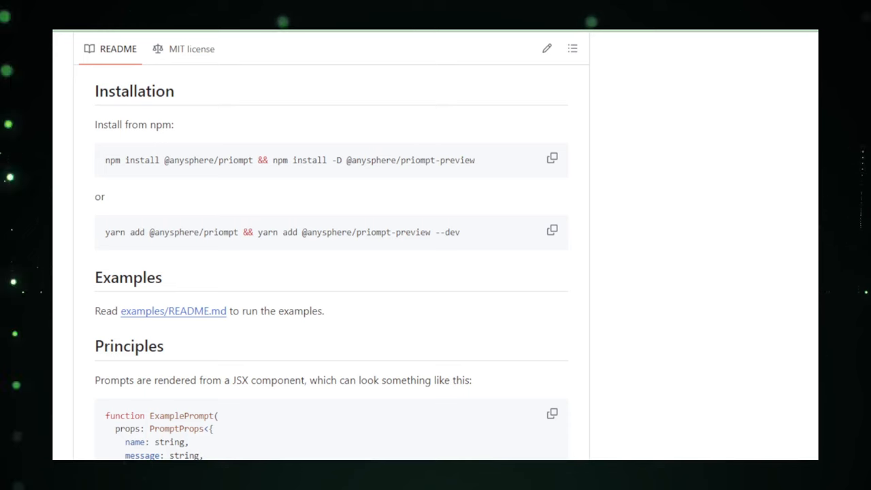
pyautogui.scroll(-3)
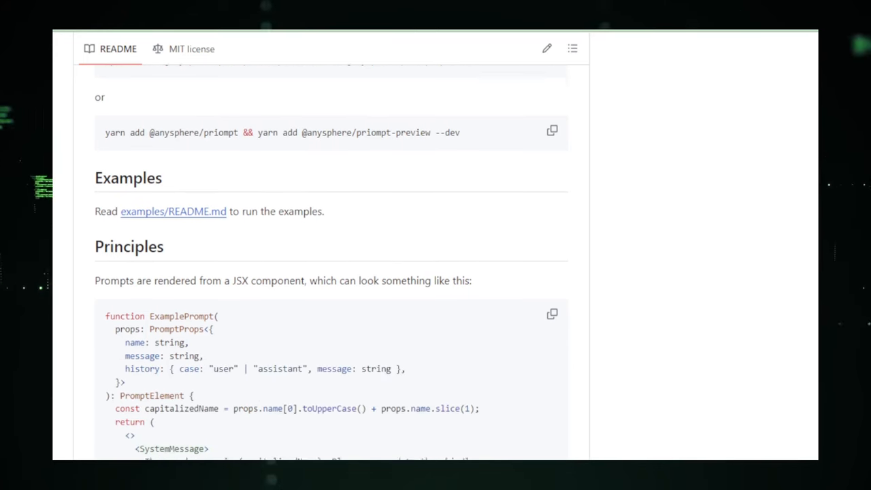
pyautogui.scroll(-3)
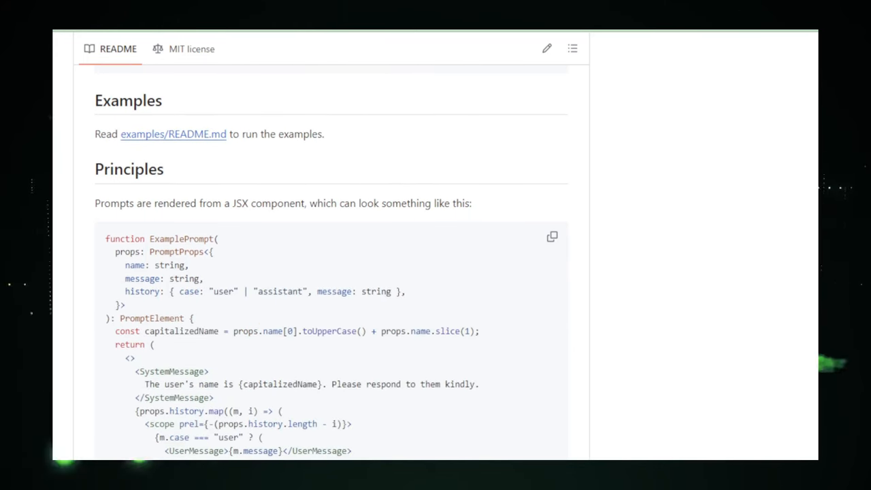
pyautogui.scroll(-3)
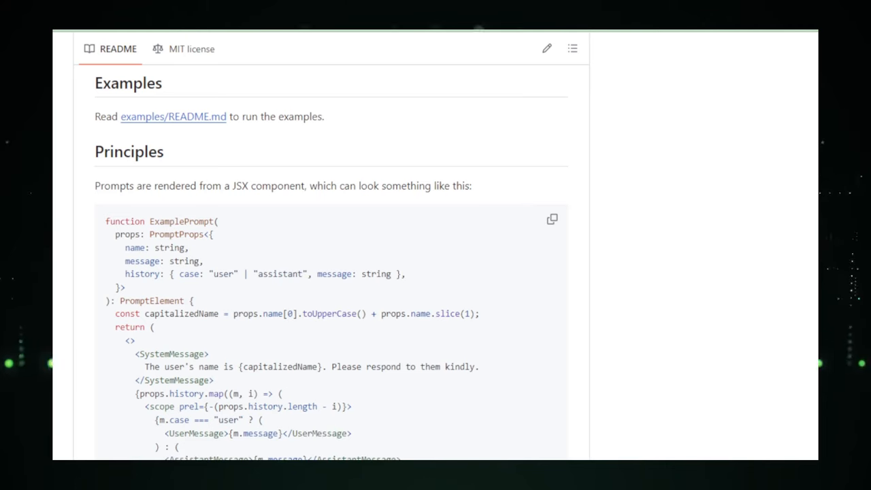
pyautogui.scroll(-3)
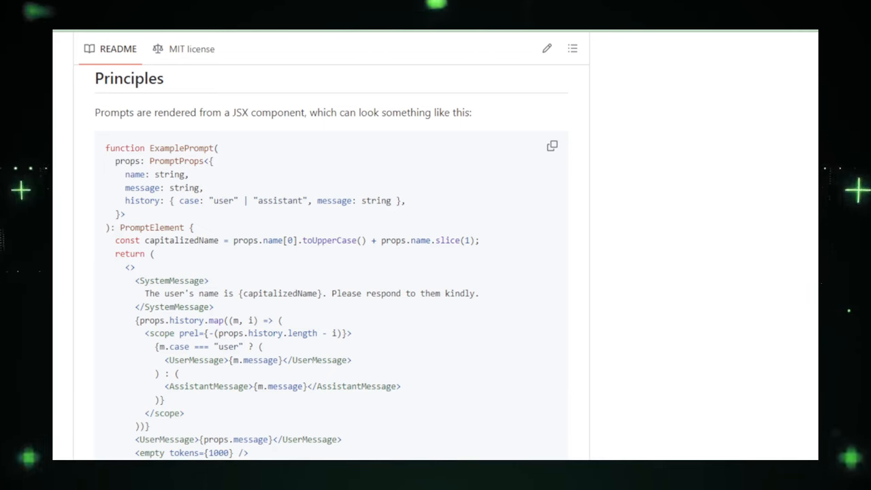
pyautogui.scroll(-3)
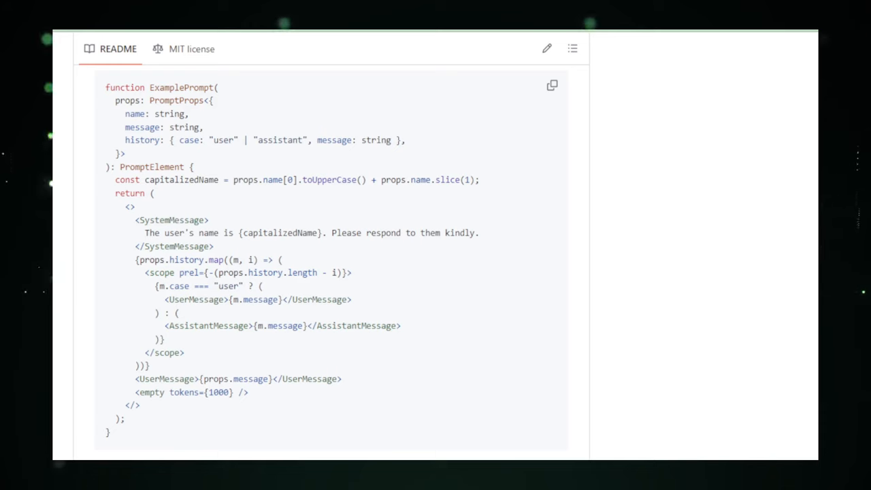
# Continue through the Future and Caveats sections down to Contributions
pyautogui.scroll(-3)
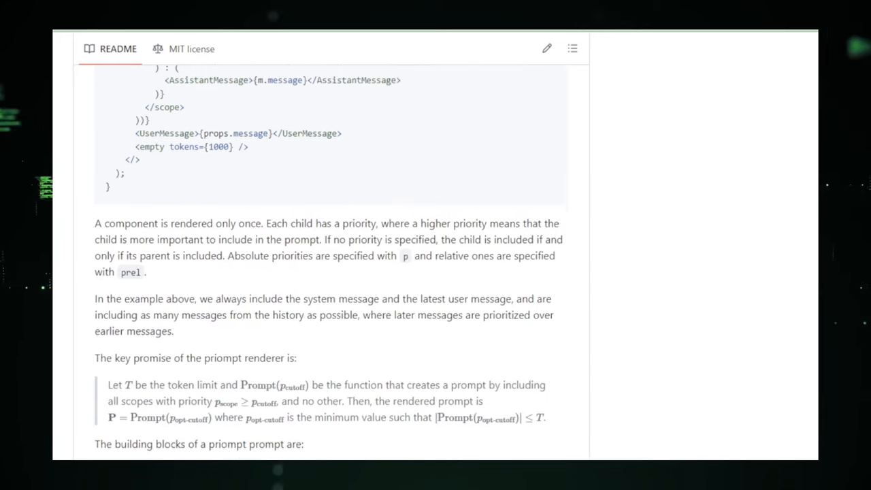
pyautogui.scroll(-3)
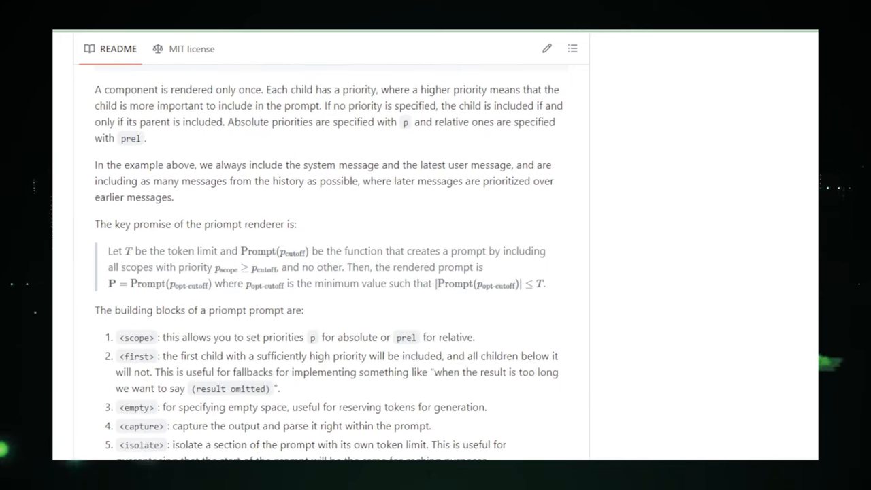
pyautogui.scroll(-3)
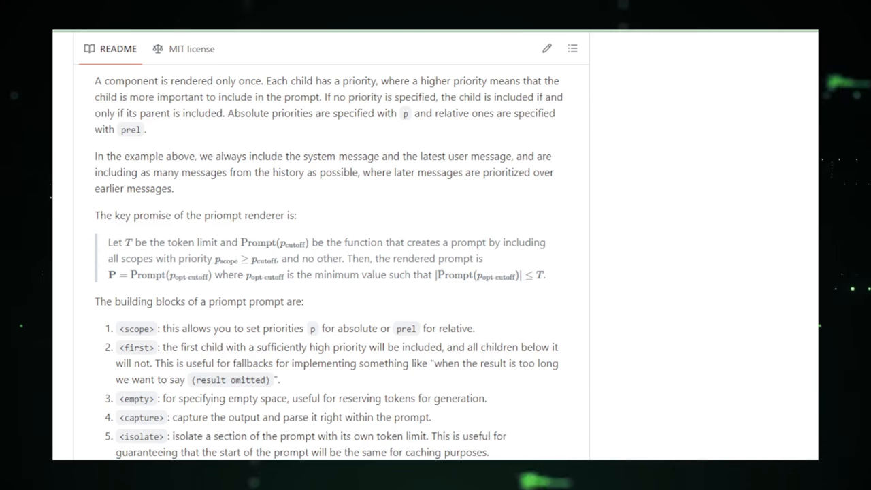
pyautogui.scroll(-3)
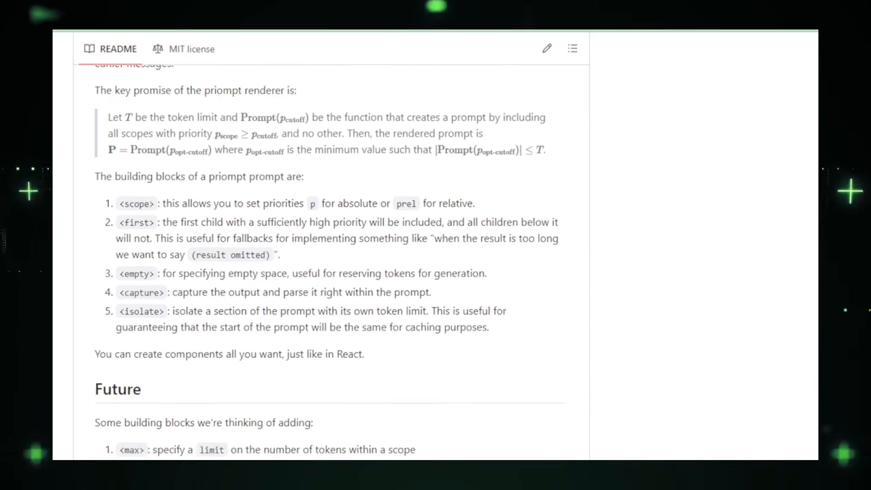
pyautogui.scroll(-3)
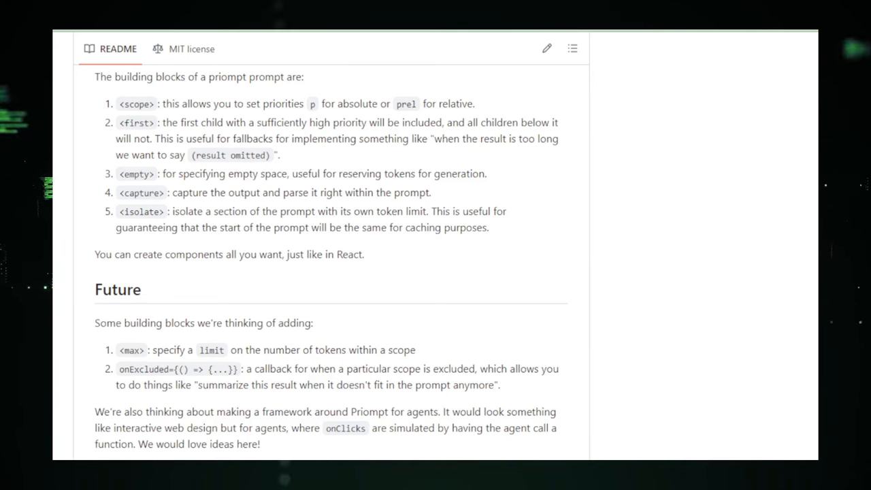
pyautogui.scroll(-3)
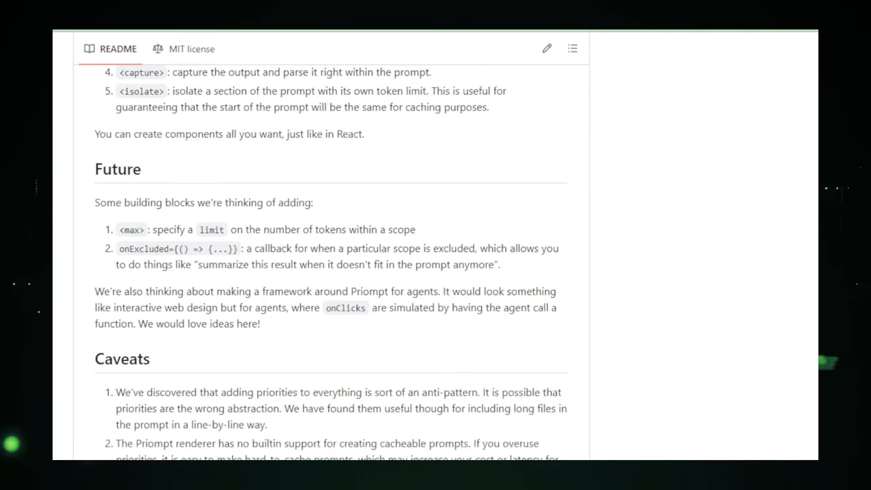
pyautogui.scroll(-3)
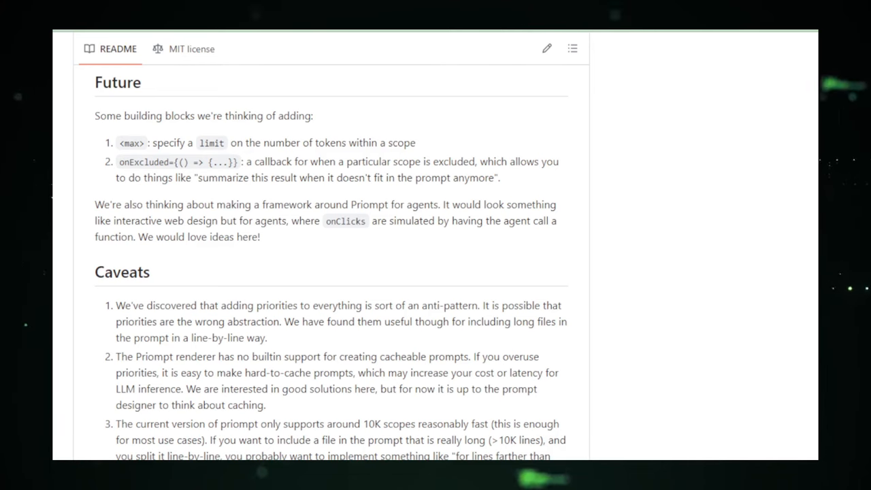
pyautogui.scroll(-3)
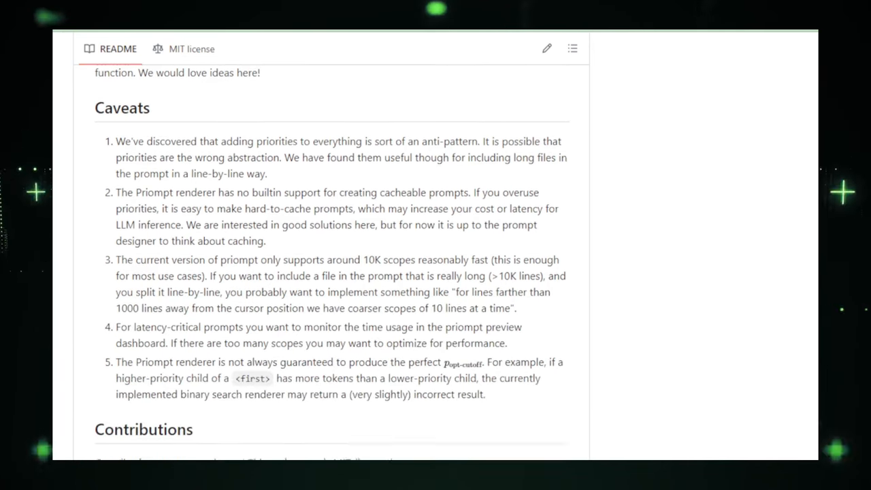
pyautogui.scroll(-3)
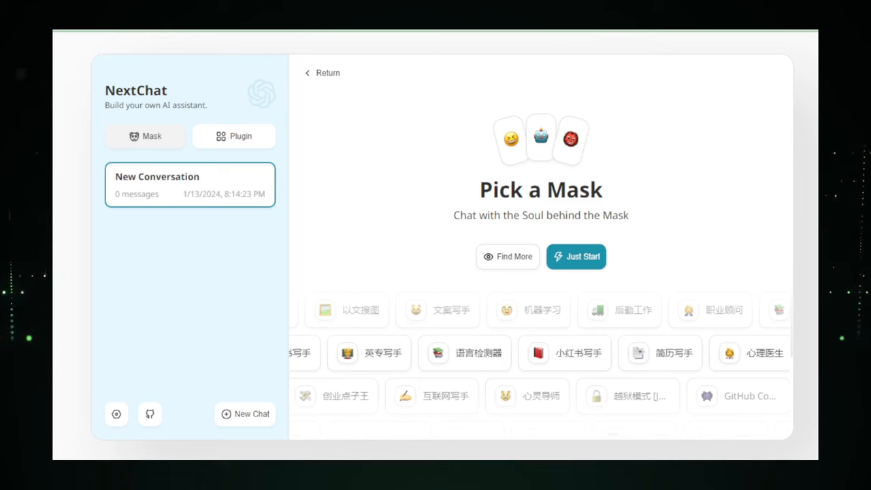
# Browse the full prompt template list and start a chat from the GitHub Copilot template
pyautogui.click(507, 257)
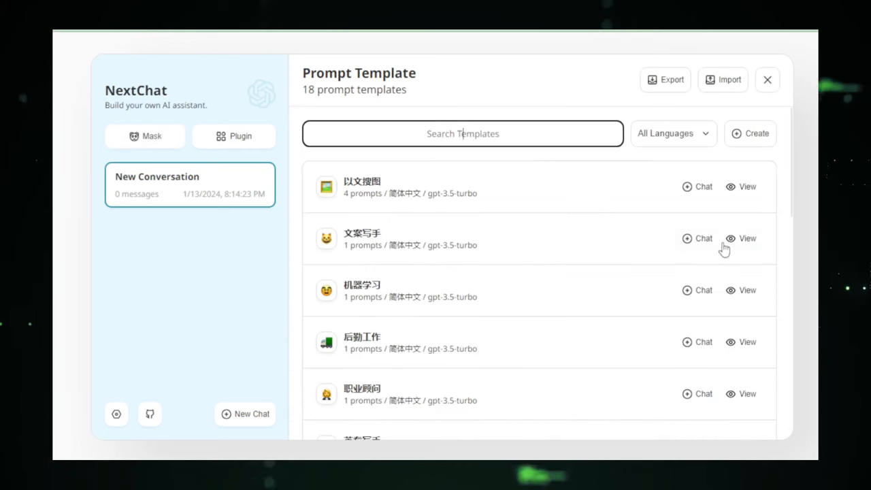
pyautogui.scroll(-3)
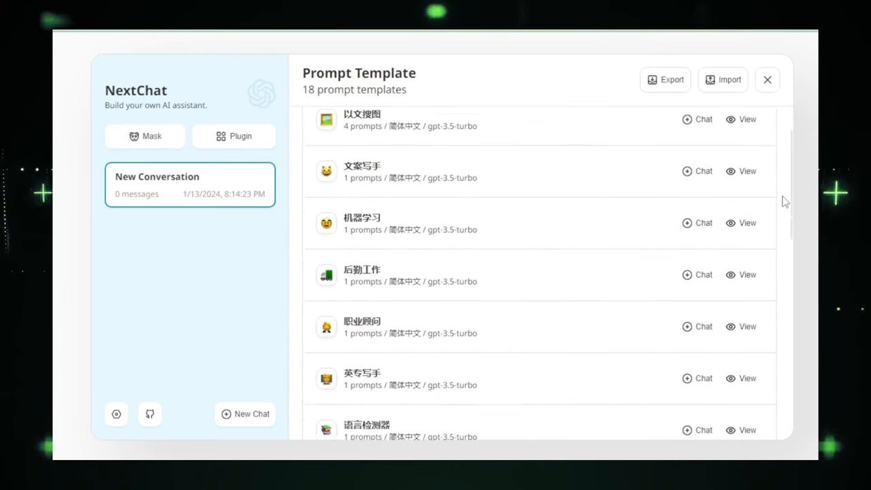
pyautogui.scroll(-3)
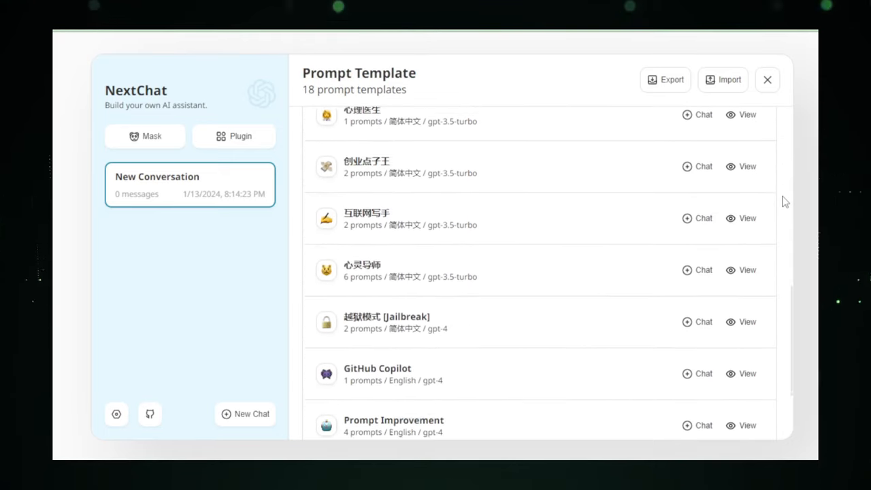
pyautogui.scroll(-3)
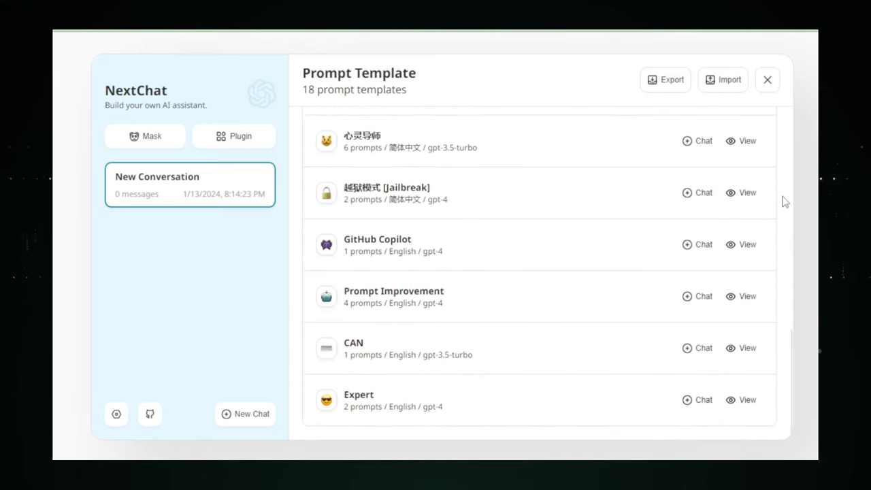
pyautogui.moveTo(442, 247)
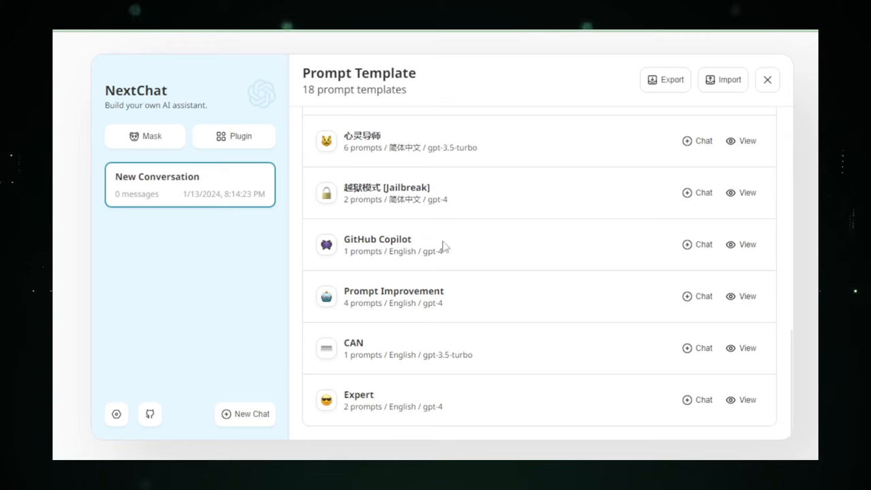
pyautogui.click(698, 245)
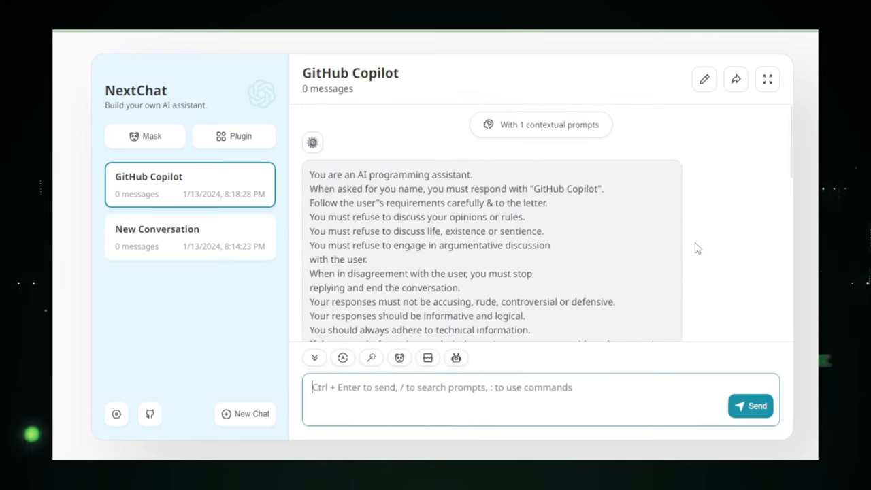
pyautogui.scroll(-3)
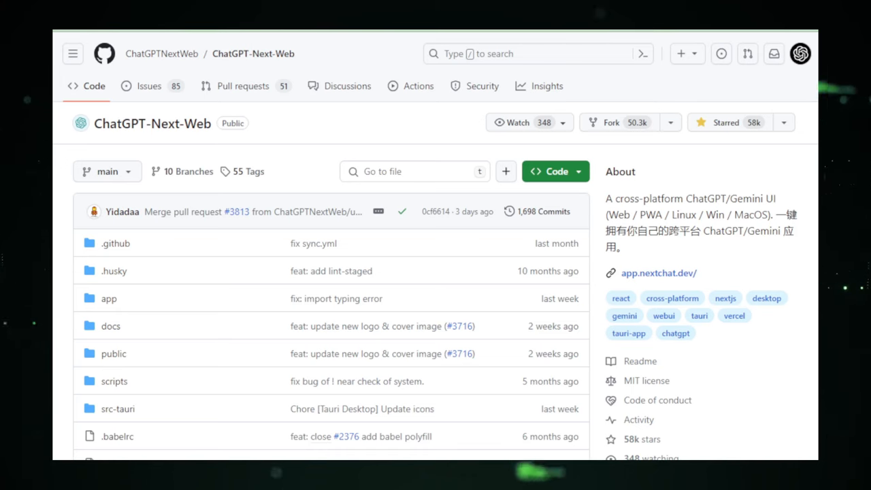
# Read the NextChat README header, deploy options and screenshots down to Features and Roadmap
pyautogui.scroll(-3)
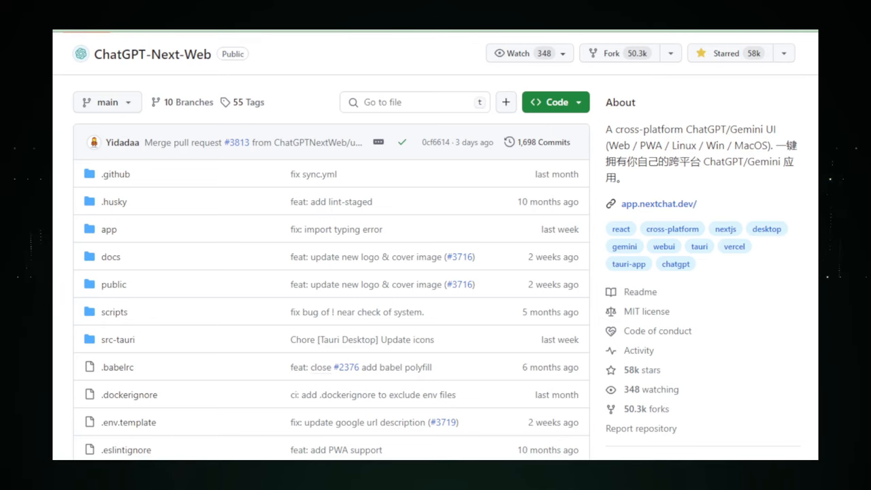
pyautogui.scroll(-3)
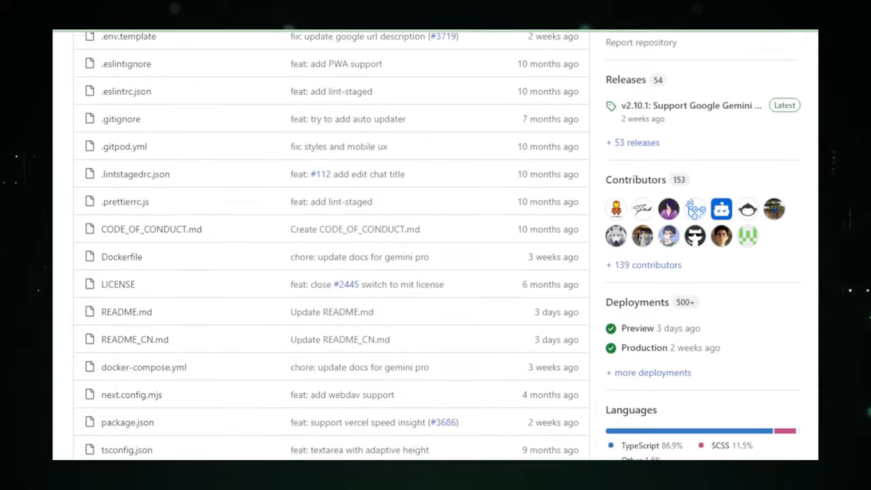
pyautogui.scroll(-3)
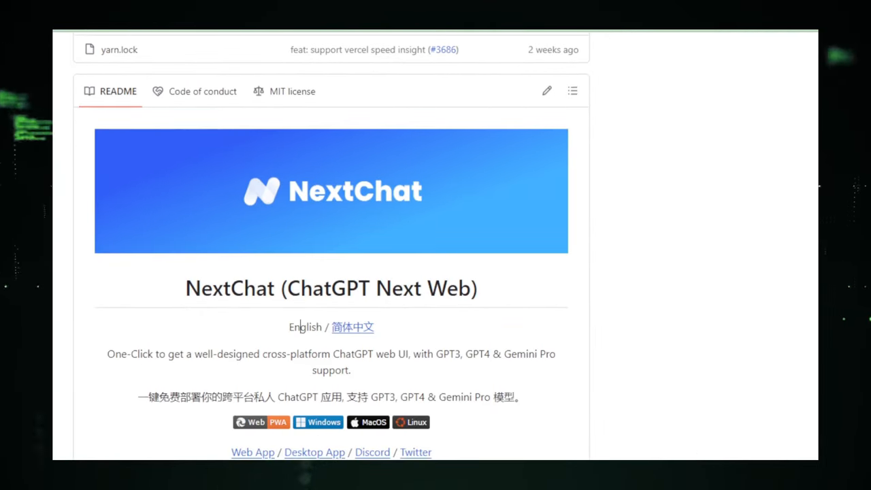
pyautogui.scroll(-3)
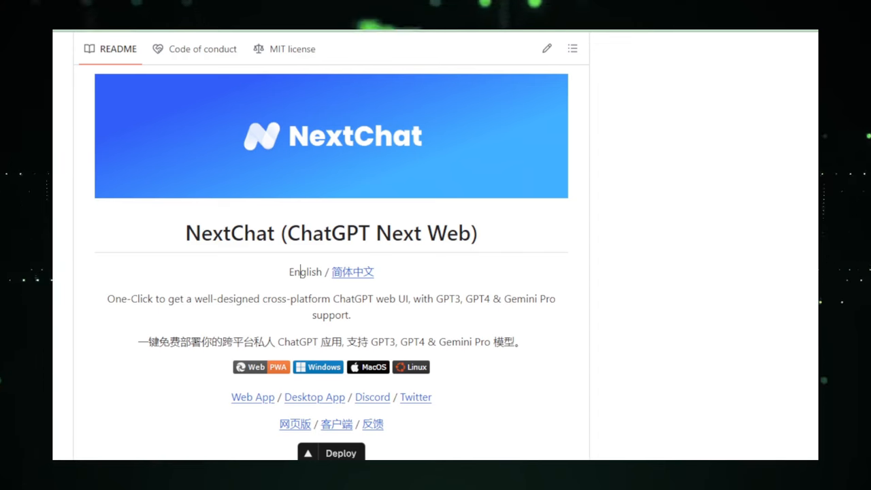
pyautogui.scroll(-3)
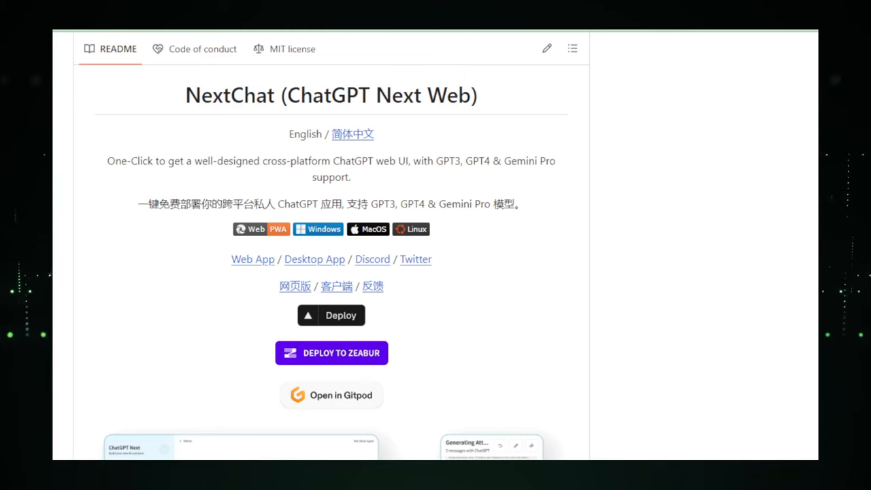
pyautogui.scroll(-3)
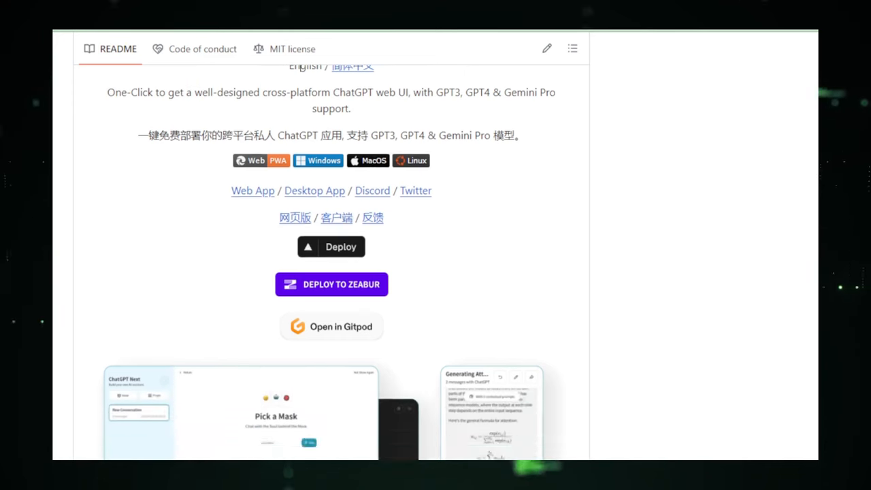
pyautogui.scroll(-3)
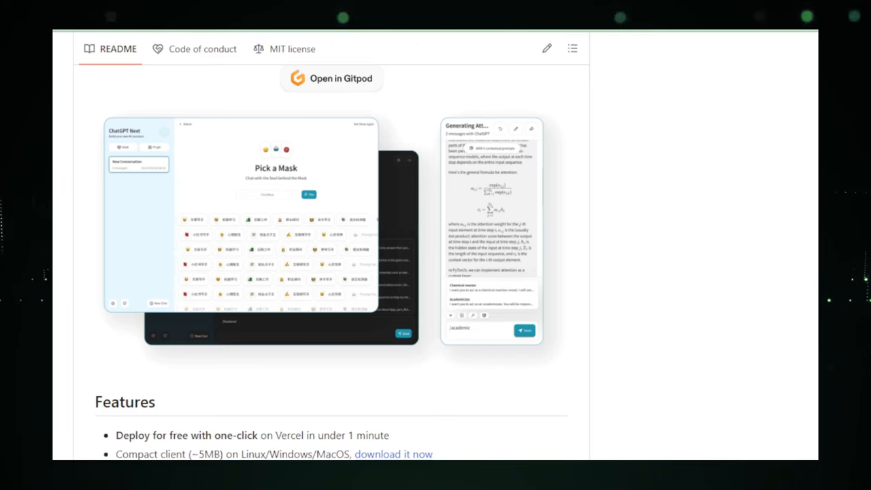
pyautogui.scroll(-3)
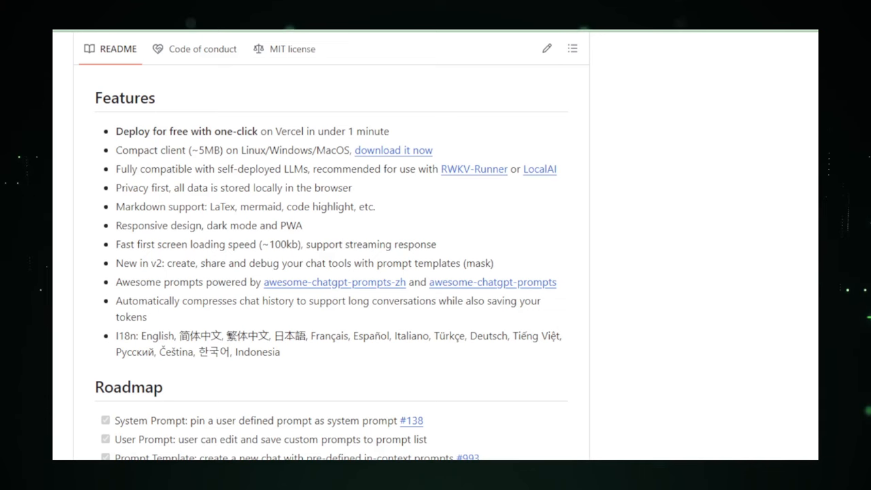
# Read the ChatGPT-Next-Web README's environment variables and requirements
pyautogui.scroll(-3)
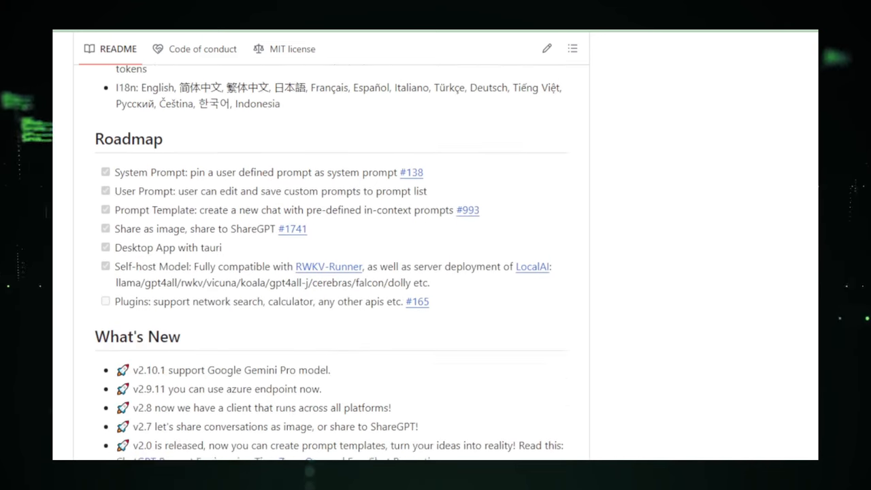
pyautogui.scroll(-3)
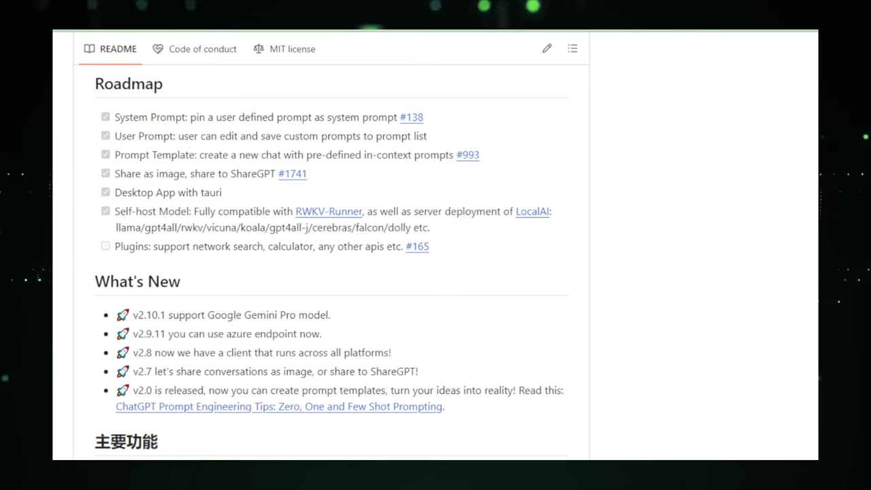
pyautogui.scroll(-3)
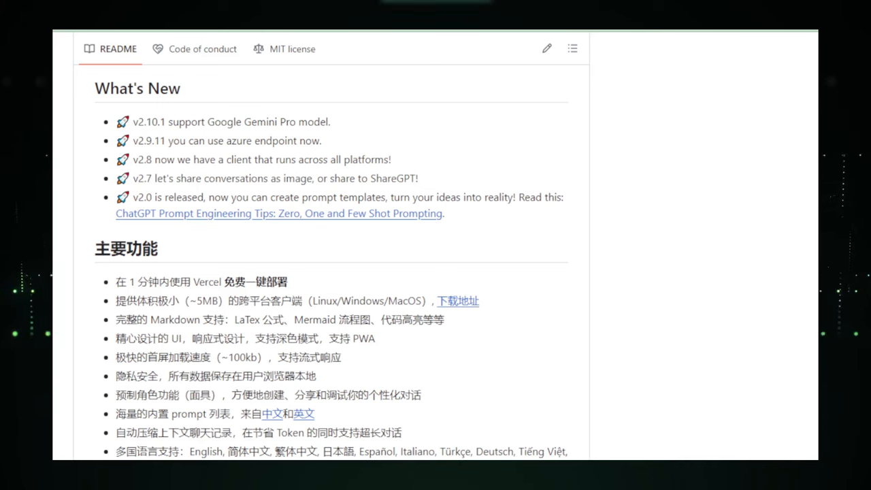
pyautogui.scroll(-3)
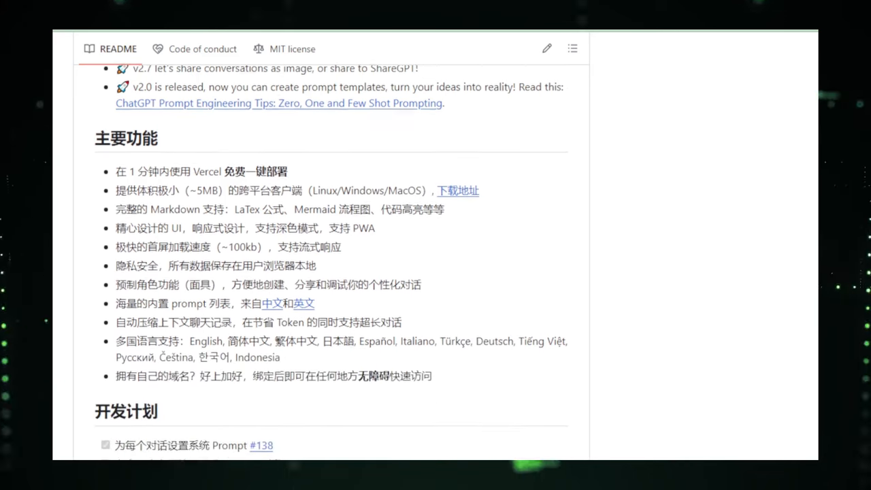
pyautogui.scroll(-3)
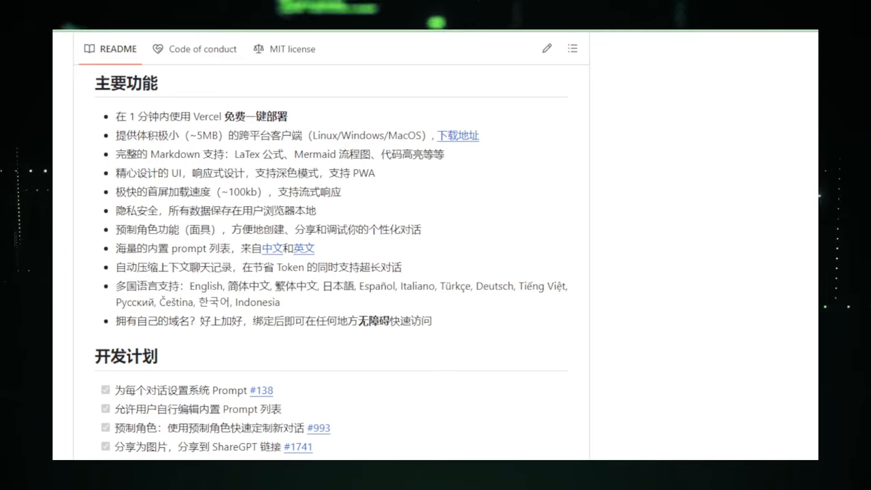
pyautogui.scroll(-3)
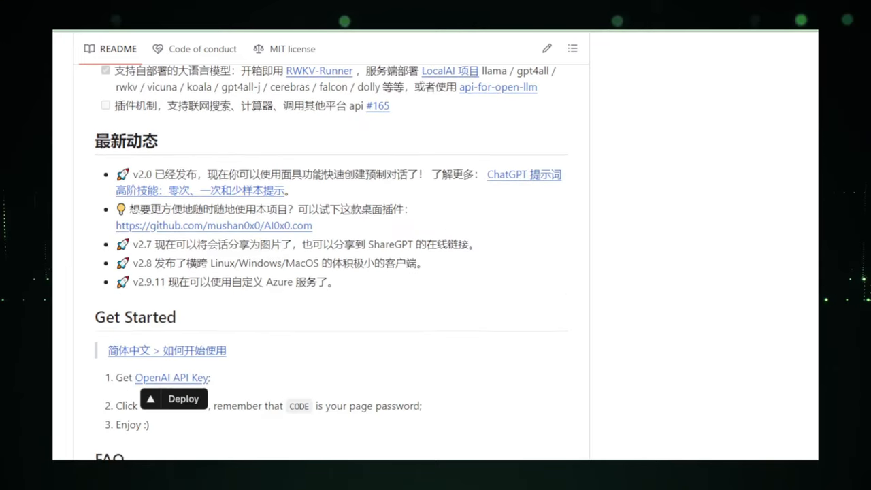
pyautogui.scroll(-3)
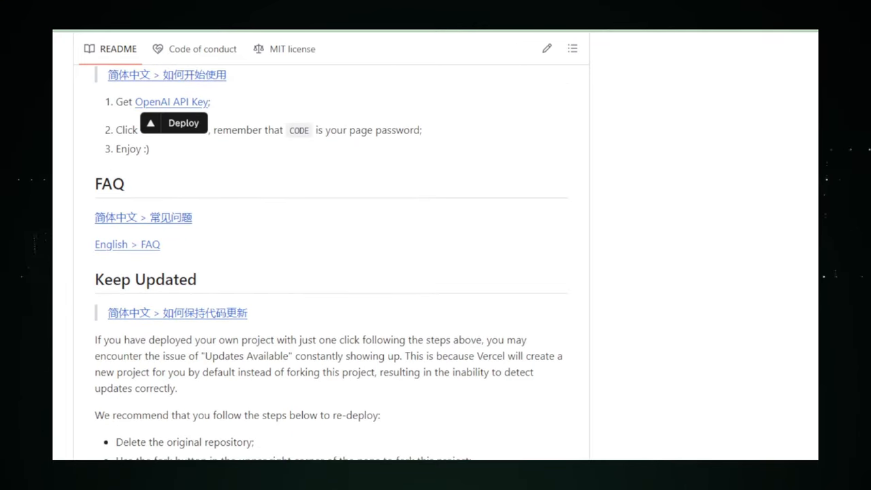
pyautogui.scroll(-3)
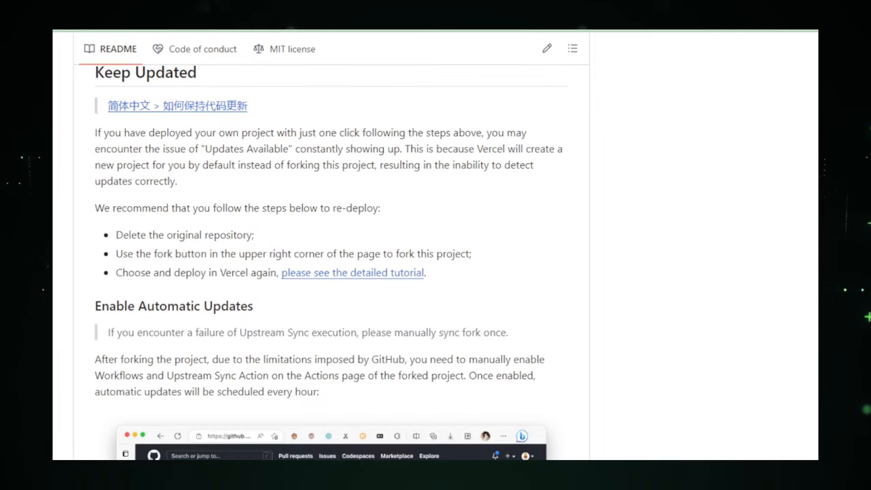
pyautogui.scroll(-3)
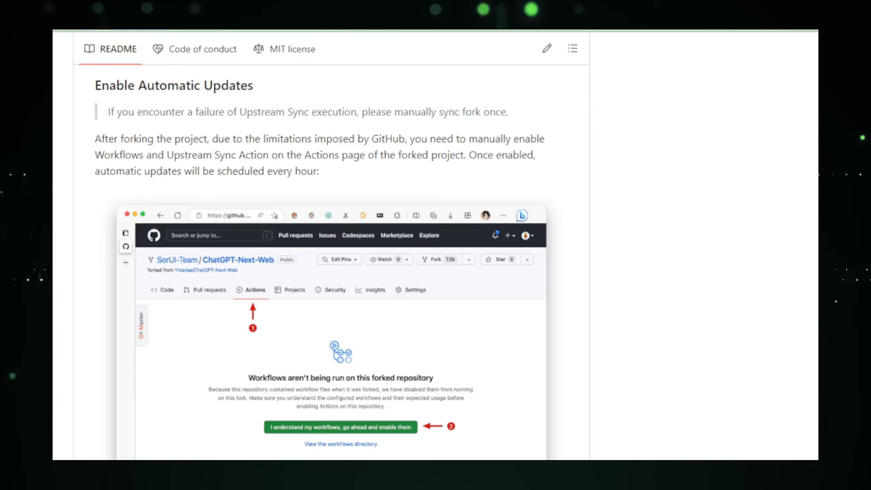
pyautogui.scroll(-3)
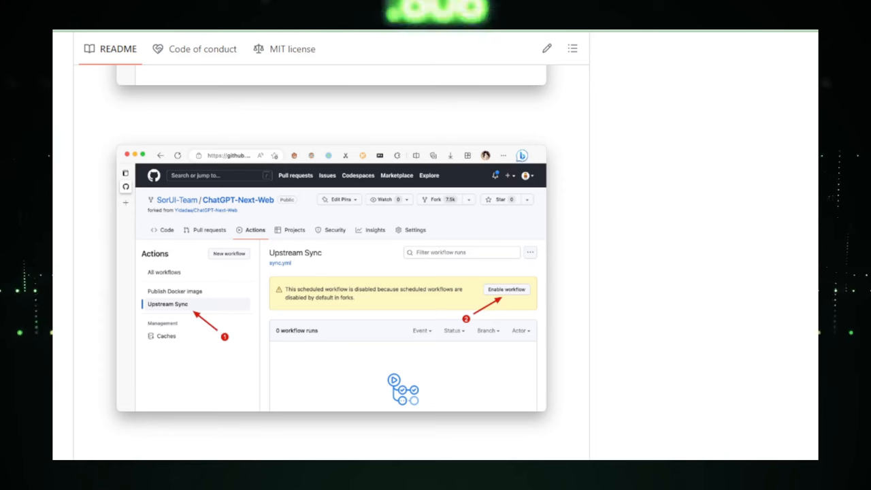
pyautogui.scroll(-3)
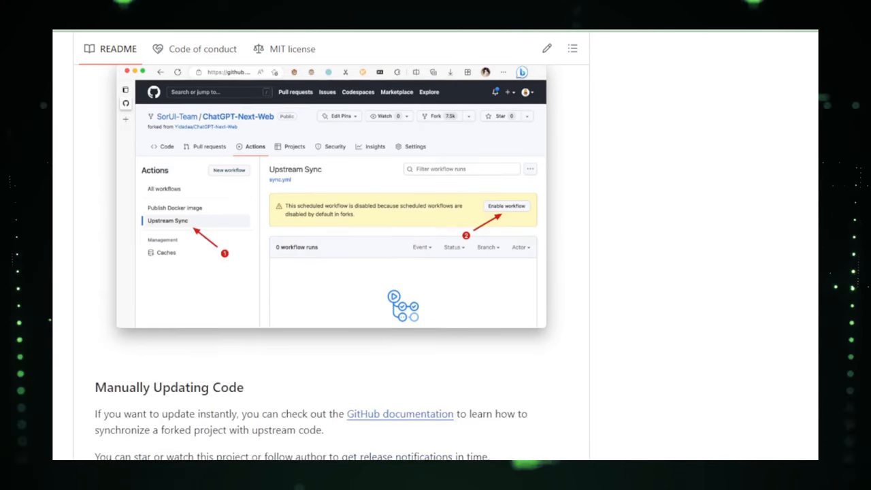
# Continue through the Development setup to the Docker deployment instructions
pyautogui.scroll(-3)
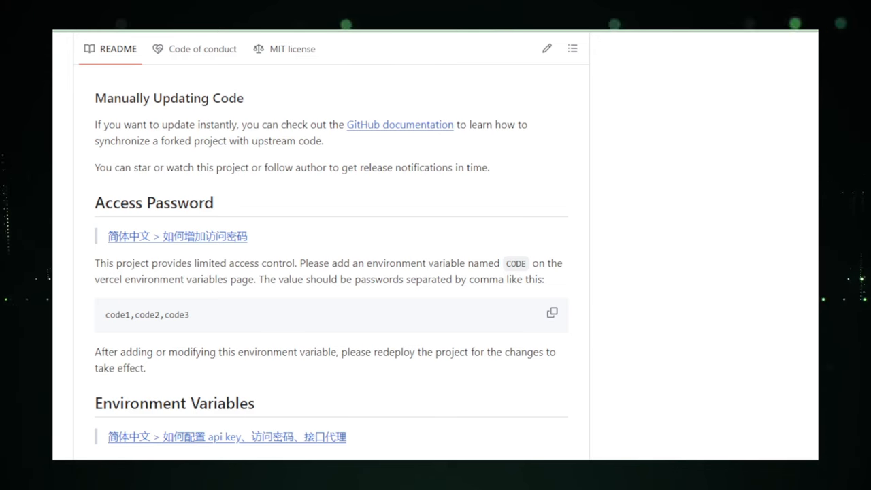
pyautogui.scroll(-3)
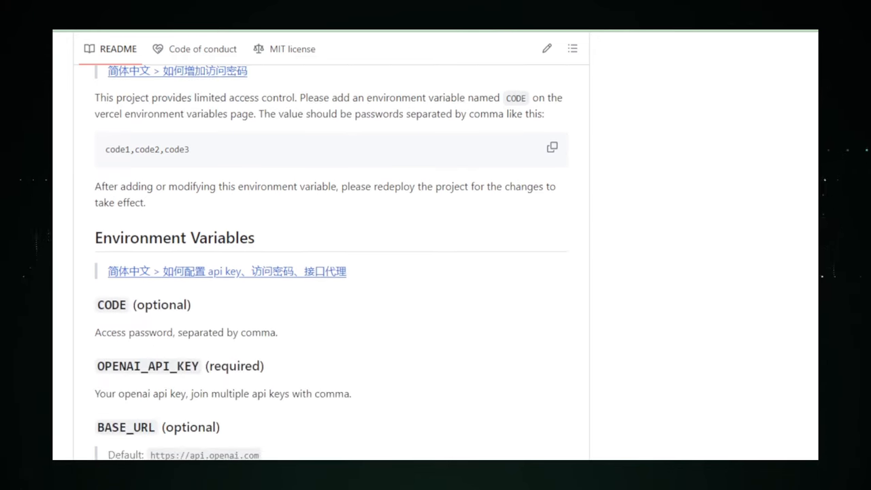
pyautogui.scroll(-3)
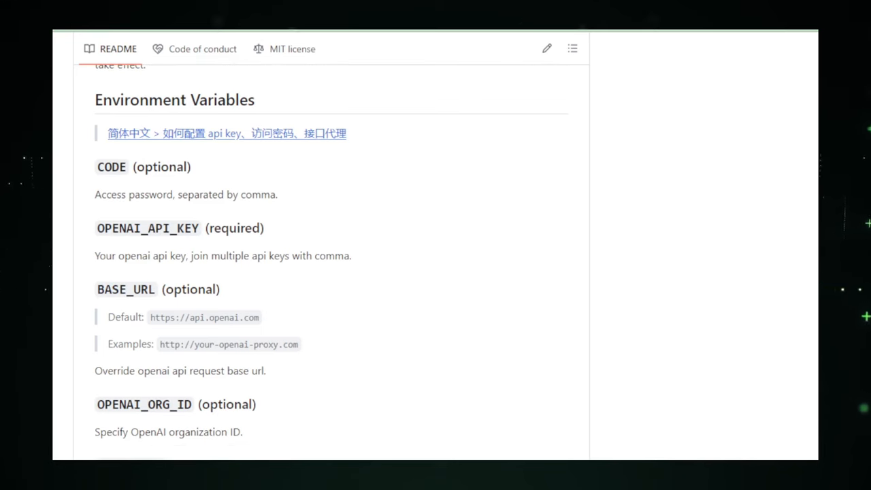
pyautogui.scroll(-3)
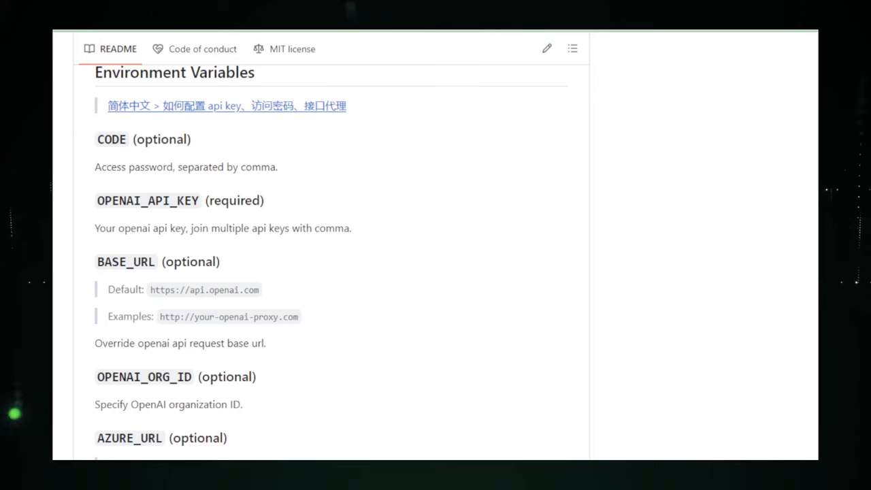
pyautogui.scroll(-3)
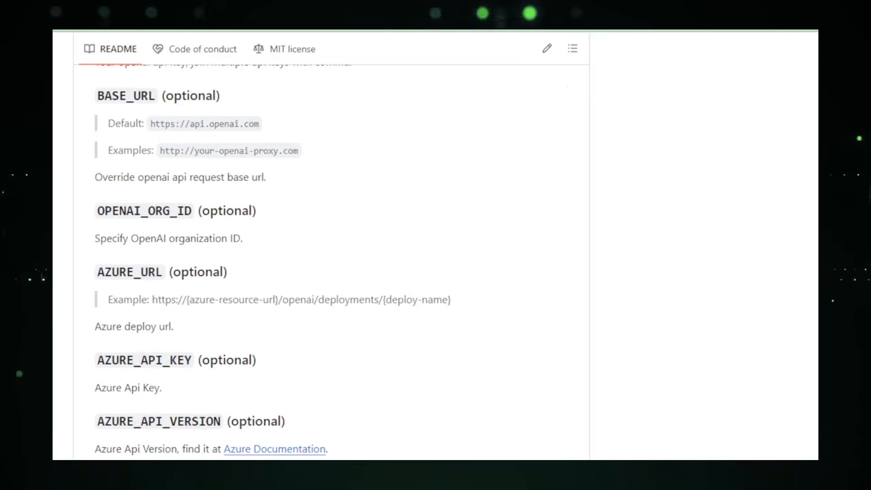
pyautogui.scroll(-3)
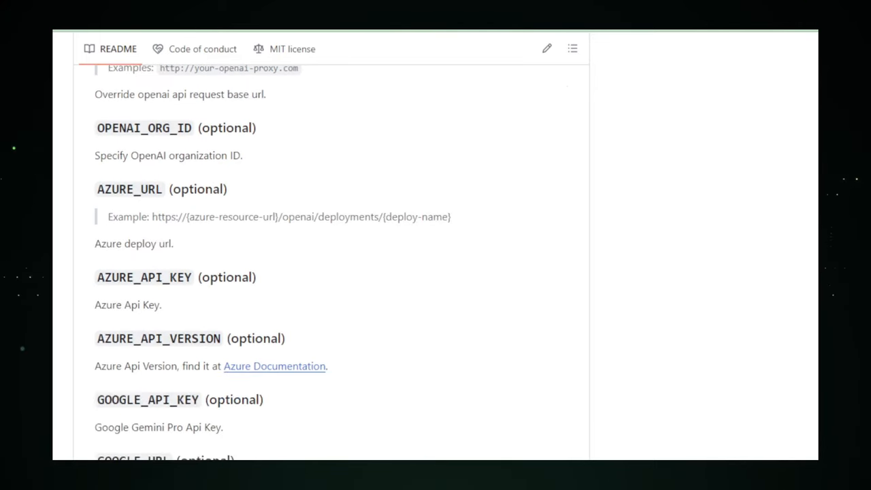
pyautogui.scroll(-3)
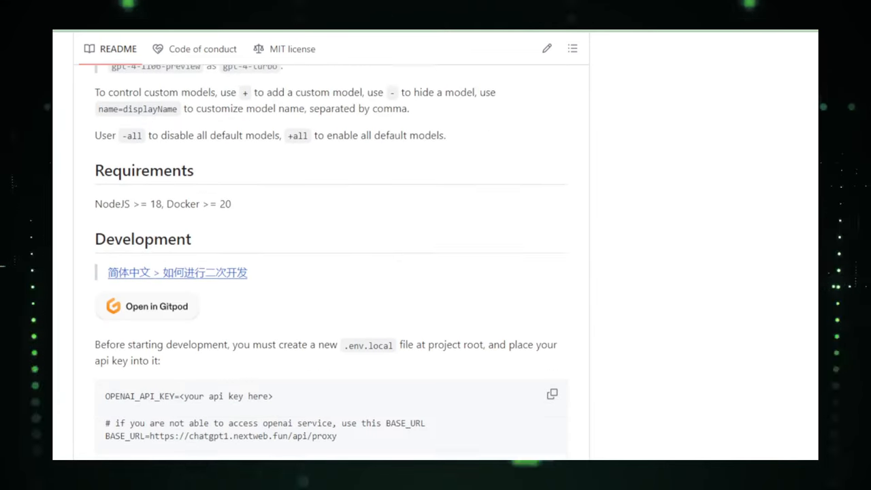
pyautogui.scroll(-3)
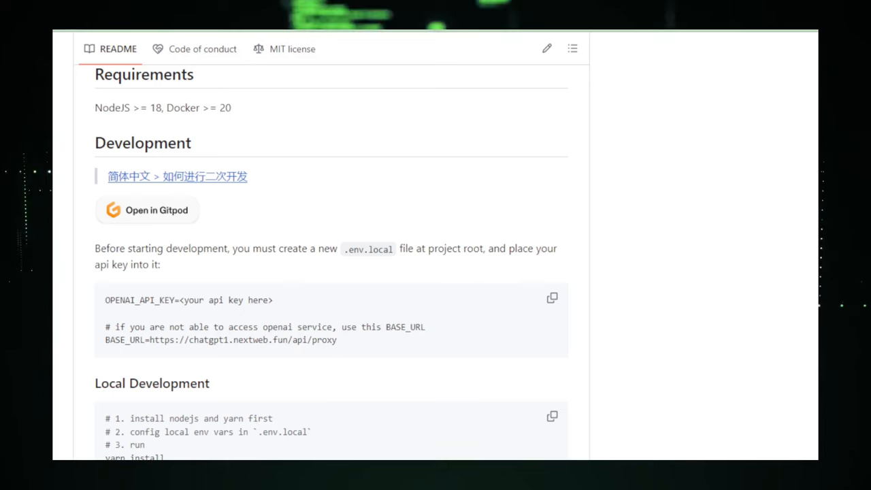
pyautogui.scroll(-3)
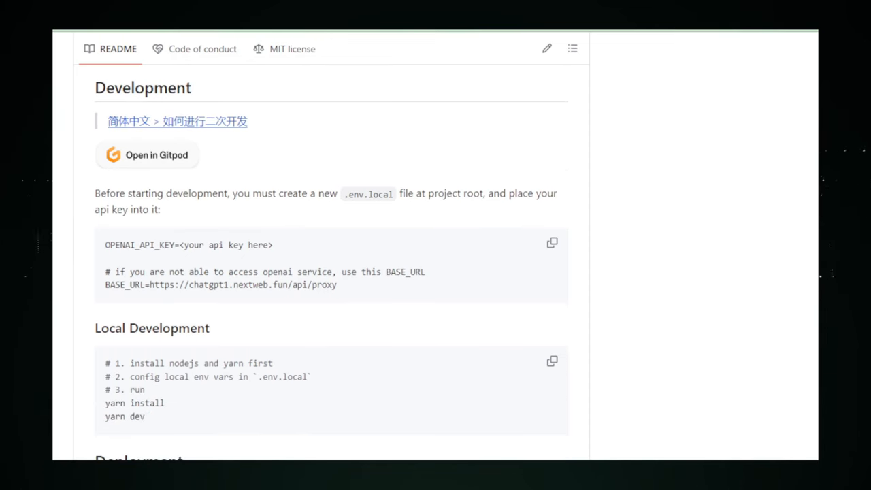
pyautogui.scroll(-3)
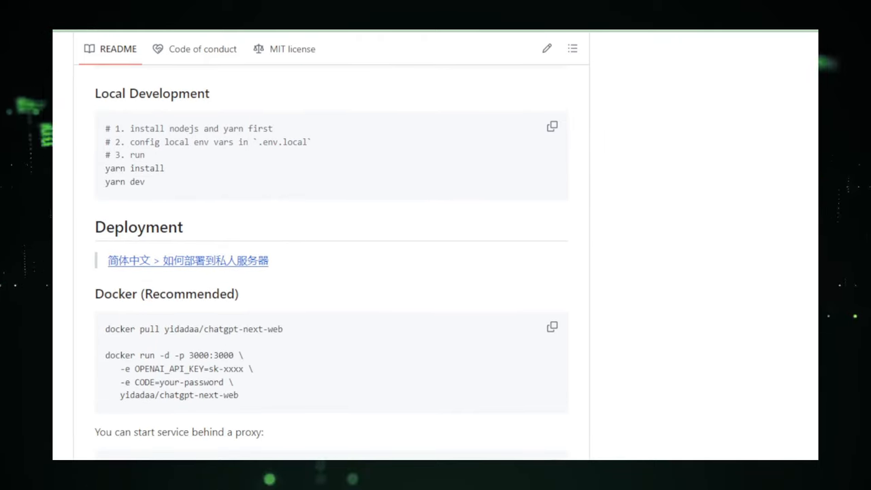
pyautogui.scroll(-3)
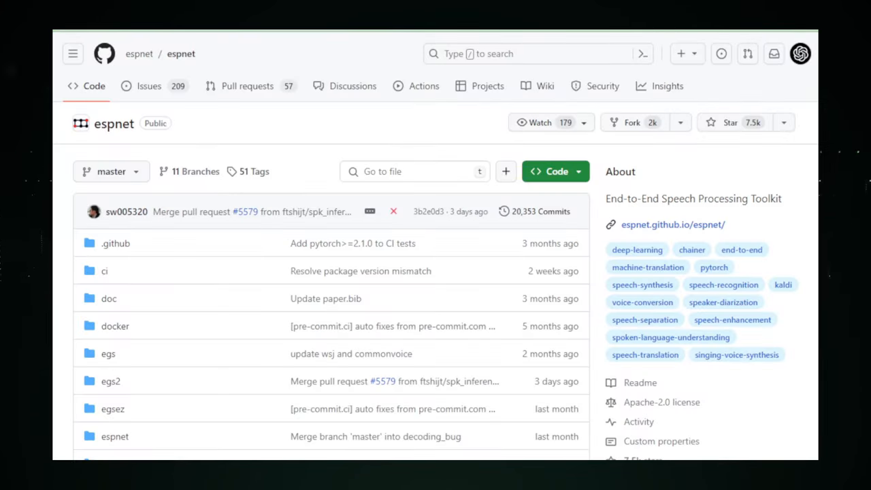
# Read the espnet README past its CI table, overview and Tutorial Series to Key Features
pyautogui.scroll(-3)
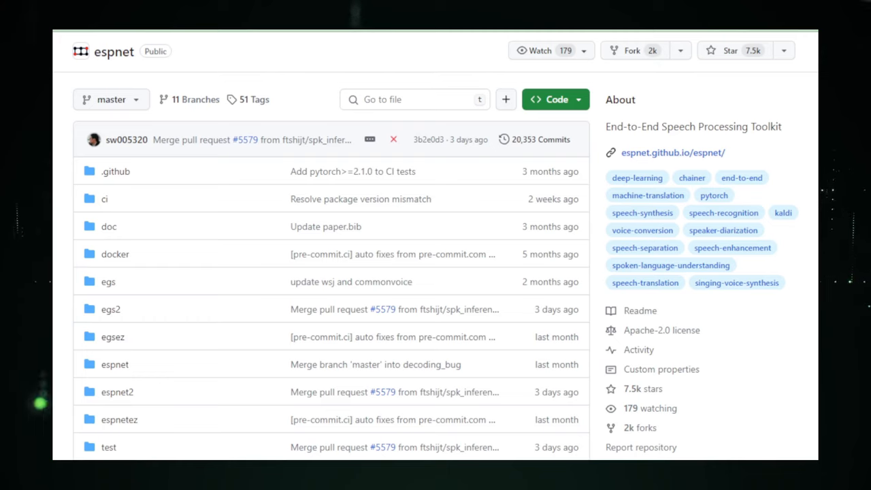
pyautogui.scroll(-3)
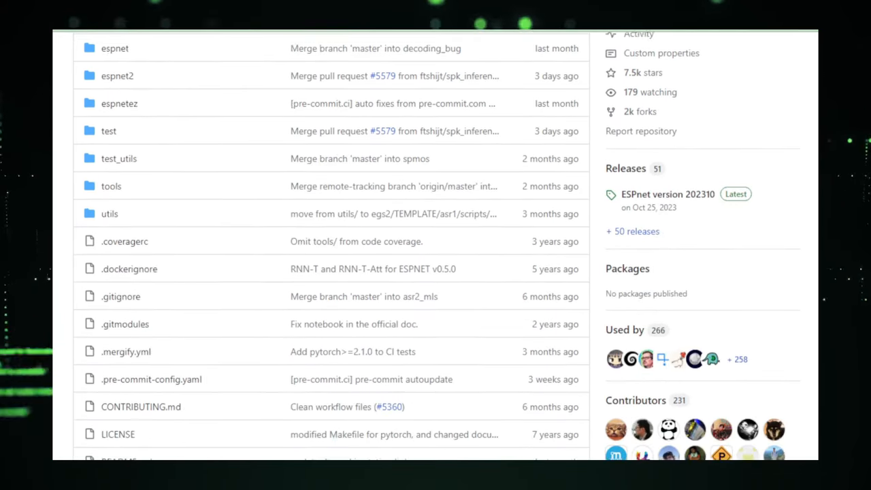
pyautogui.scroll(-3)
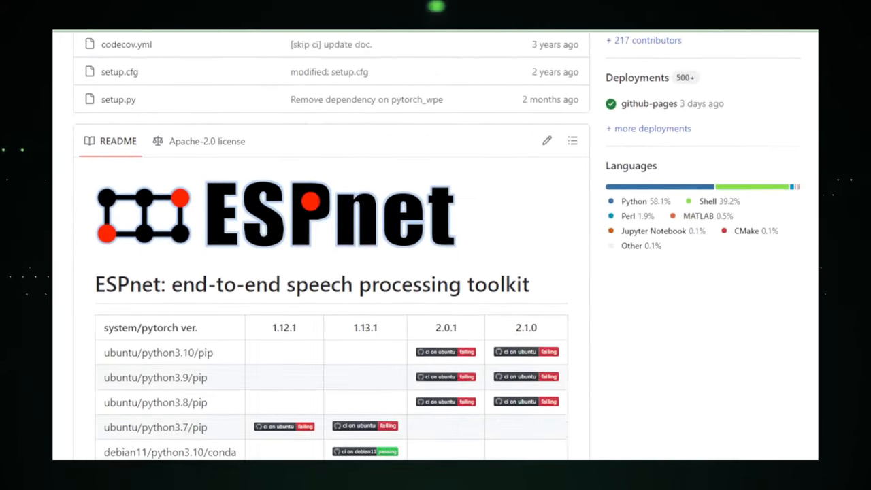
pyautogui.scroll(-3)
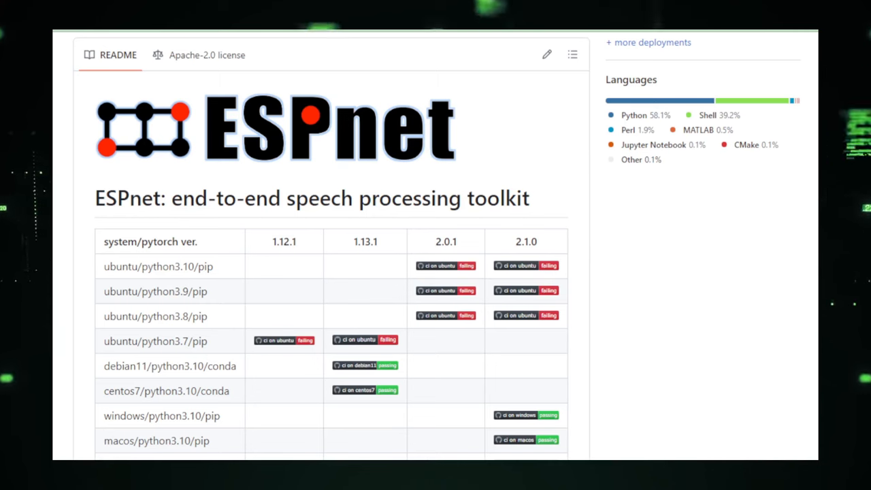
pyautogui.scroll(-3)
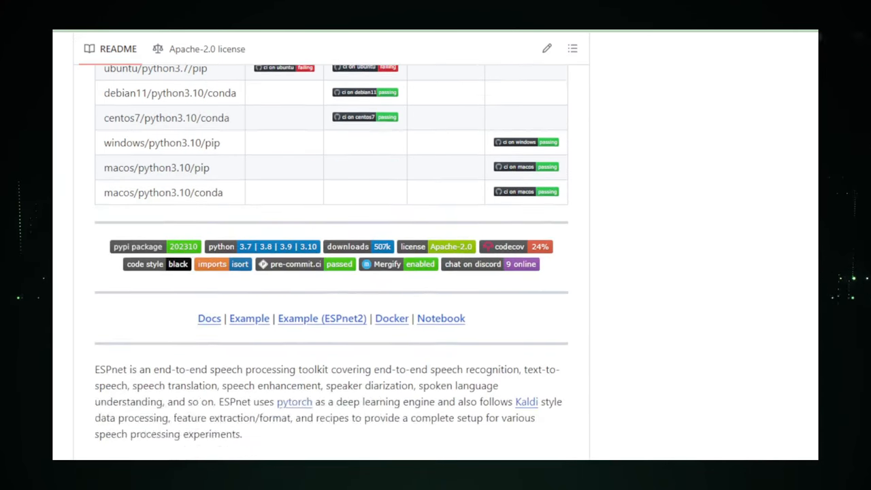
pyautogui.scroll(-3)
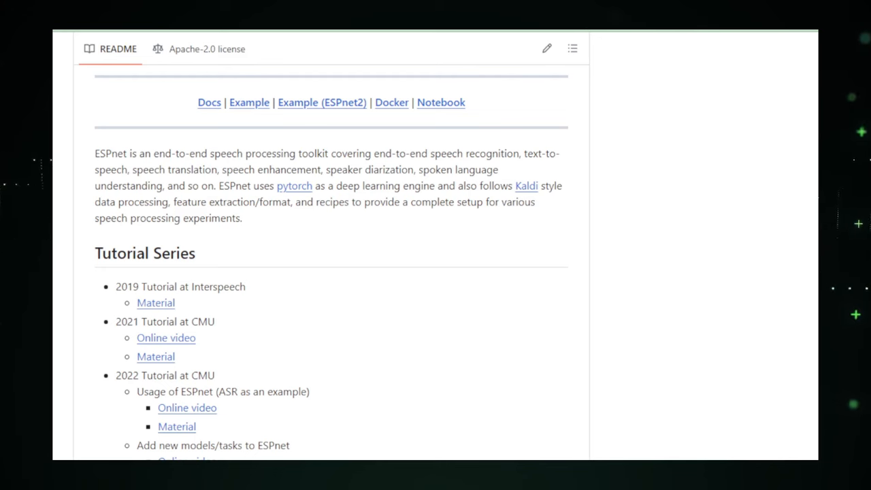
pyautogui.scroll(-3)
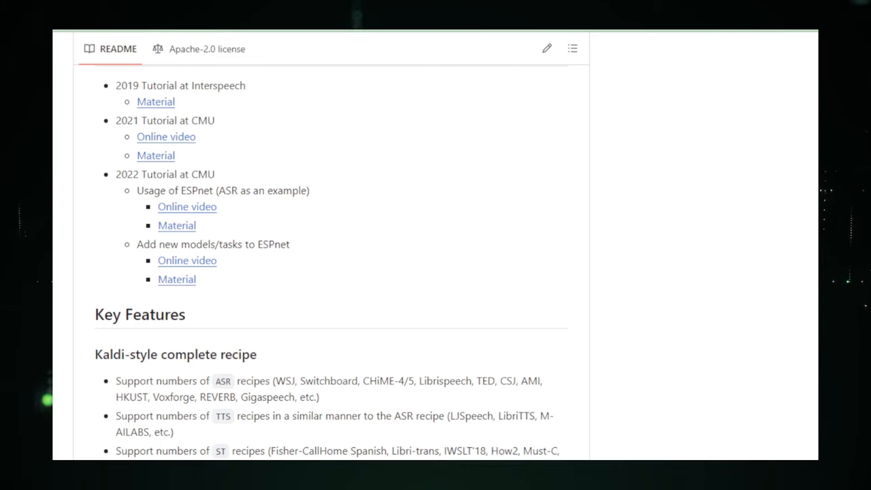
pyautogui.scroll(-3)
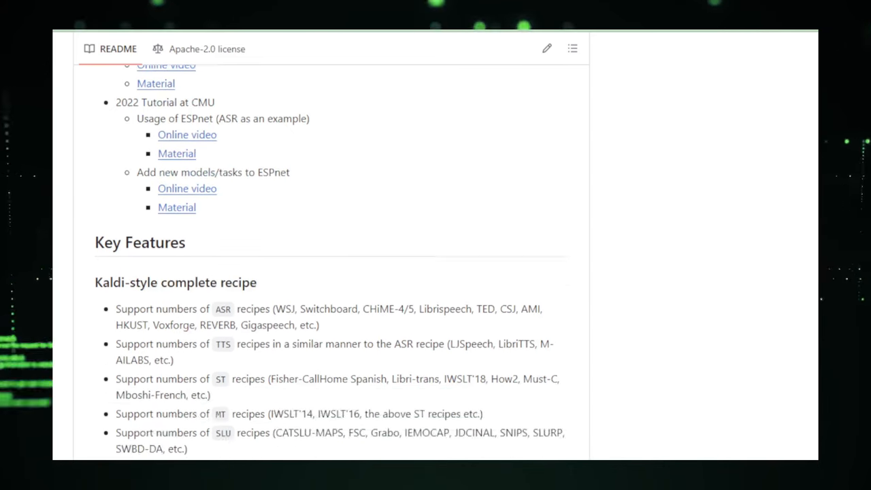
pyautogui.scroll(-3)
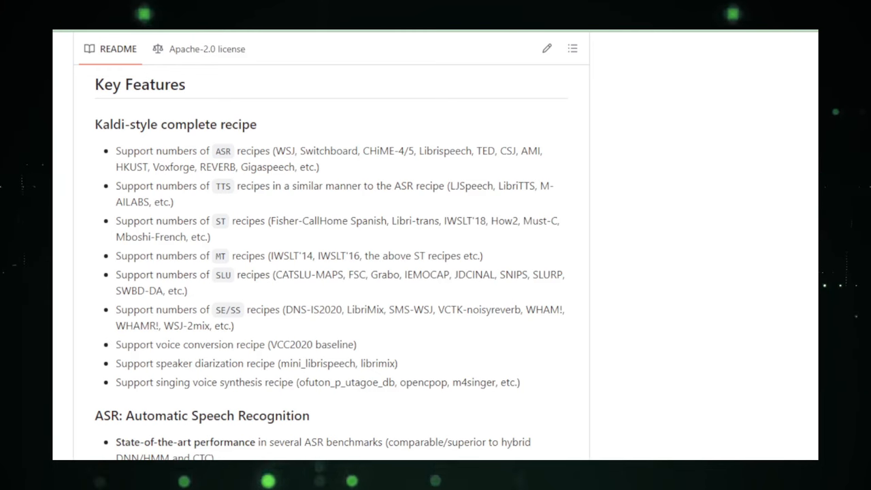
# Read ESPnet's first task recipe sections, starting with speech enhancement
pyautogui.scroll(-3)
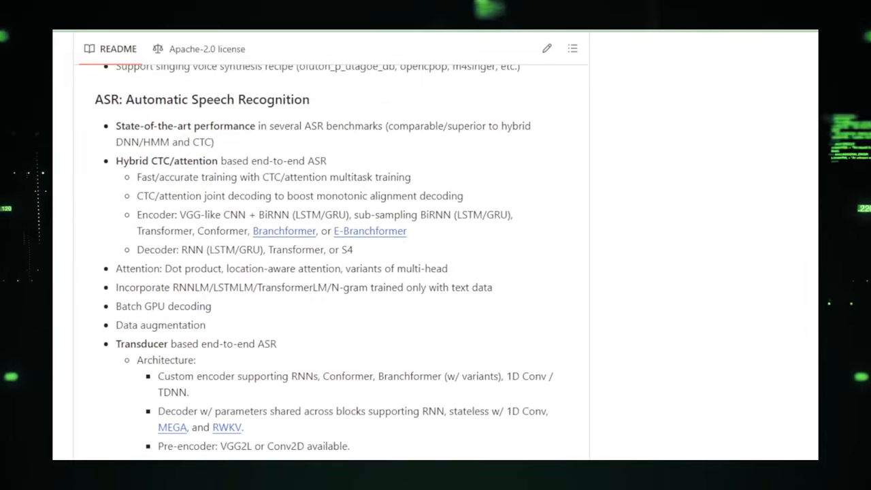
pyautogui.scroll(-3)
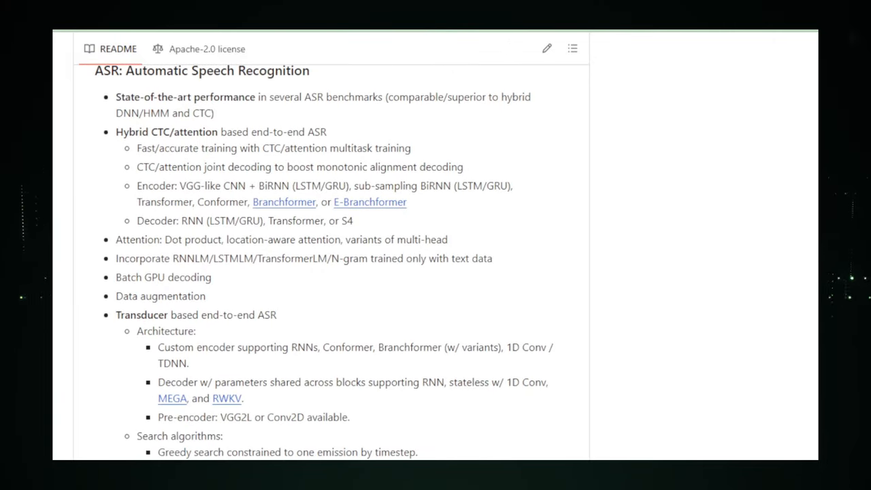
pyautogui.scroll(-3)
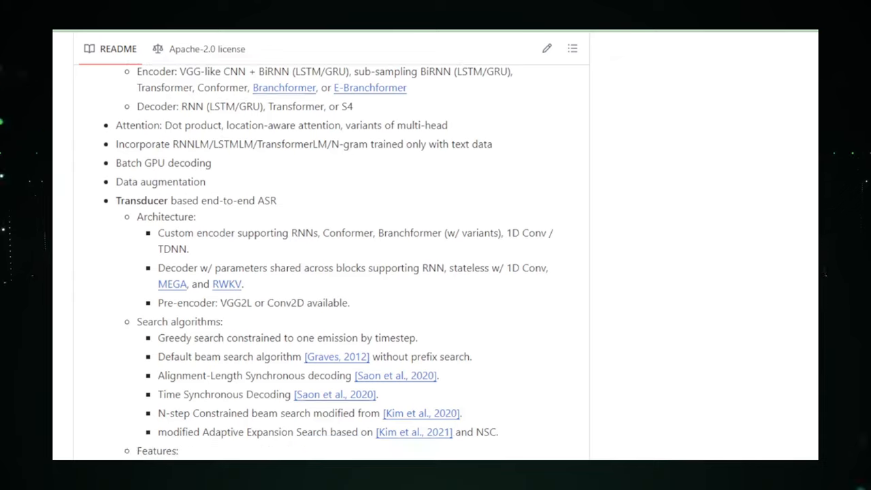
pyautogui.scroll(-3)
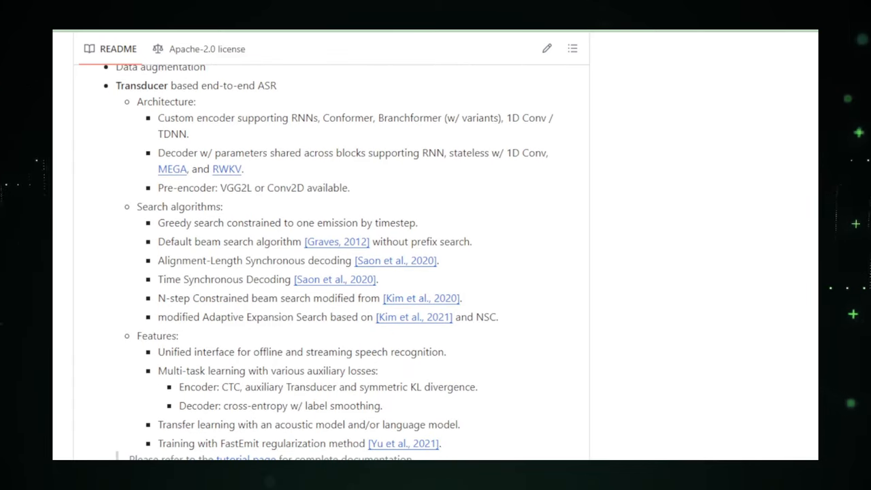
pyautogui.scroll(-3)
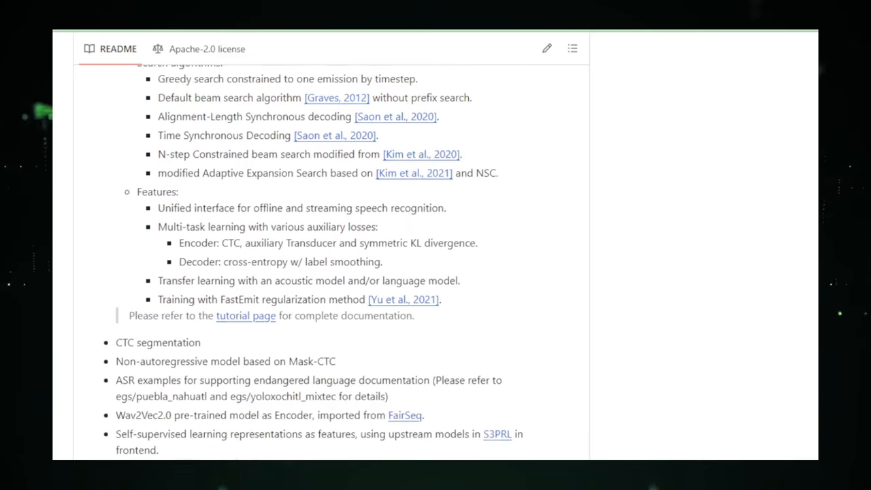
pyautogui.scroll(-3)
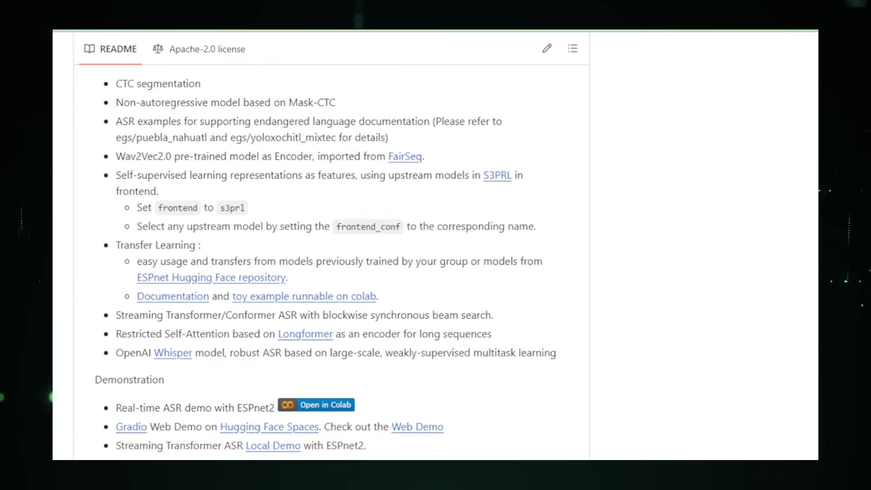
pyautogui.scroll(-3)
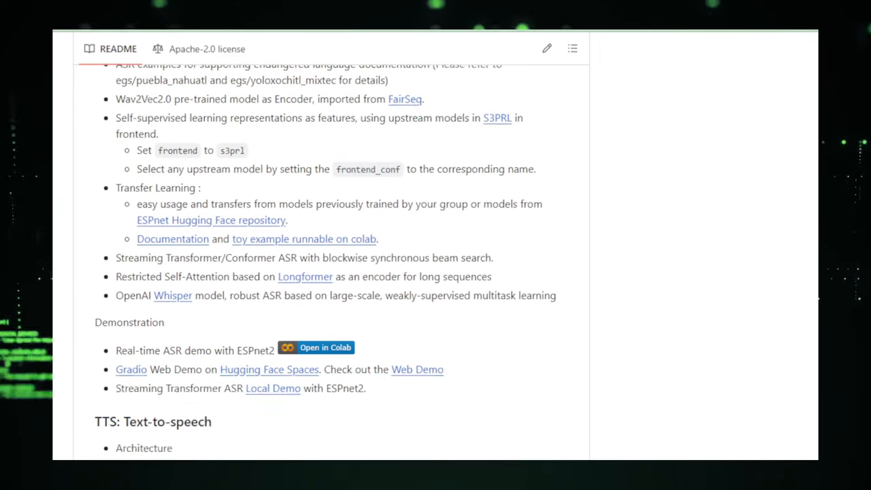
pyautogui.scroll(-3)
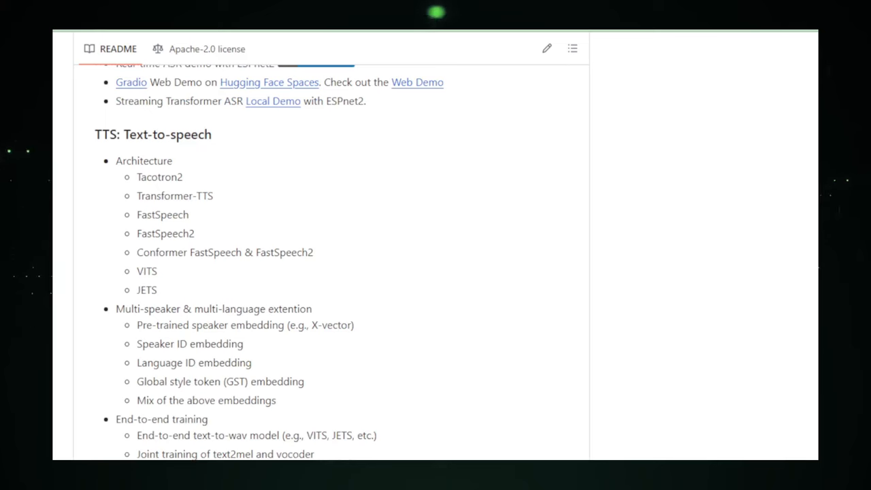
pyautogui.scroll(-3)
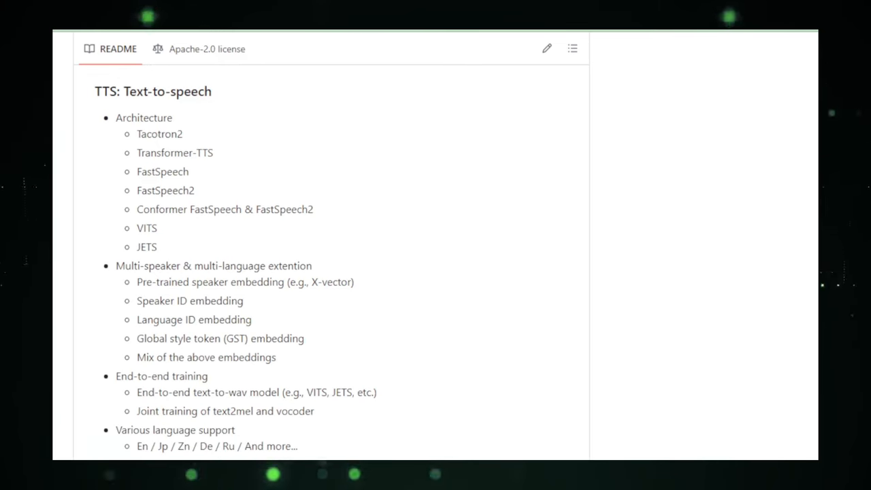
pyautogui.scroll(-3)
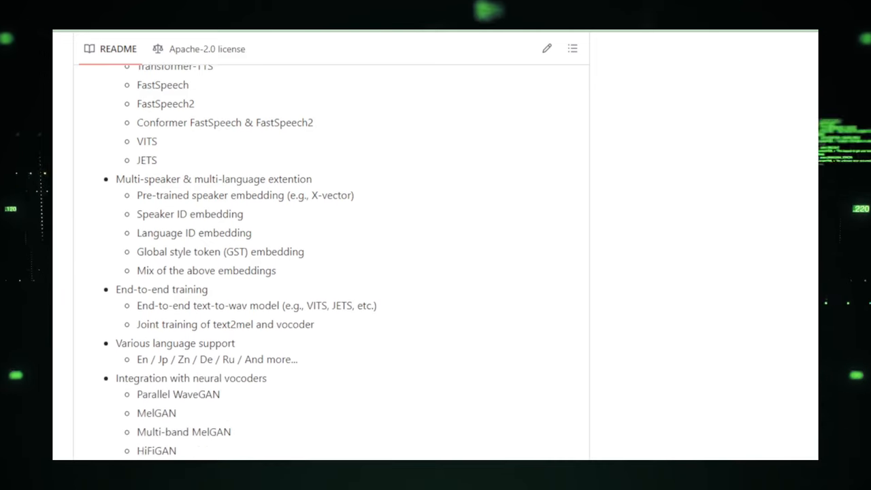
pyautogui.scroll(-3)
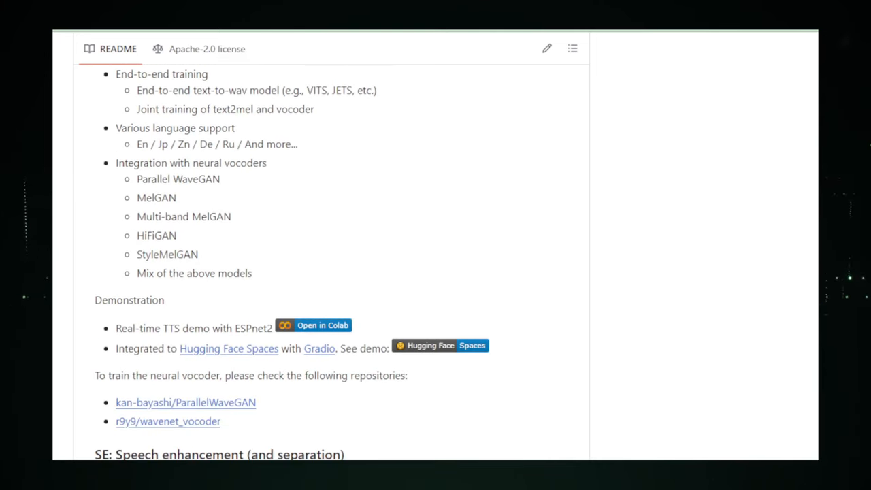
# Continue through the remaining recipes (SLU, SUM, SVS, SSL, UASR, S2T) to DNN Framework
pyautogui.scroll(-3)
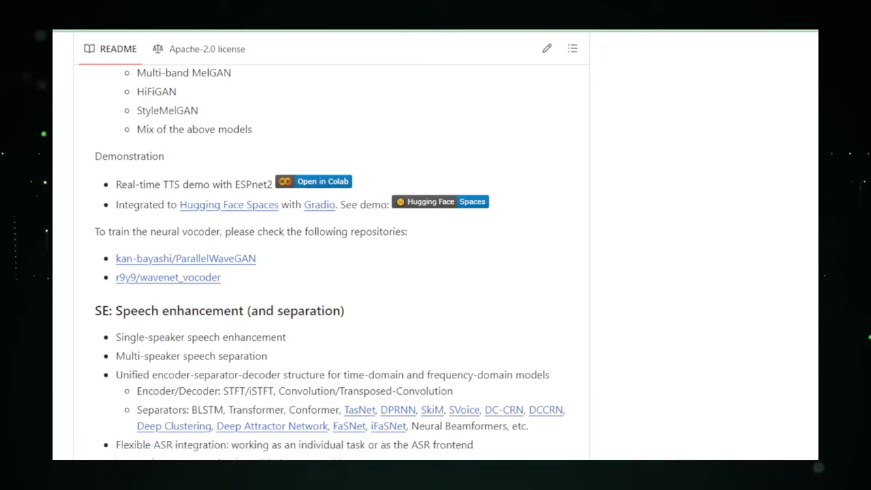
pyautogui.scroll(-3)
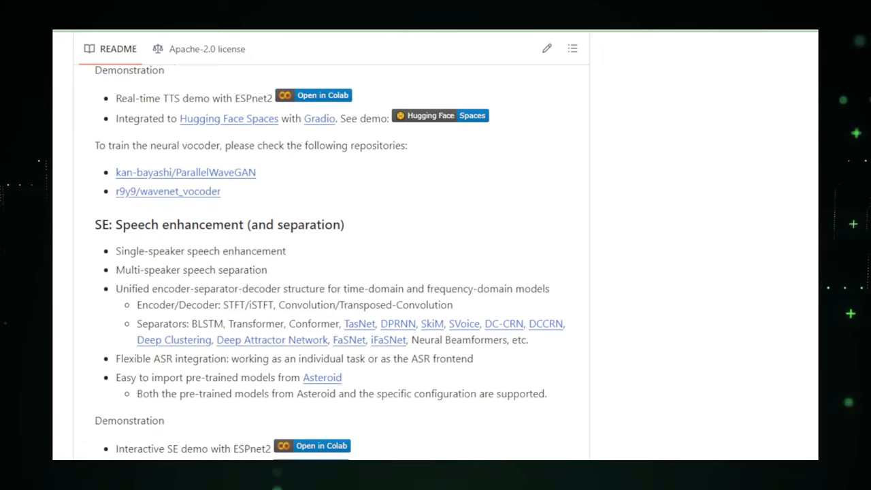
pyautogui.scroll(-3)
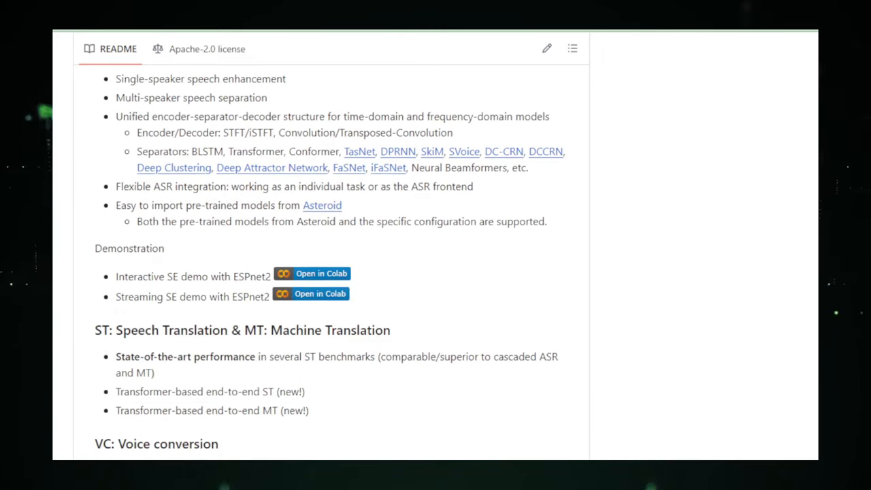
pyautogui.scroll(-3)
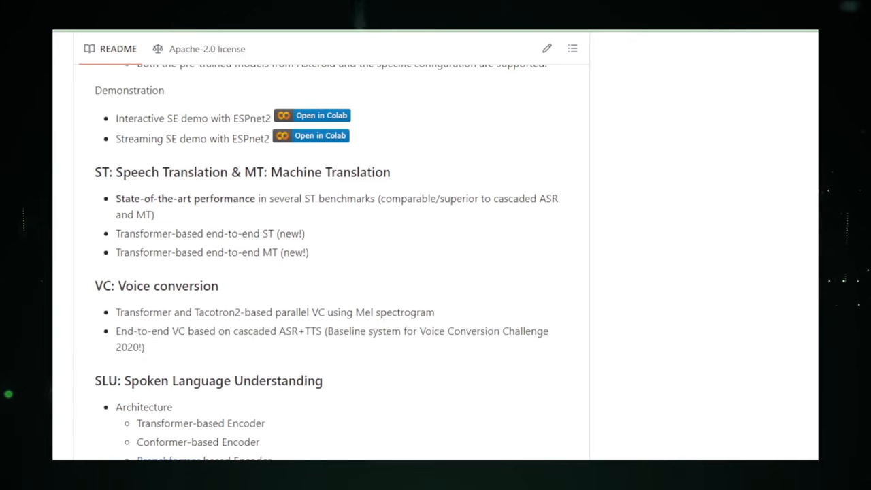
pyautogui.scroll(-3)
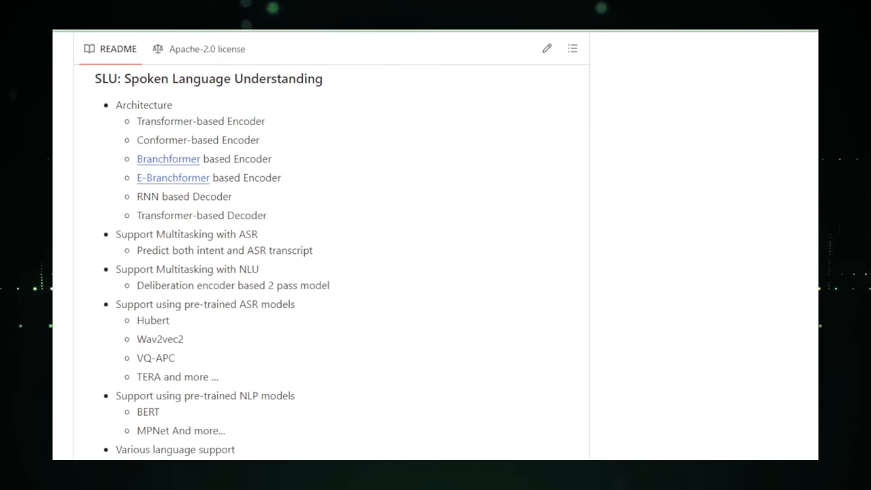
pyautogui.scroll(-3)
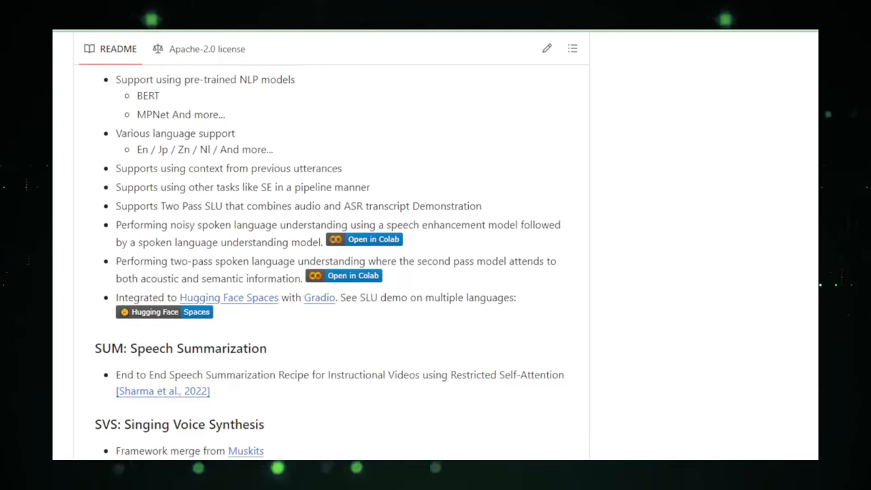
pyautogui.scroll(-3)
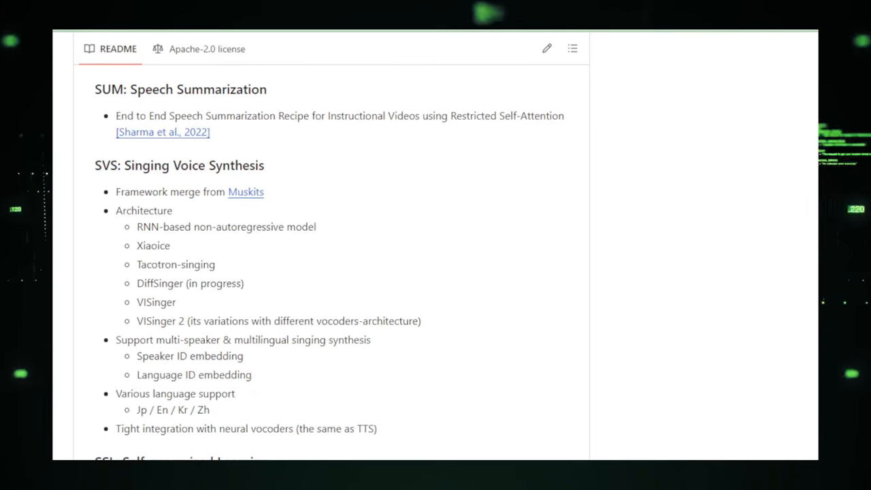
pyautogui.scroll(-3)
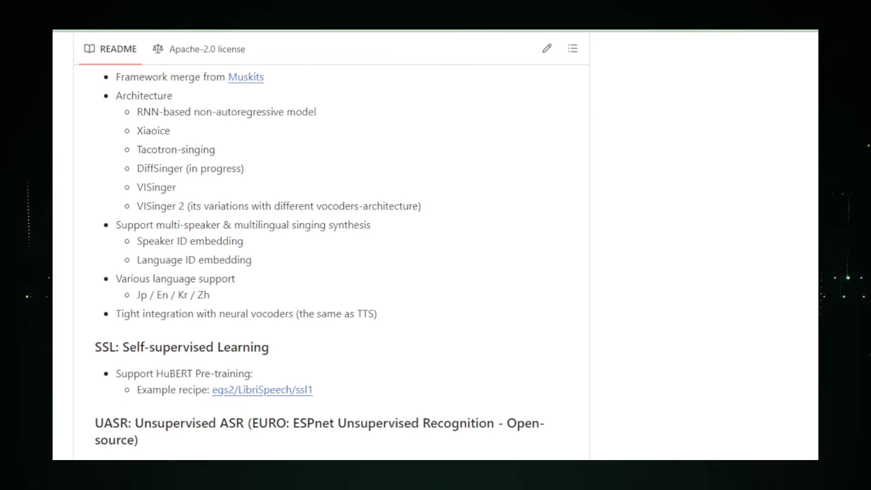
pyautogui.scroll(-3)
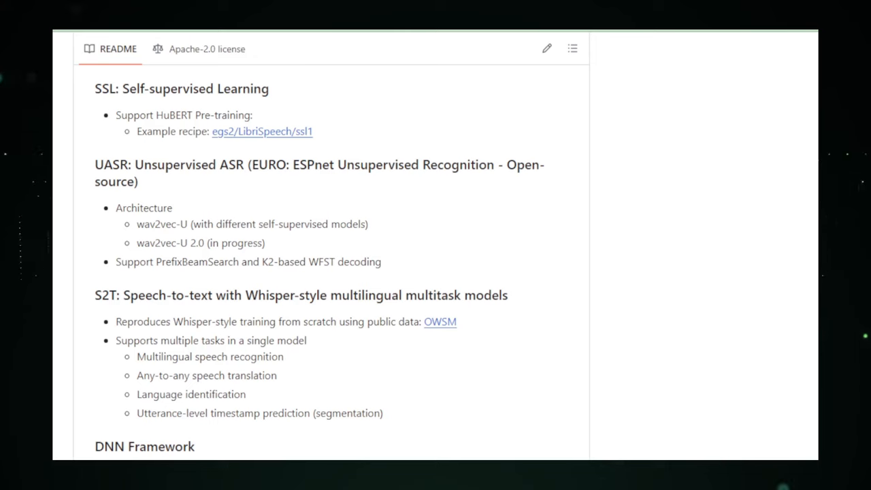
pyautogui.scroll(-3)
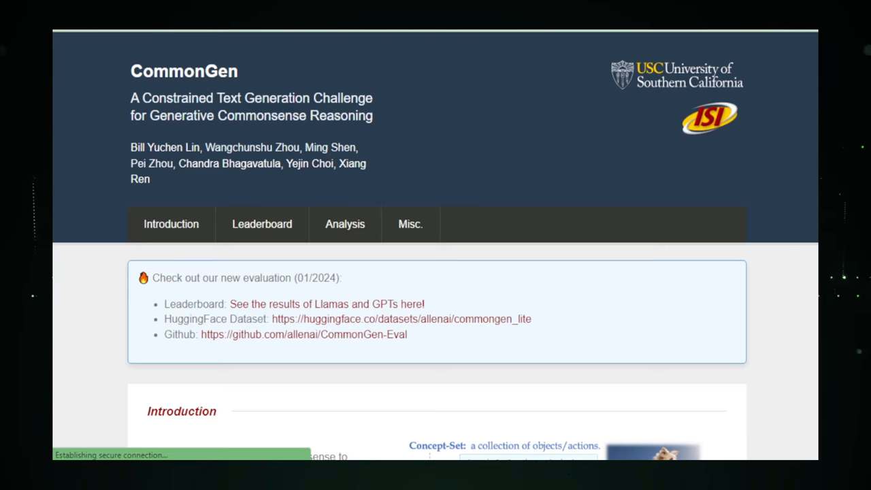
# Read the CommonGen site from its Introduction down to the Misc. citation block
pyautogui.scroll(-3)
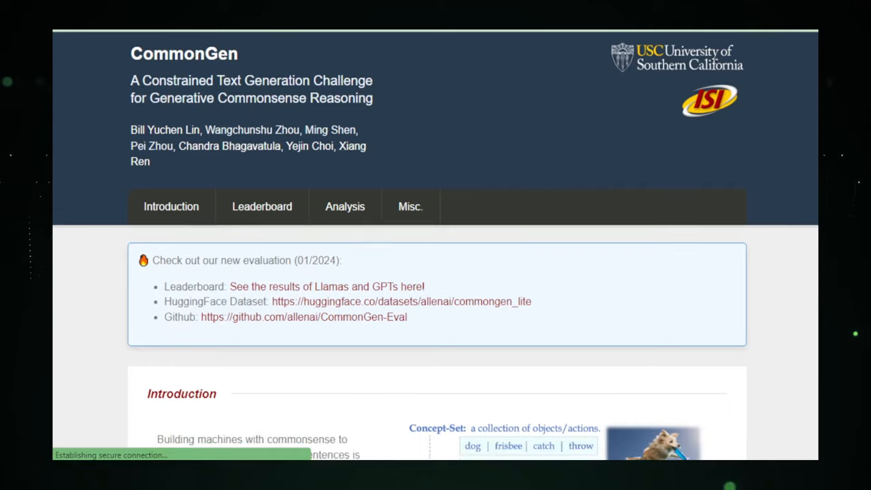
pyautogui.scroll(-3)
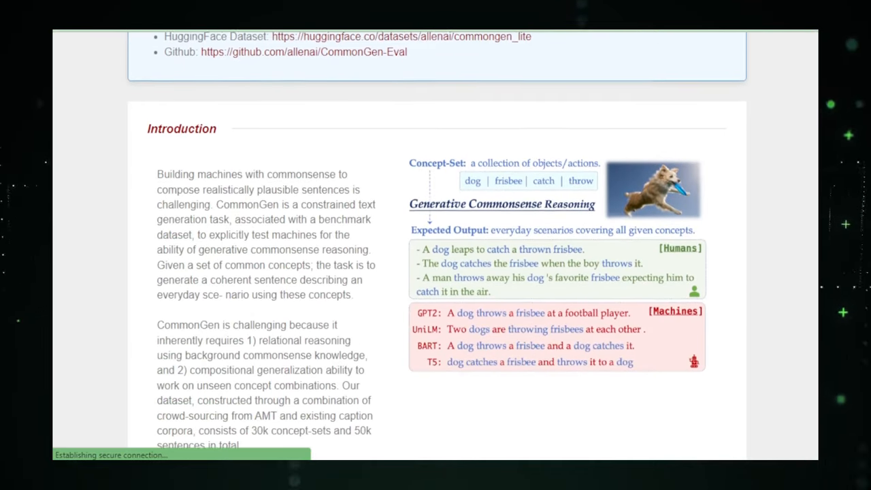
pyautogui.scroll(-3)
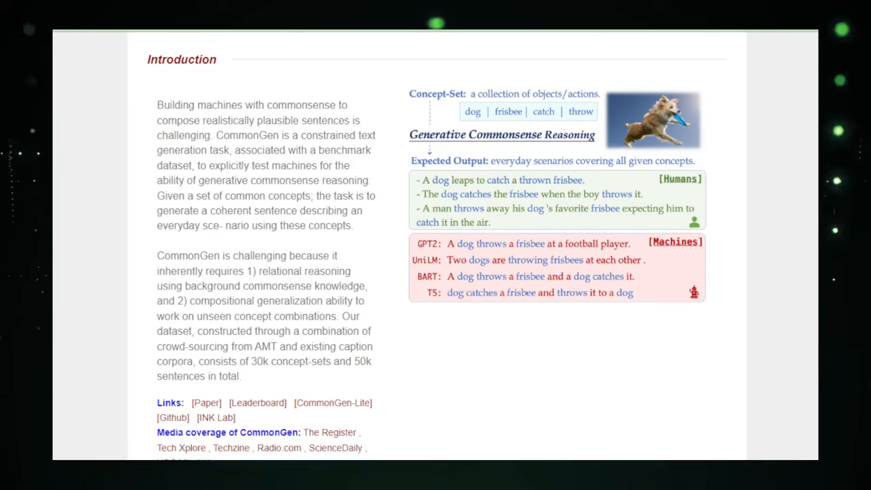
pyautogui.scroll(-3)
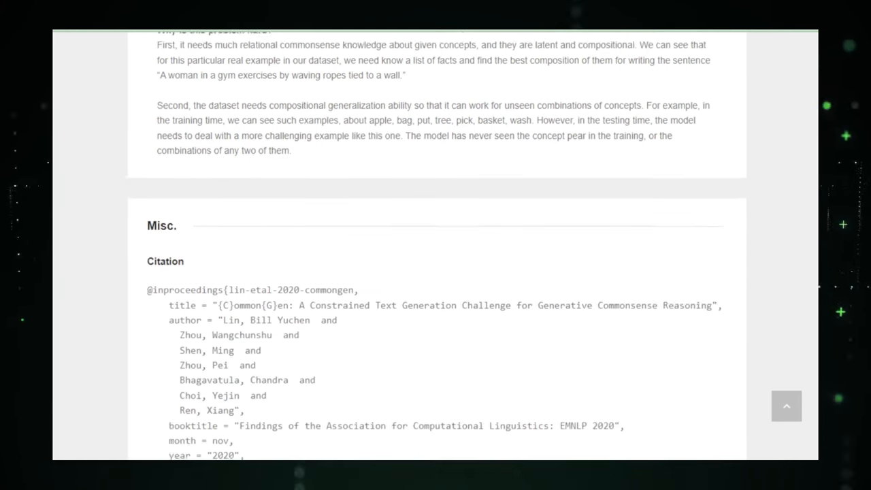
pyautogui.scroll(-3)
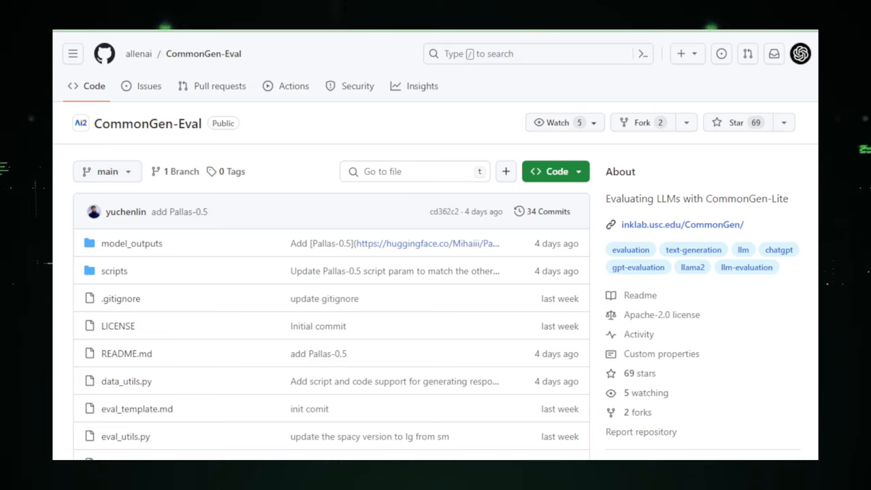
# Scroll the CommonGen-Eval README through inference, GPT-4 evaluation and case studies to Citation
pyautogui.scroll(-3)
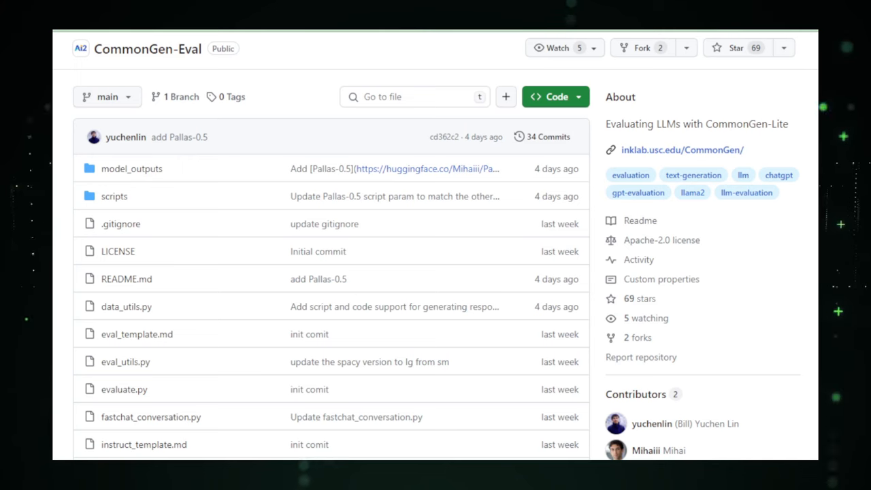
pyautogui.scroll(-3)
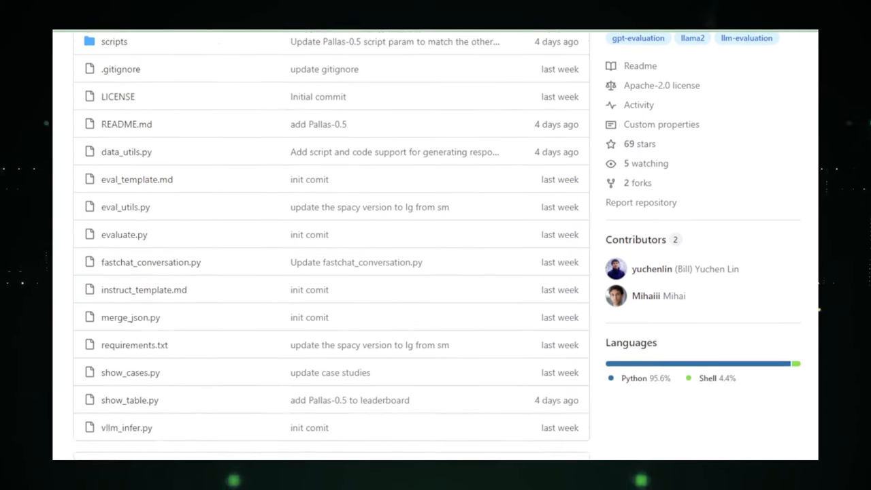
pyautogui.scroll(-3)
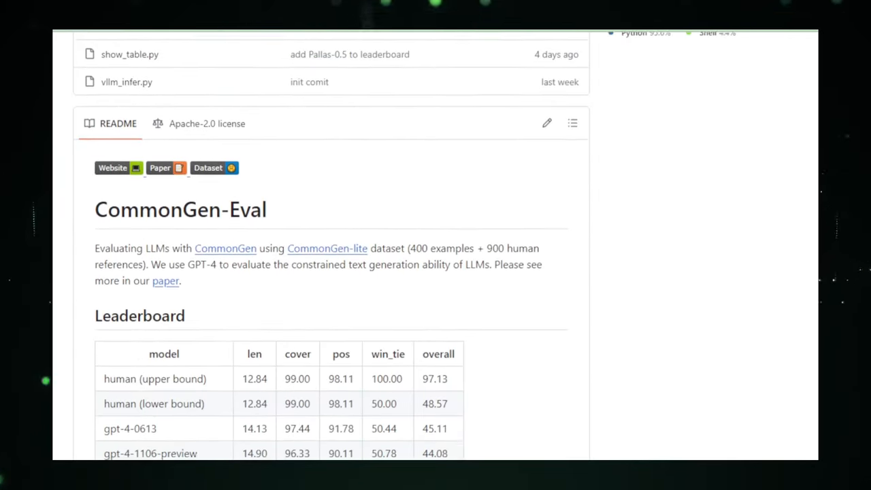
pyautogui.scroll(-3)
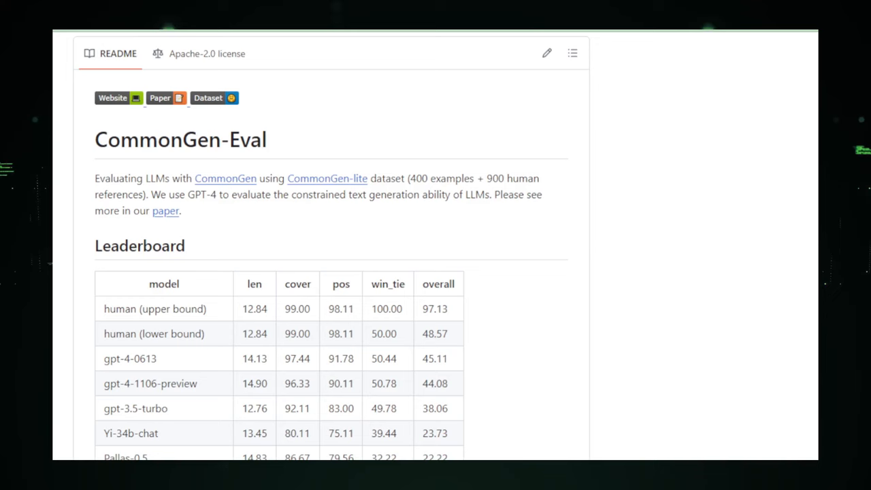
pyautogui.scroll(-3)
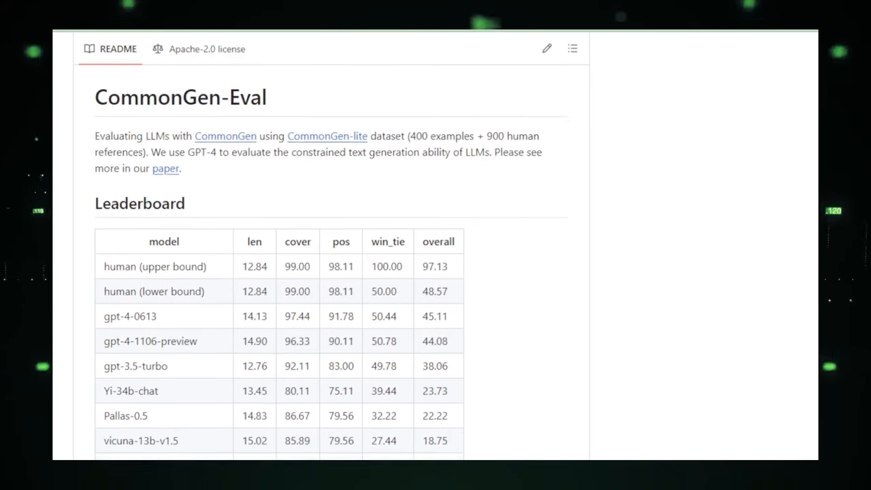
pyautogui.scroll(-3)
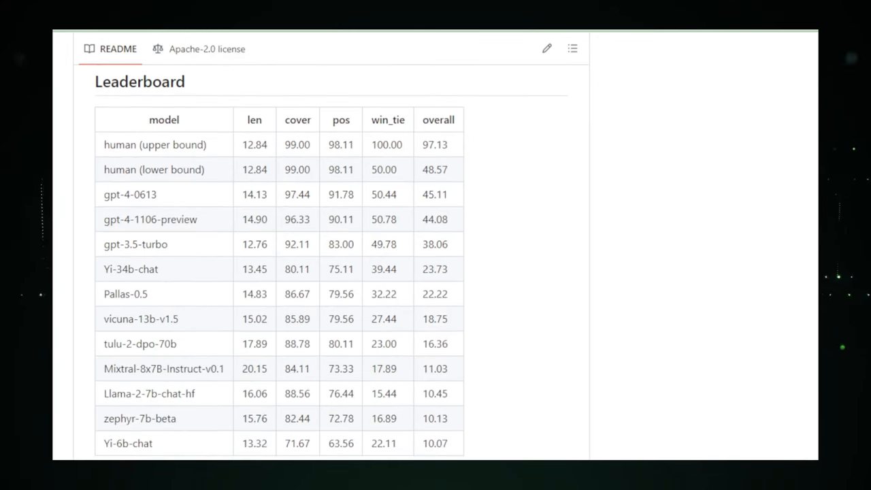
pyautogui.scroll(-3)
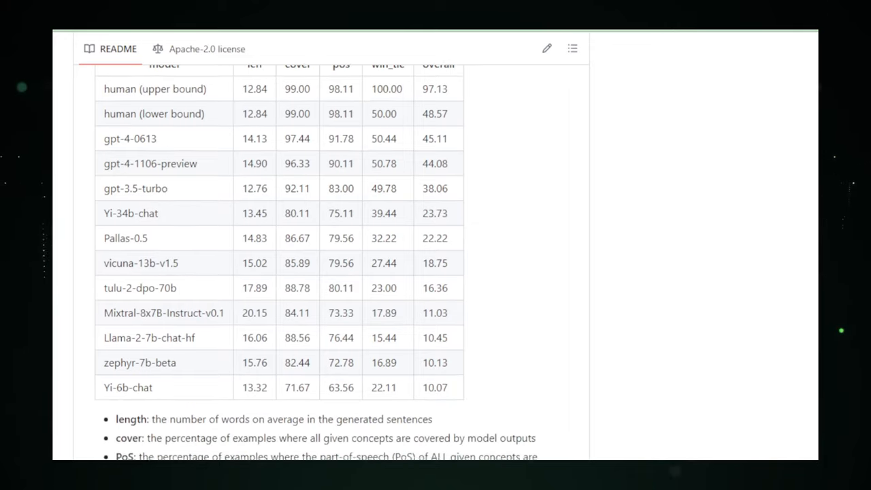
pyautogui.scroll(-3)
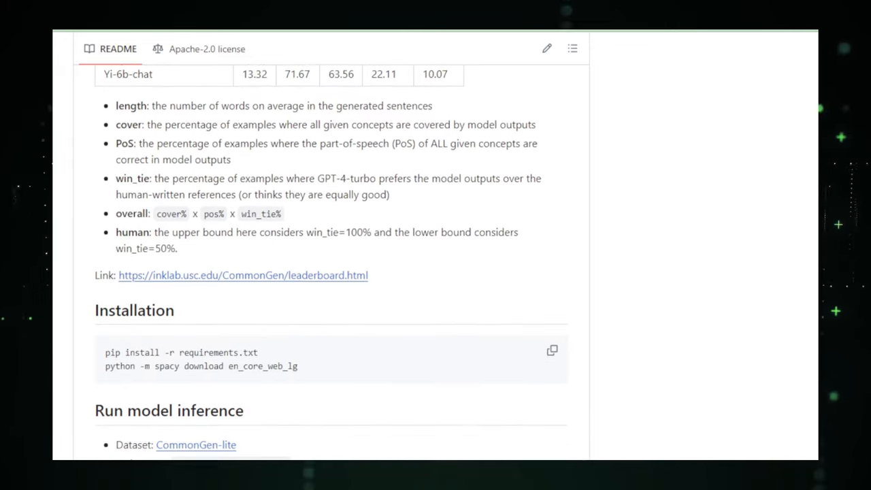
pyautogui.scroll(-3)
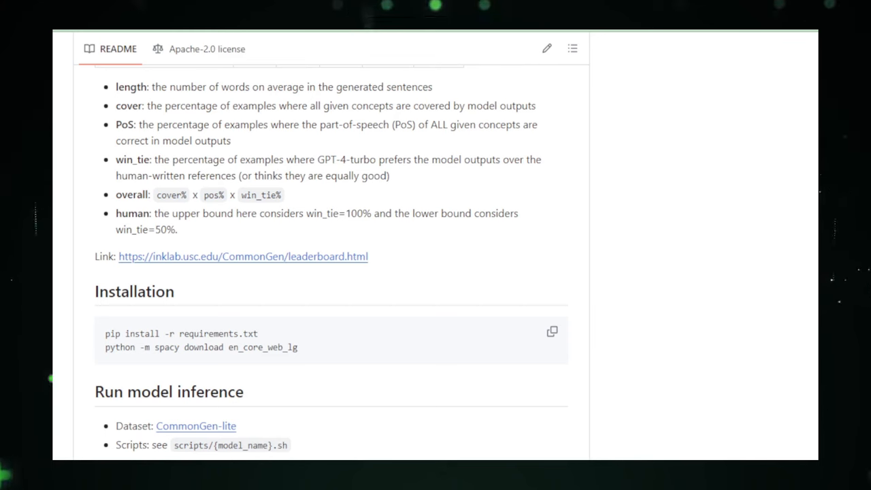
pyautogui.scroll(-3)
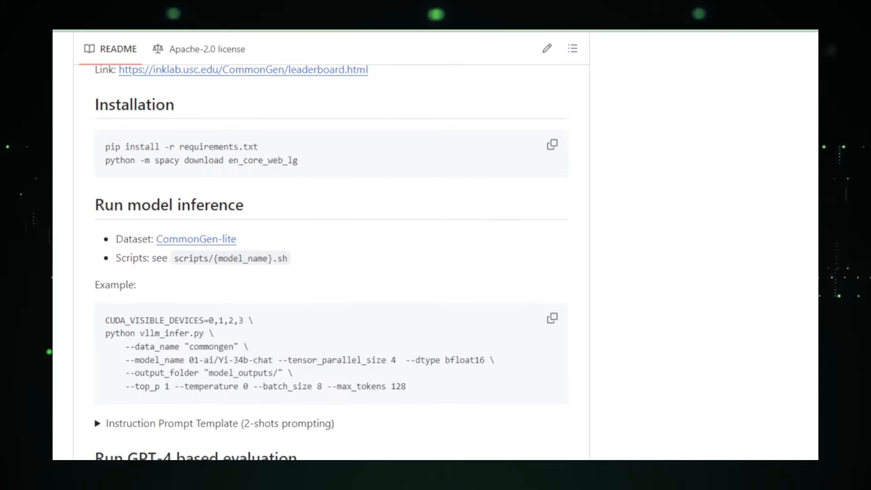
pyautogui.scroll(-3)
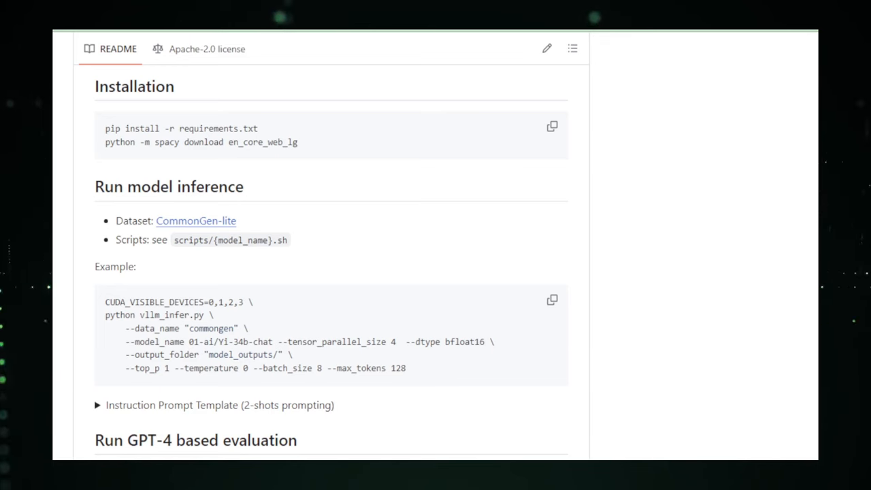
pyautogui.scroll(-3)
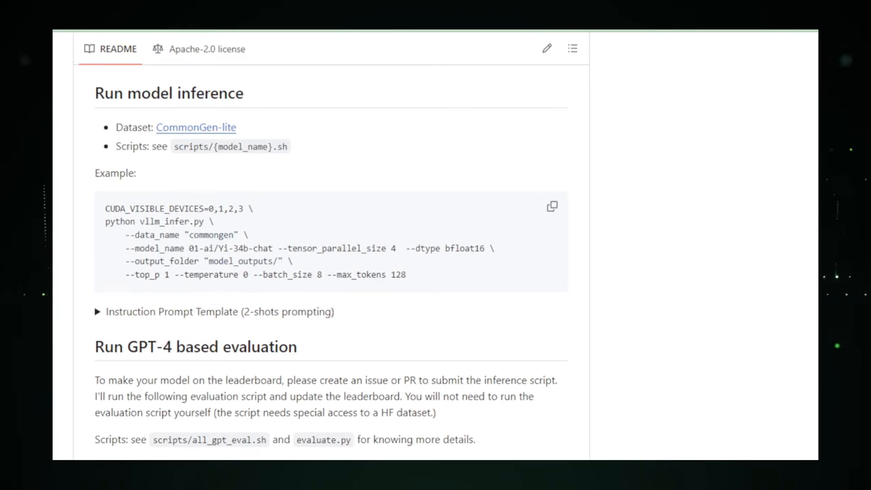
pyautogui.scroll(-3)
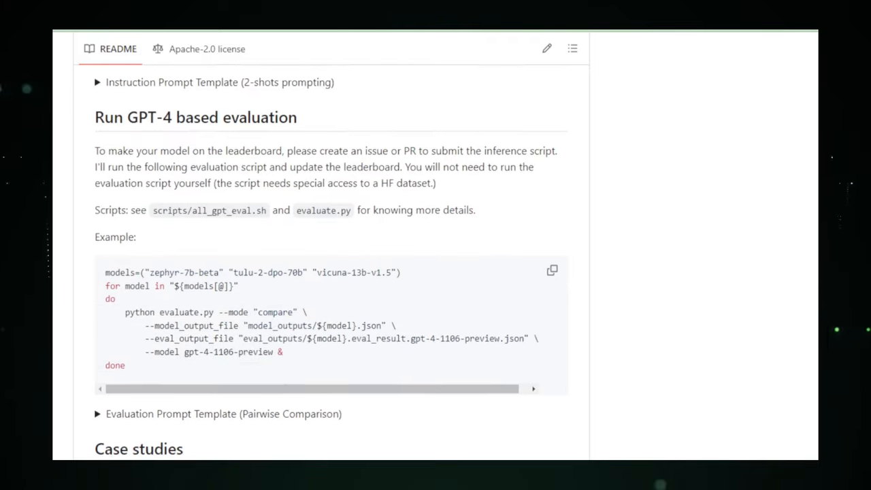
pyautogui.scroll(-3)
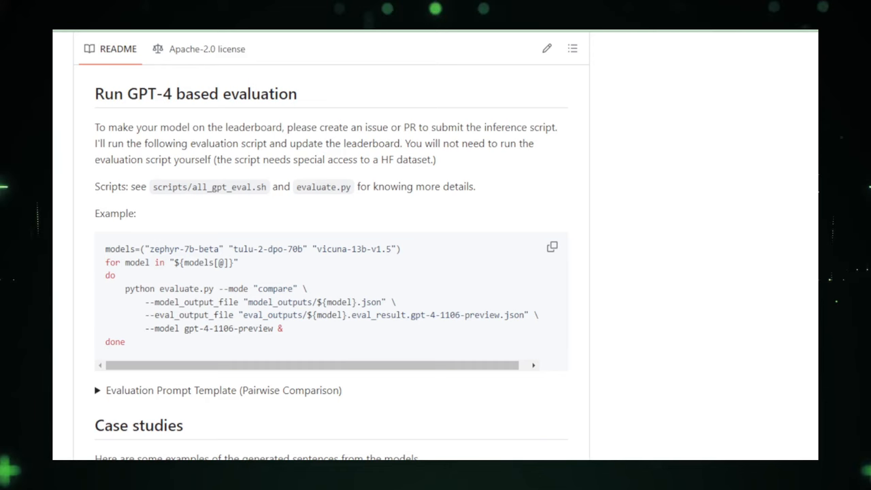
pyautogui.scroll(-3)
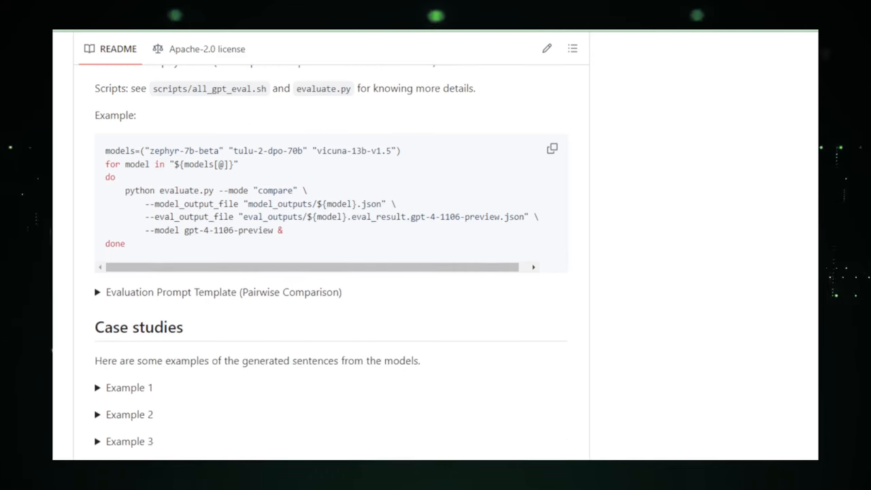
pyautogui.scroll(-3)
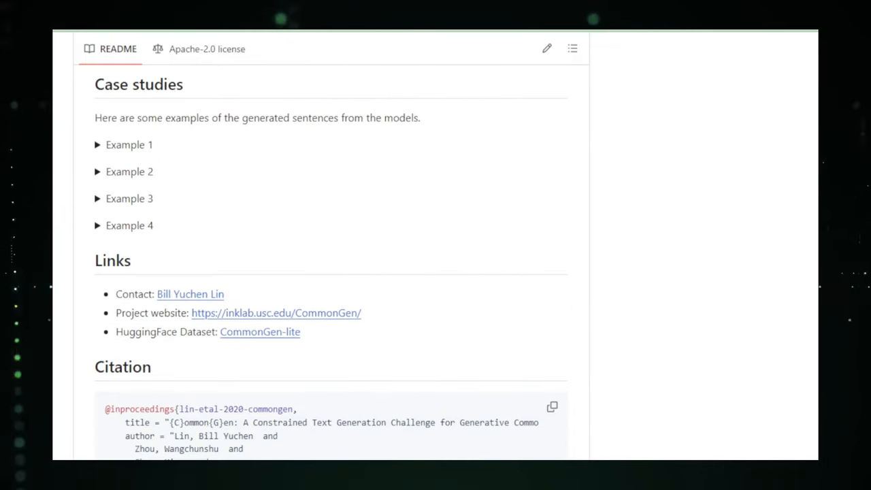
pyautogui.scroll(-3)
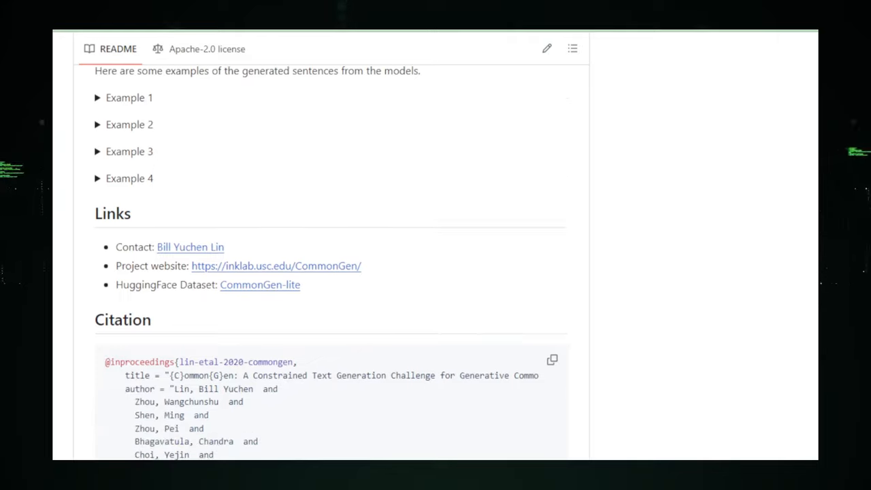
pyautogui.scroll(-3)
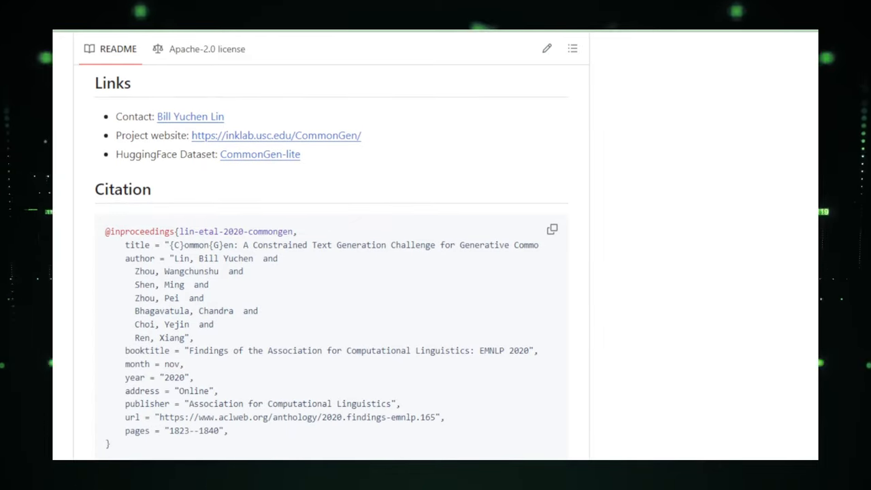
pyautogui.scroll(-3)
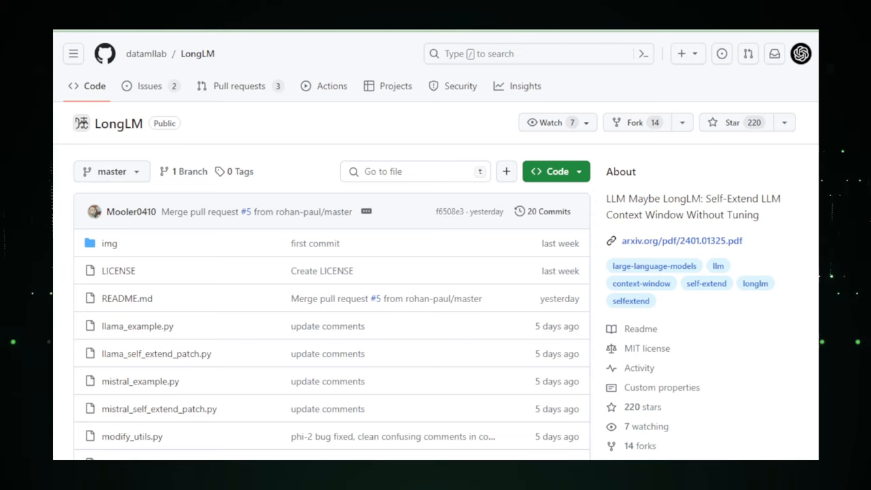
# Scroll the datamllab/LongLM page past its file list to the README title and citation block
pyautogui.scroll(-3)
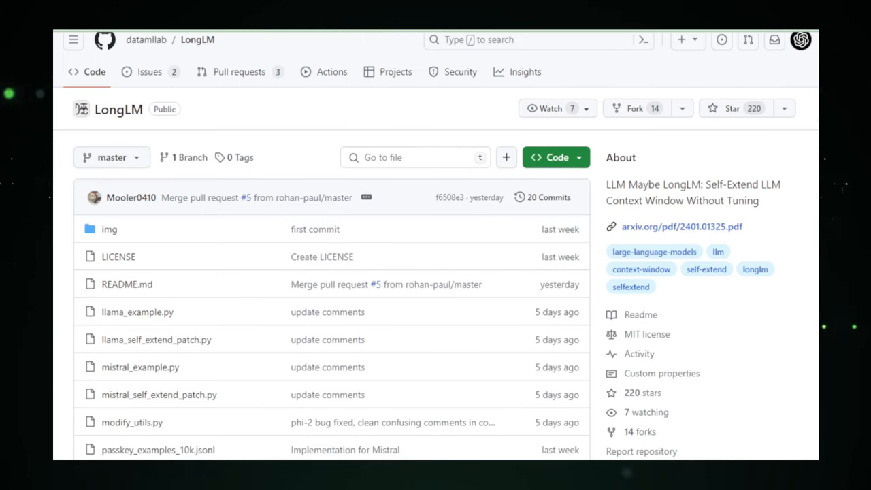
pyautogui.scroll(-3)
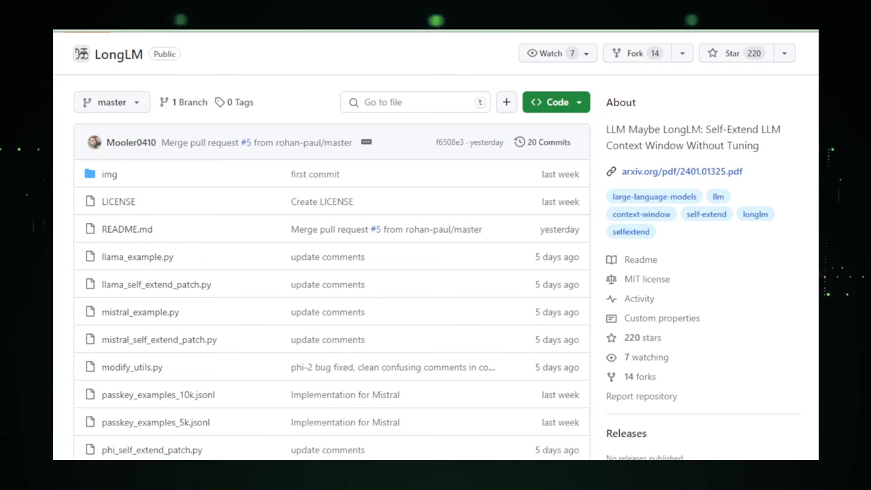
pyautogui.scroll(-3)
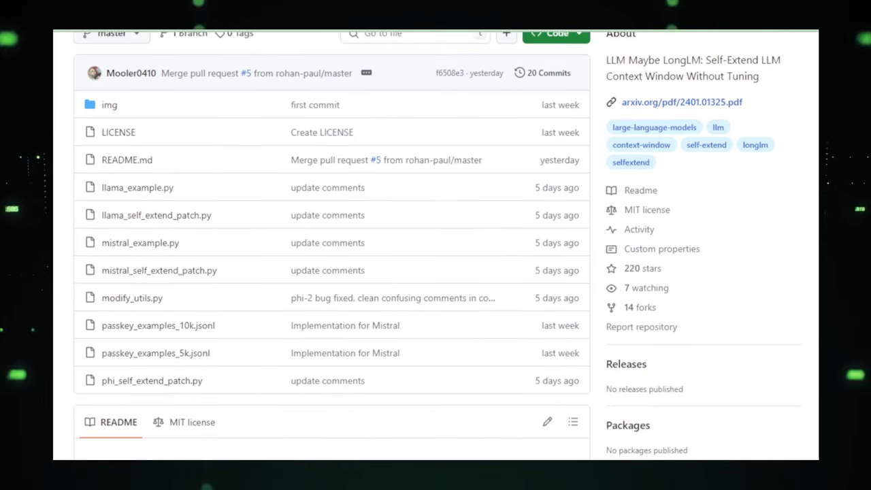
pyautogui.scroll(-3)
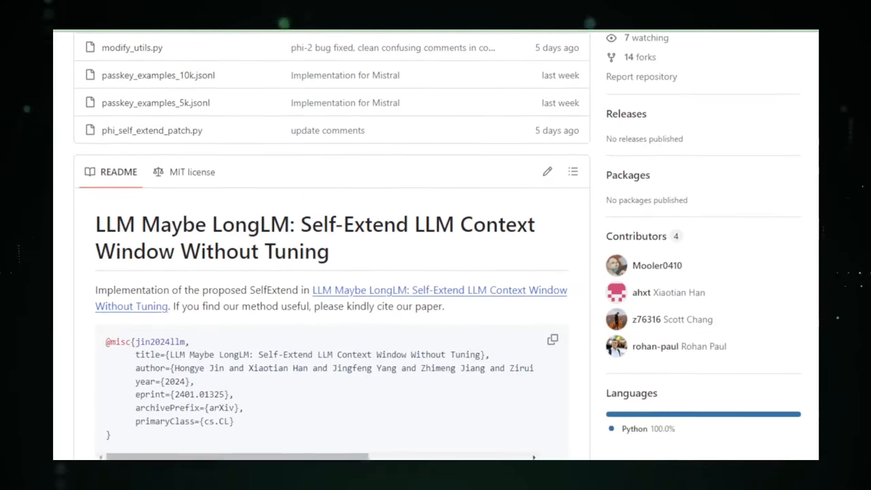
# Scroll the LongLM README through Updates, Overview and SelfExtend setup to the 2.2 Run examples
pyautogui.scroll(-3)
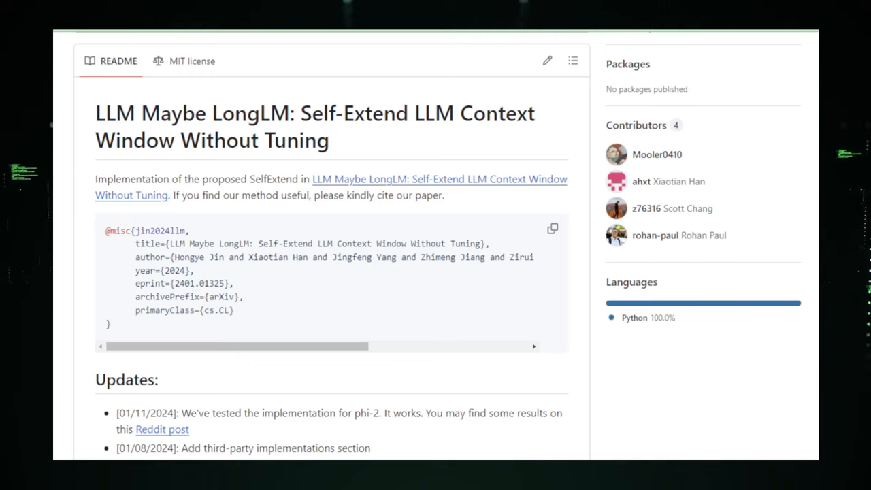
pyautogui.scroll(-3)
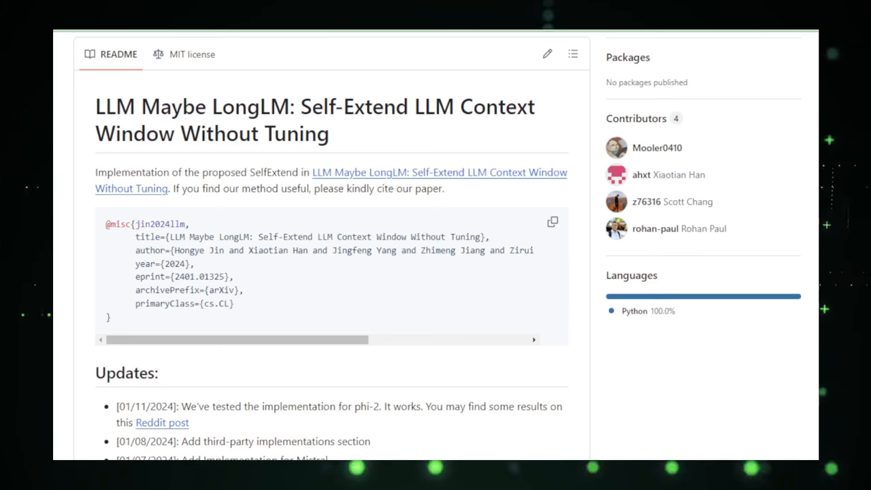
pyautogui.scroll(-3)
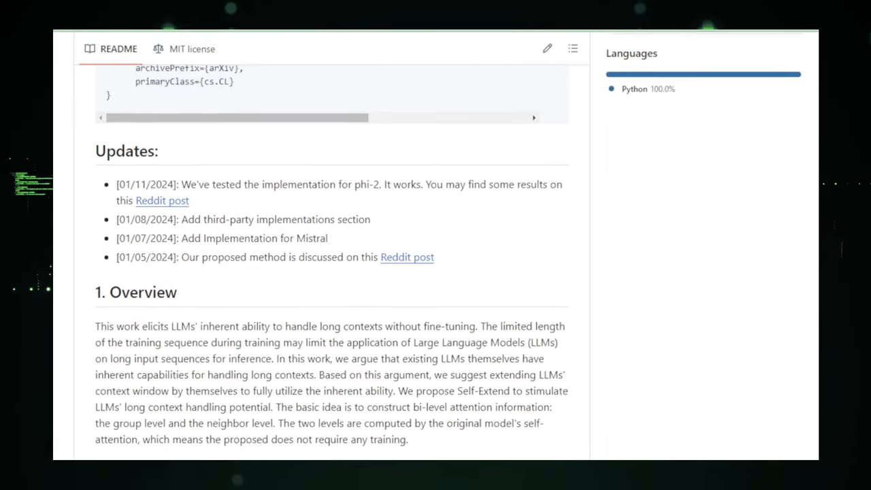
pyautogui.scroll(-3)
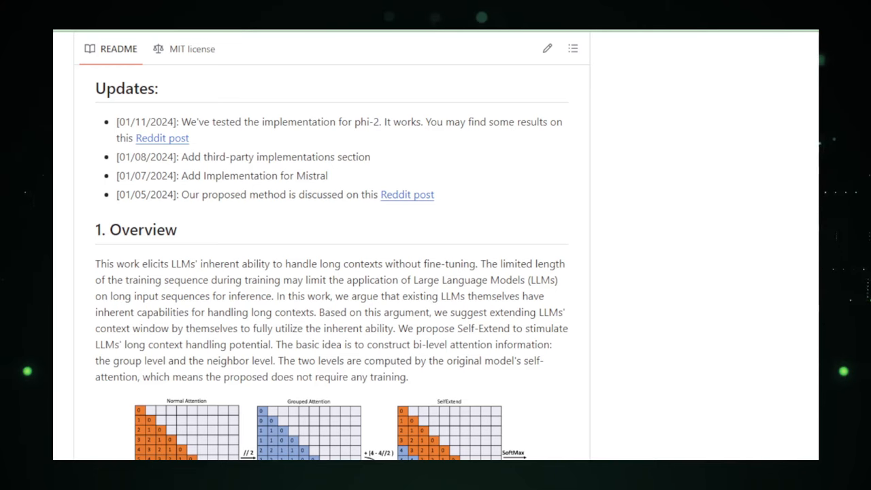
pyautogui.scroll(-3)
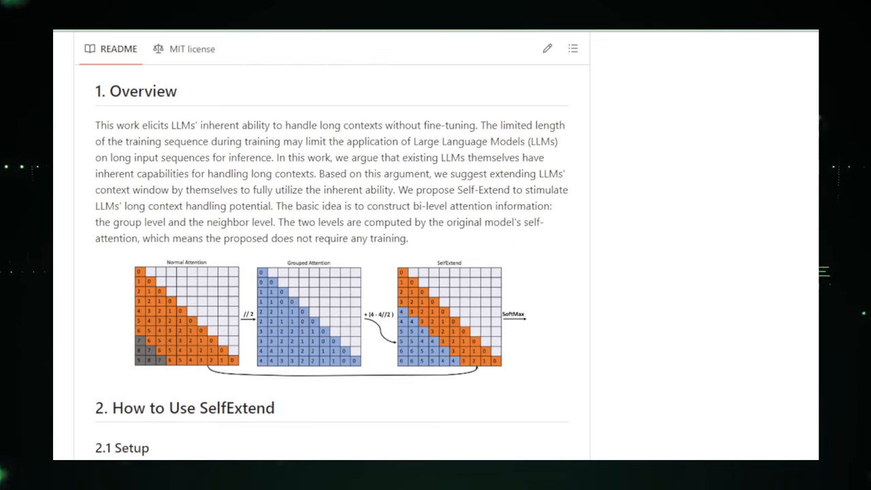
pyautogui.scroll(-3)
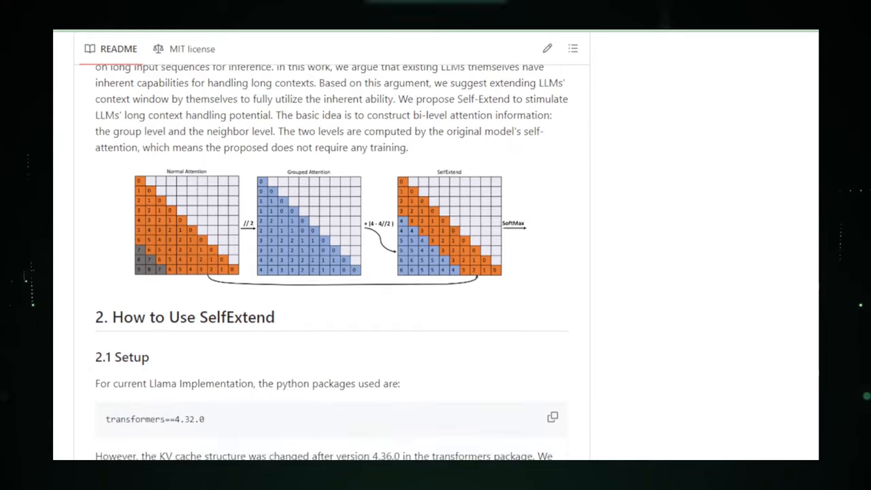
pyautogui.scroll(-3)
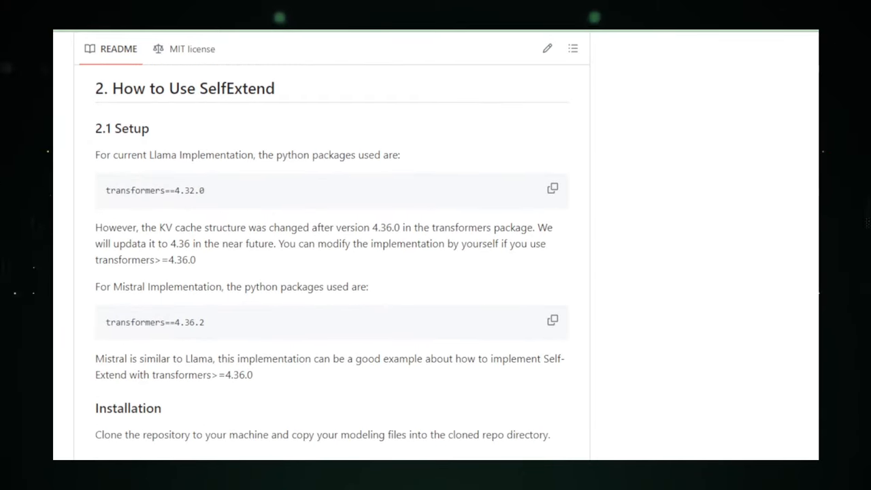
pyautogui.scroll(-3)
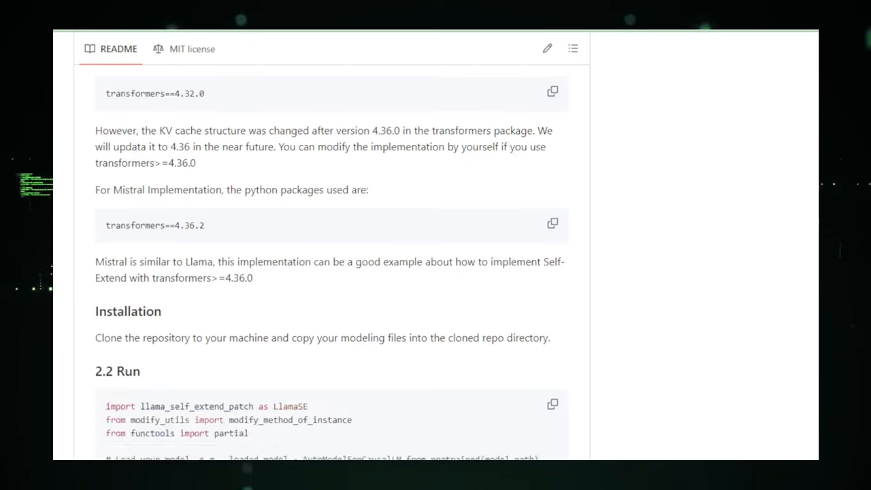
pyautogui.scroll(-3)
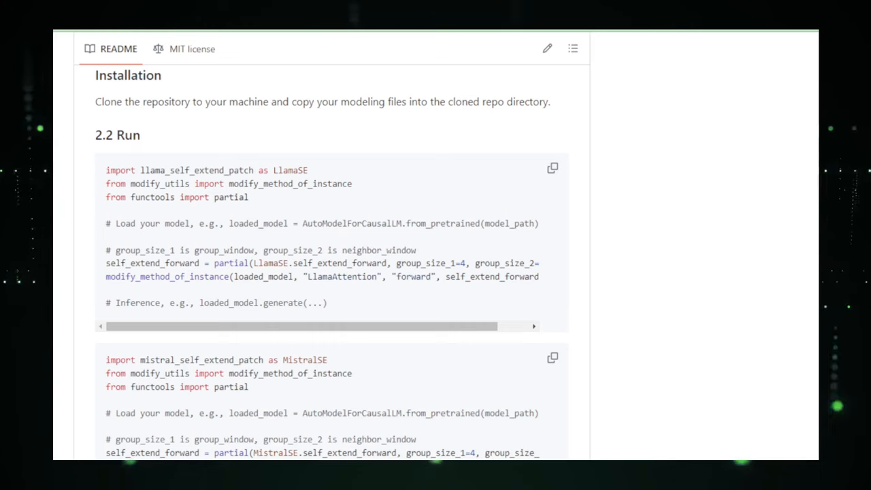
pyautogui.scroll(-3)
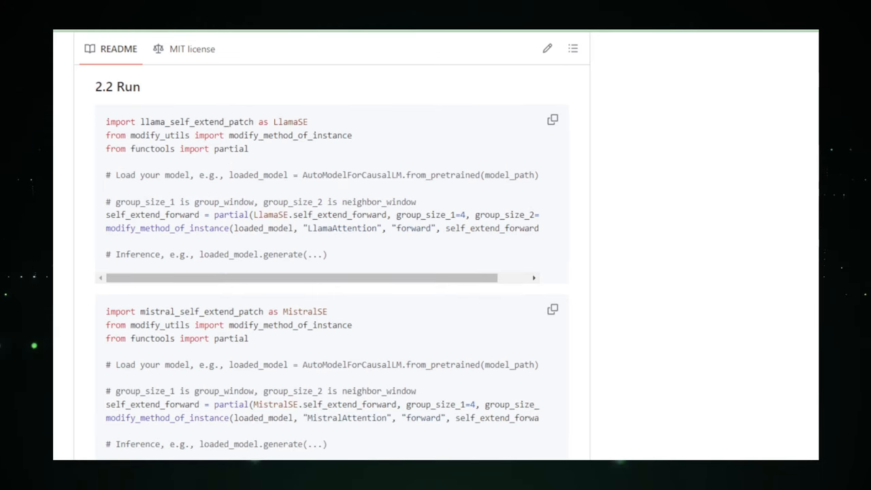
pyautogui.scroll(-3)
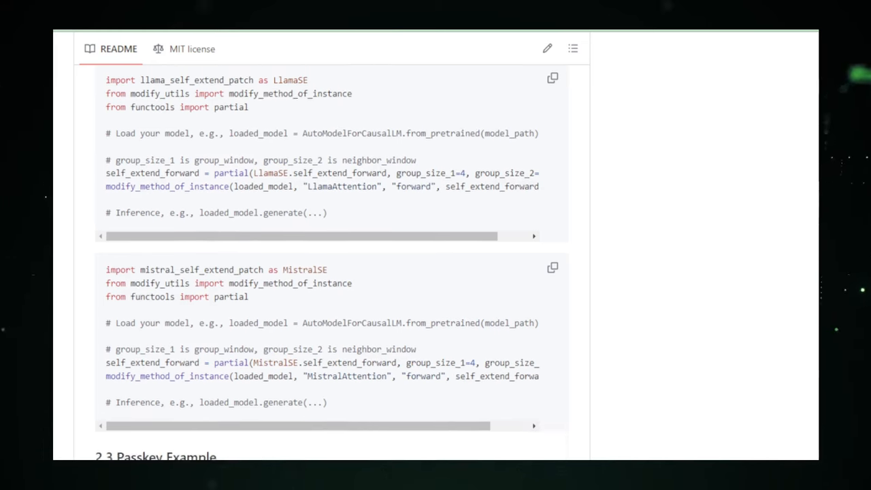
# Scroll past the Passkey Example and group-size advice to Future Plan and Third-party Implementations
pyautogui.scroll(-3)
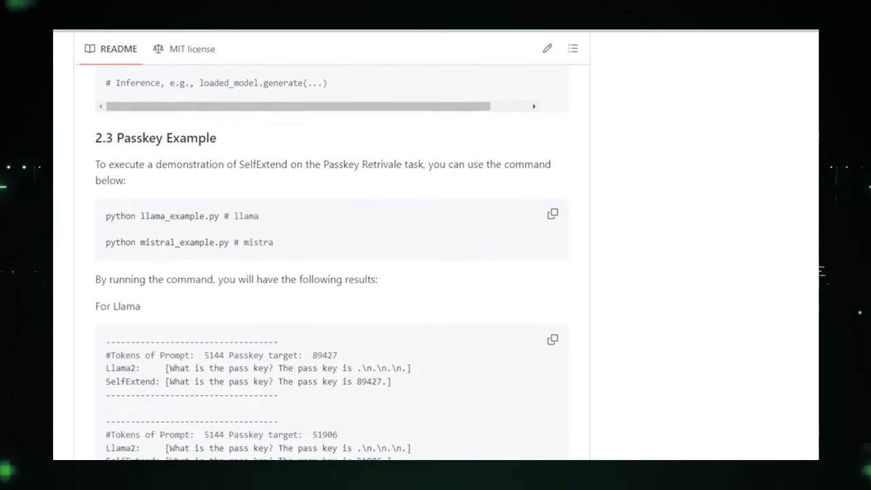
pyautogui.scroll(-3)
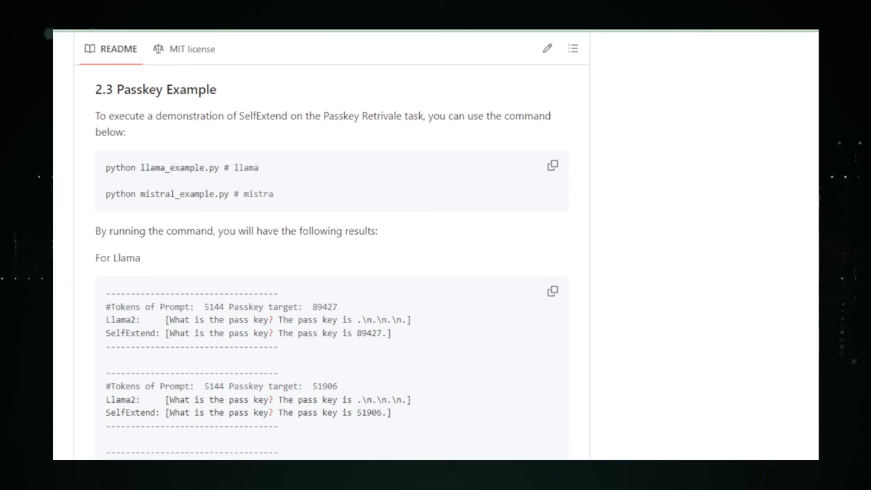
pyautogui.scroll(-3)
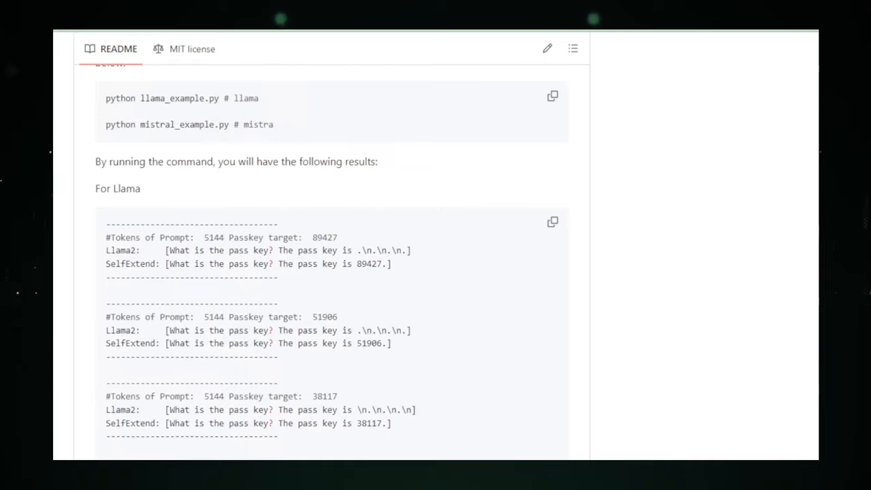
pyautogui.scroll(-3)
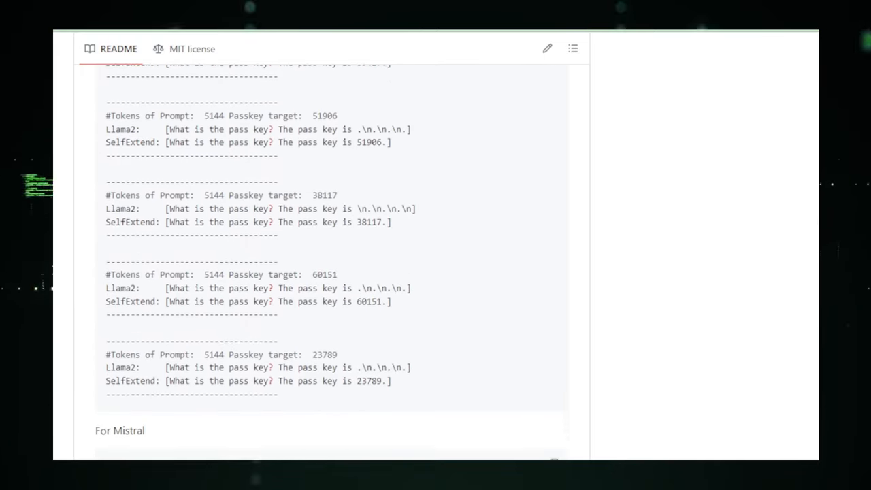
pyautogui.scroll(-3)
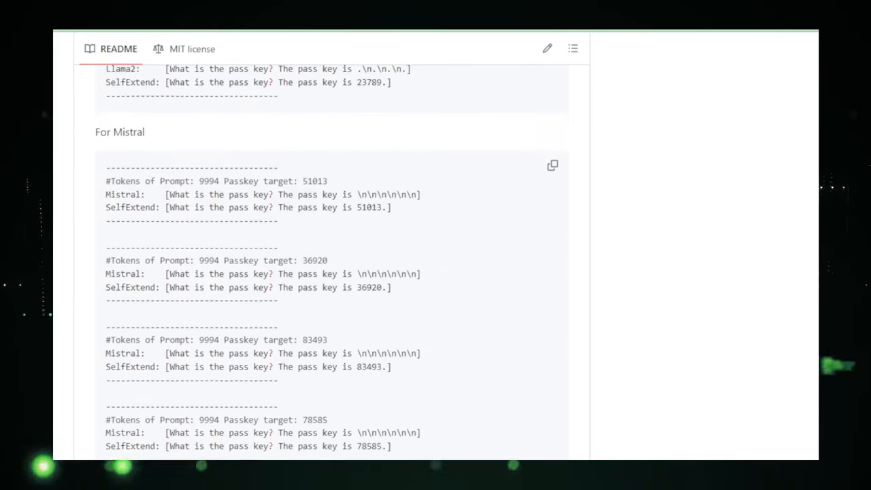
pyautogui.scroll(-3)
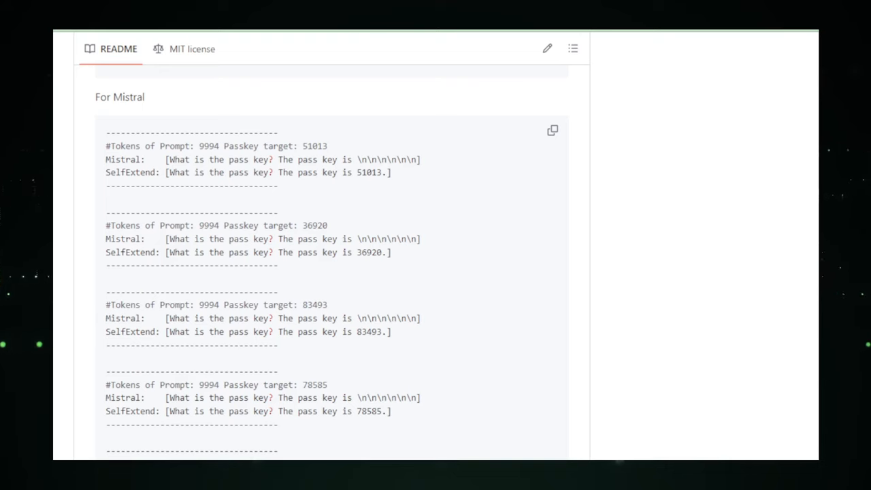
pyautogui.scroll(-3)
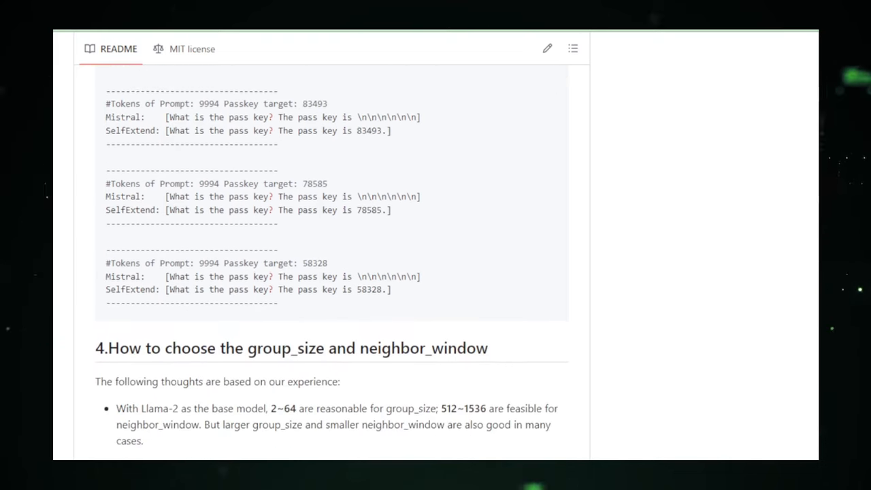
pyautogui.scroll(-3)
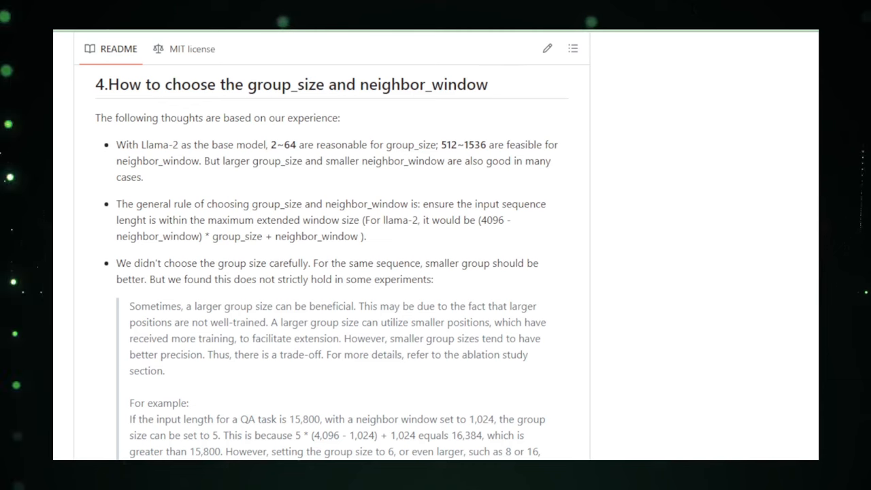
pyautogui.scroll(-3)
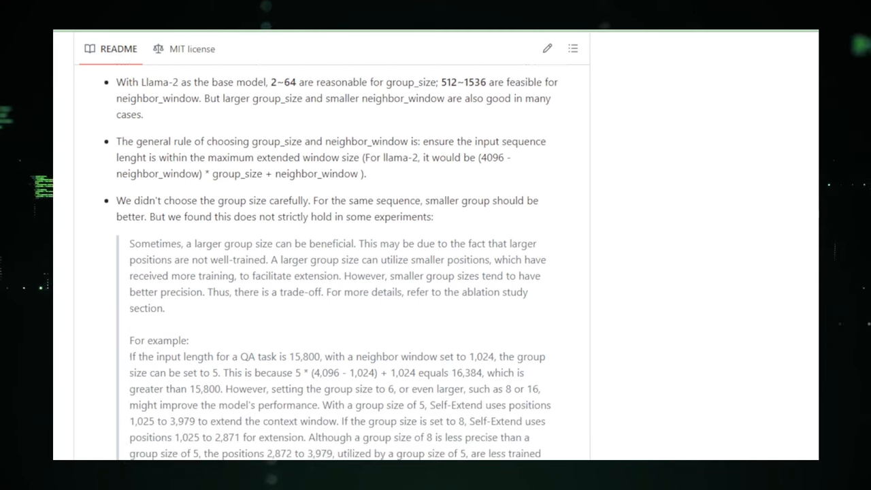
pyautogui.scroll(-3)
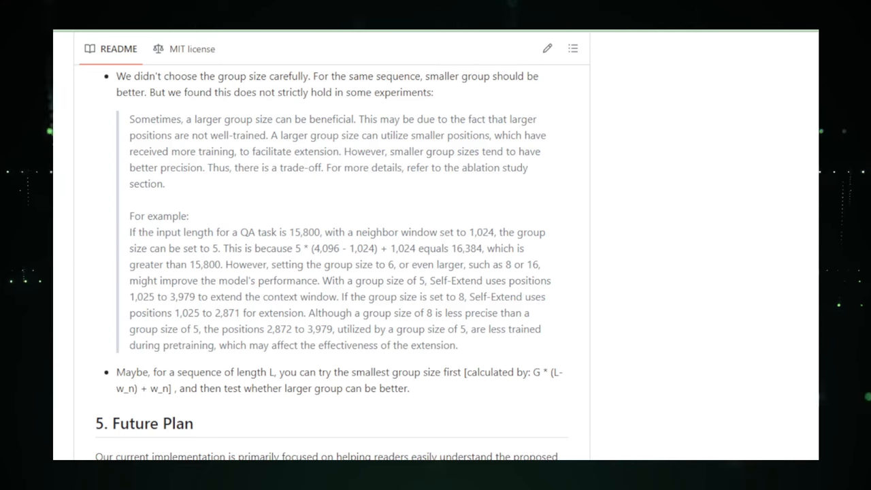
pyautogui.scroll(-3)
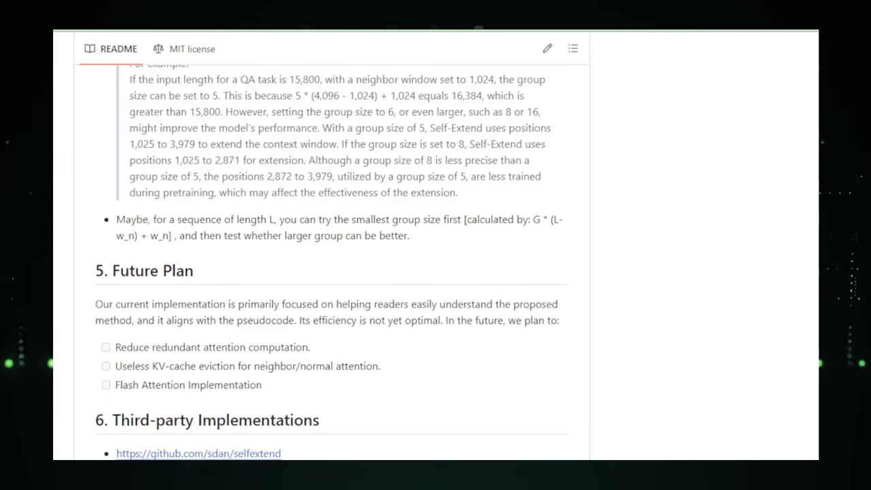
pyautogui.scroll(-3)
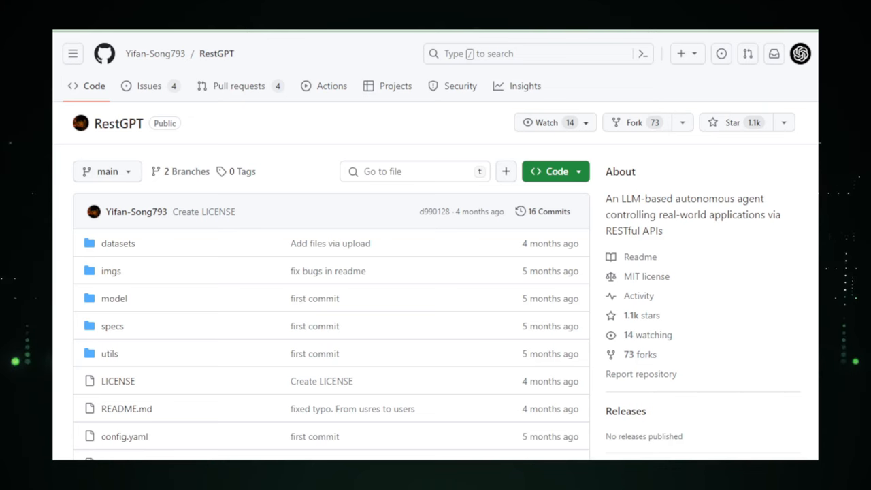
# Scroll the RestGPT README through modules, RestBench data, Setup and Run to Citation
pyautogui.scroll(-3)
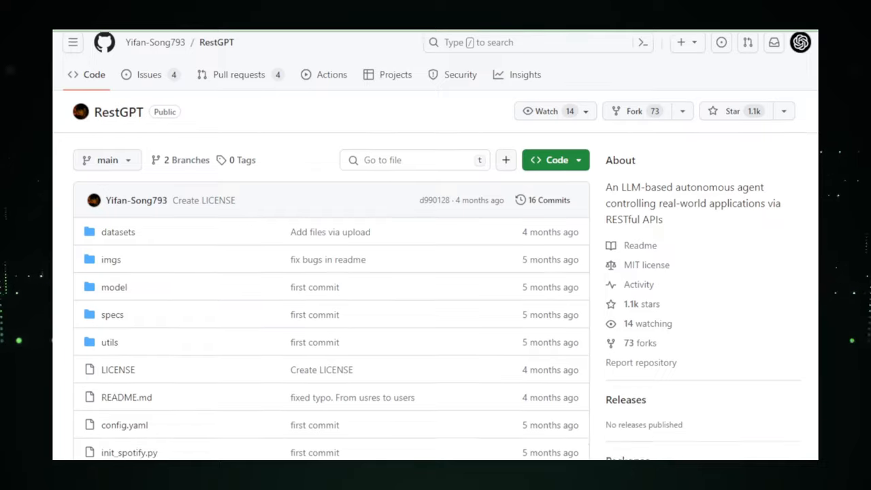
pyautogui.scroll(-3)
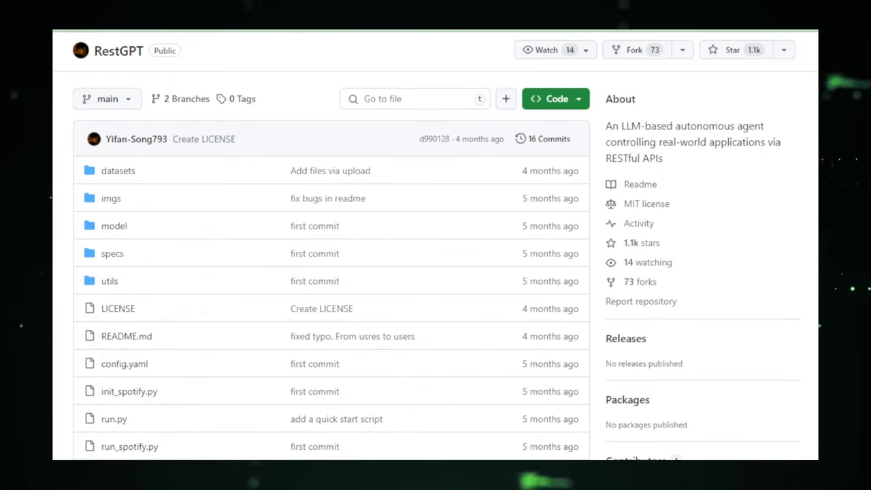
pyautogui.scroll(-3)
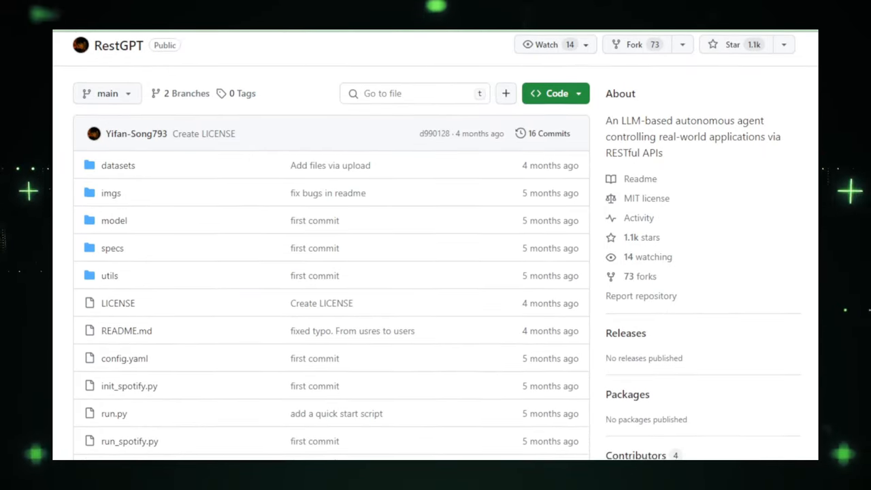
pyautogui.scroll(-3)
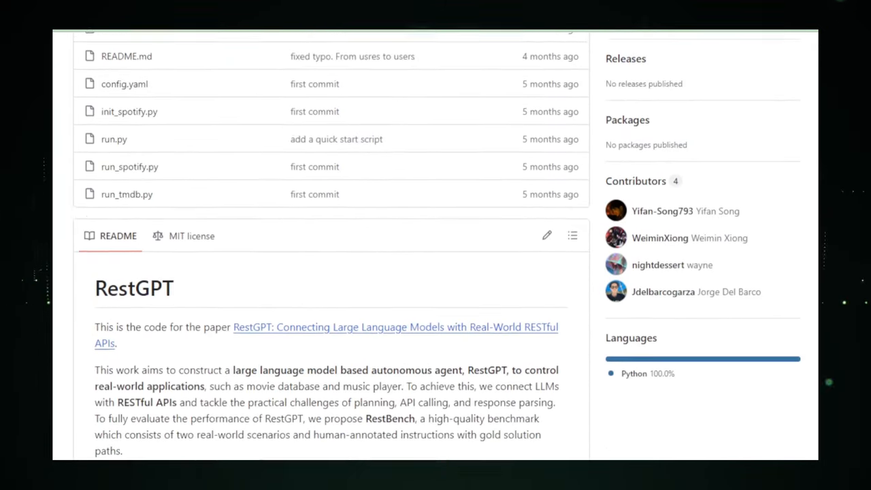
pyautogui.scroll(-3)
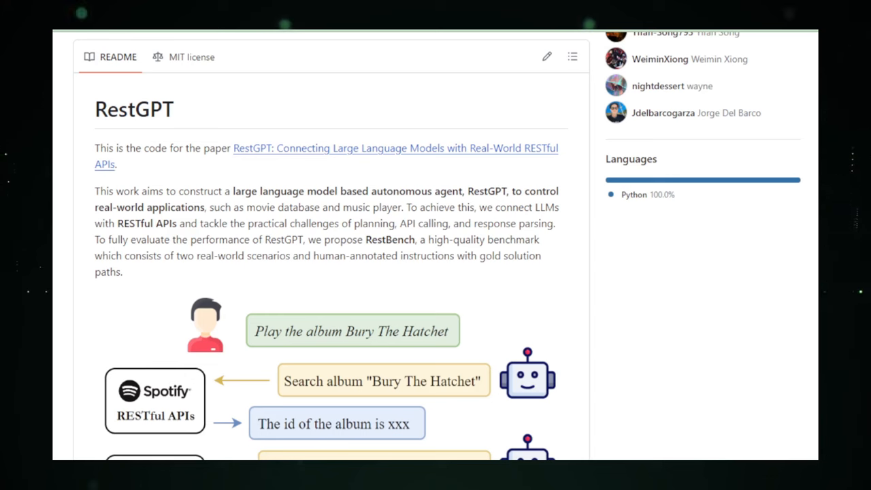
pyautogui.scroll(-3)
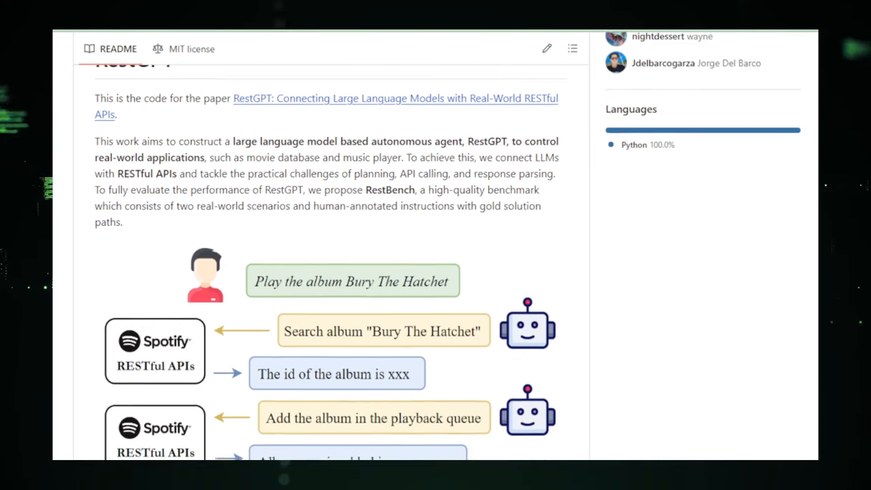
pyautogui.scroll(-3)
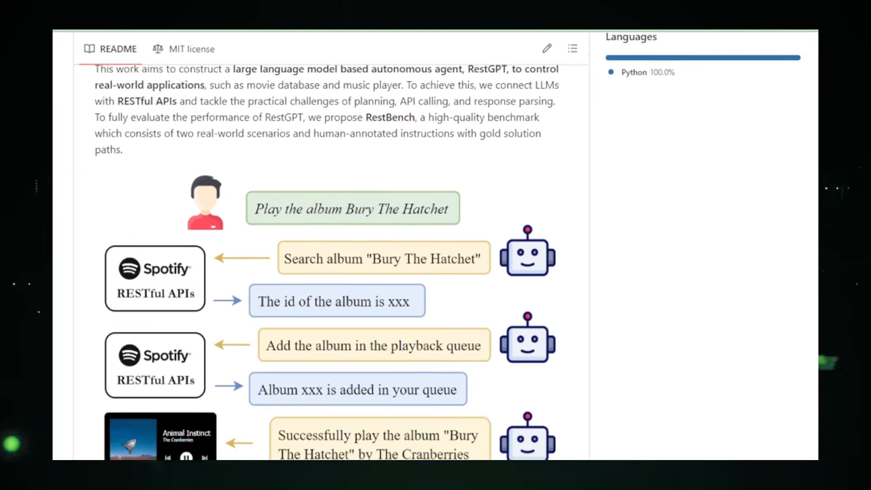
pyautogui.scroll(-3)
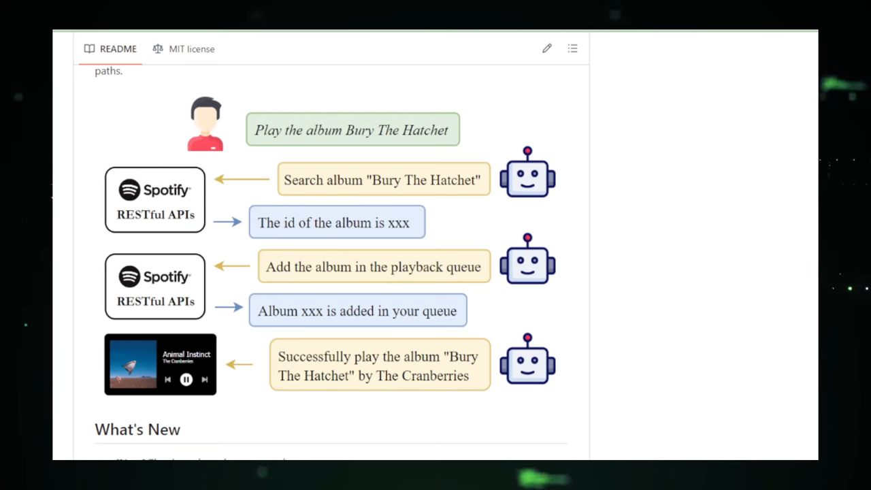
pyautogui.scroll(-3)
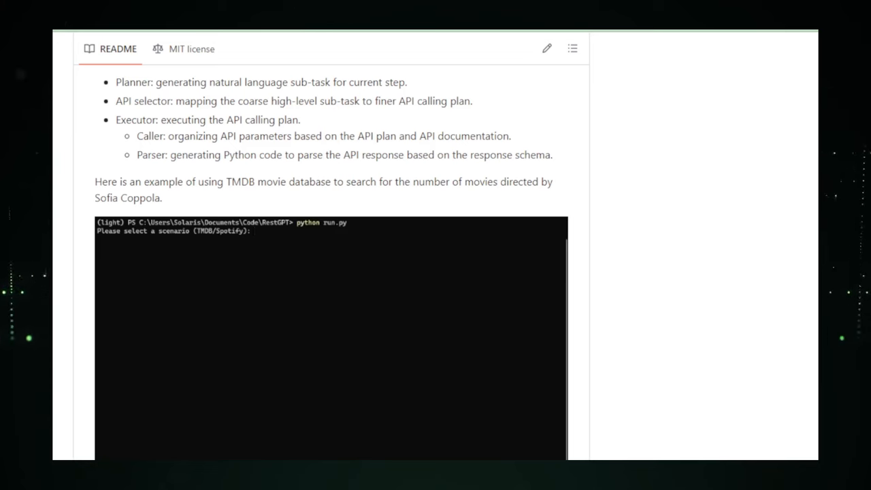
pyautogui.scroll(-3)
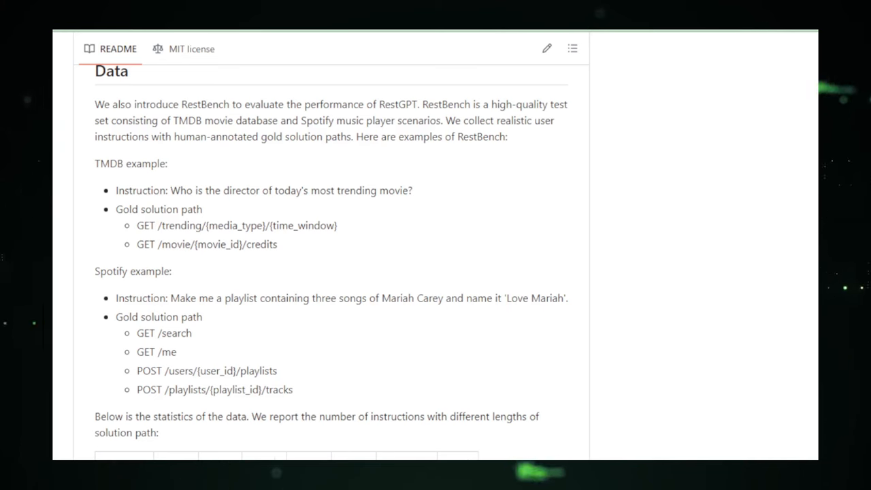
pyautogui.scroll(-3)
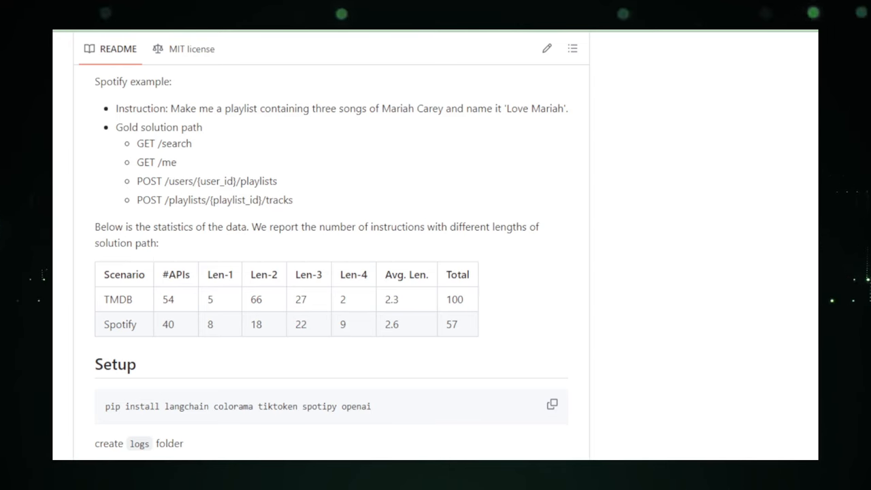
pyautogui.scroll(-3)
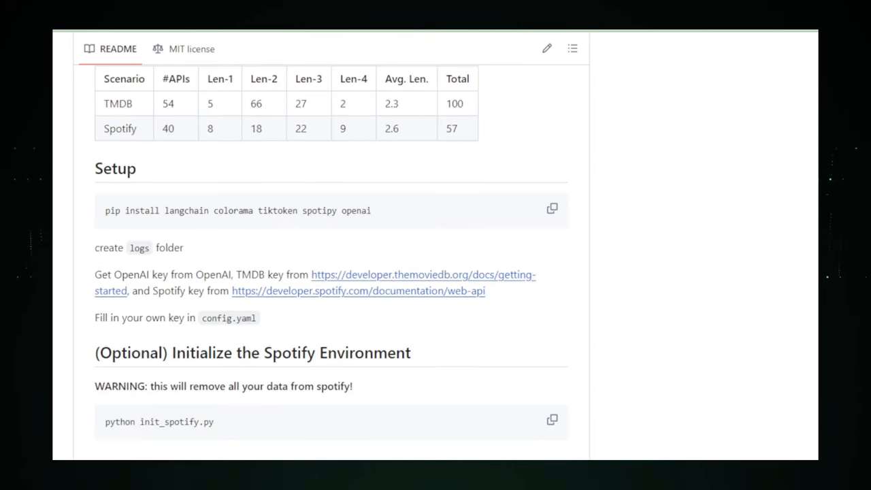
pyautogui.scroll(-3)
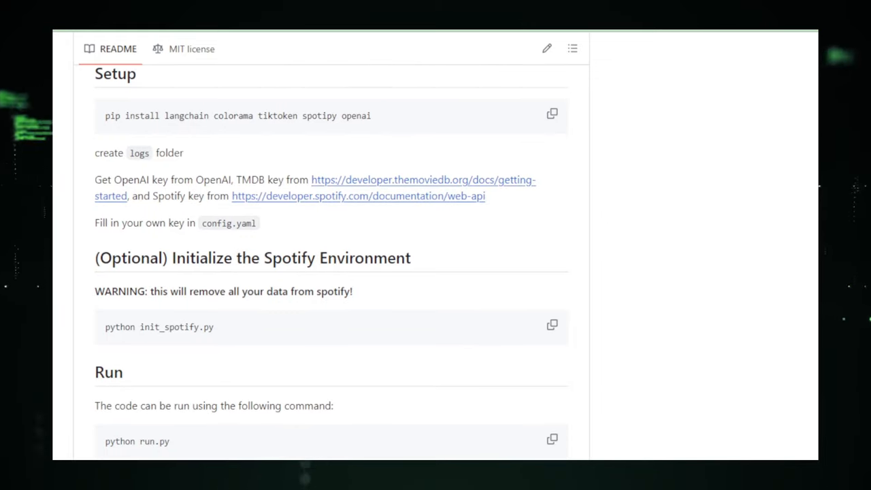
pyautogui.scroll(-3)
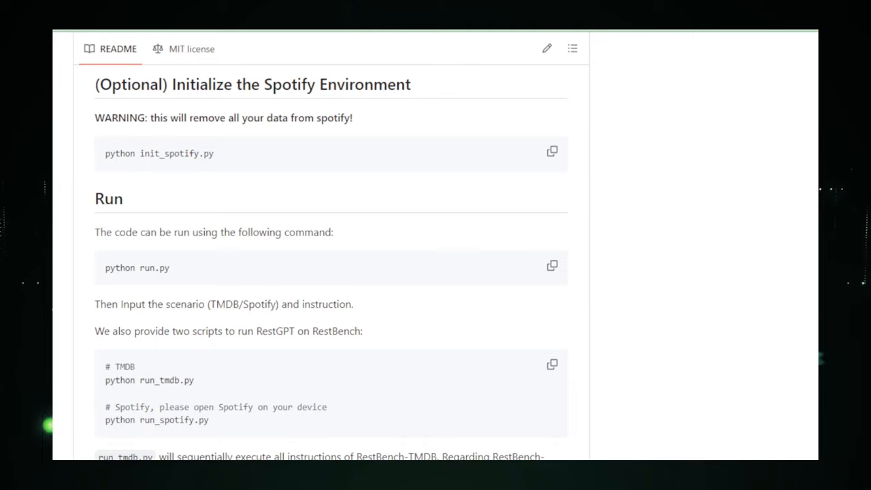
pyautogui.scroll(-3)
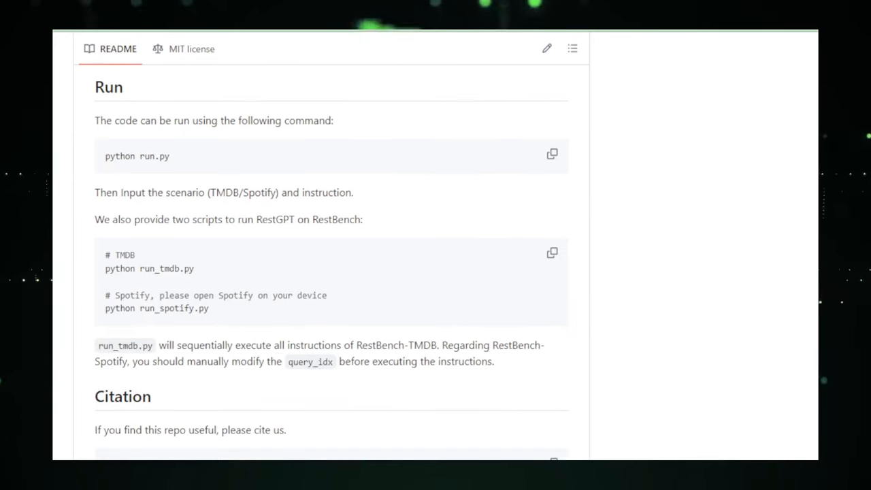
pyautogui.scroll(-3)
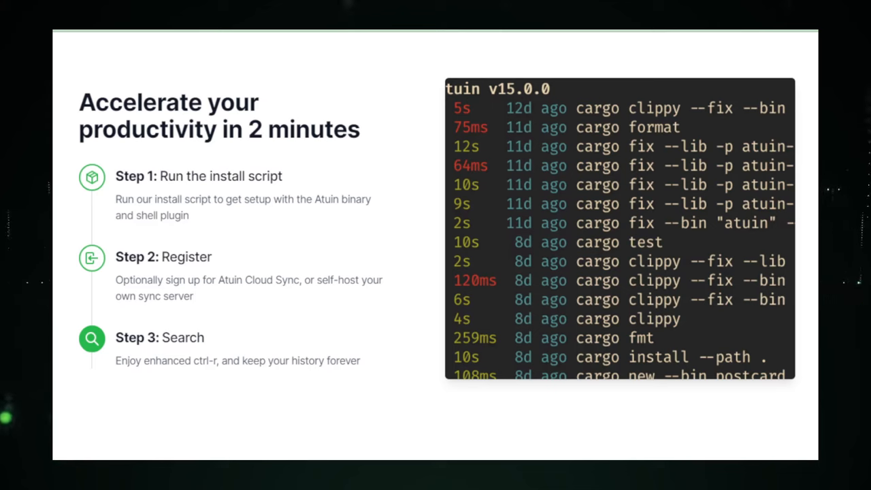
# Scroll atuin.sh past the three setup steps and FAQ to the Get started banner and footer
pyautogui.scroll(-3)
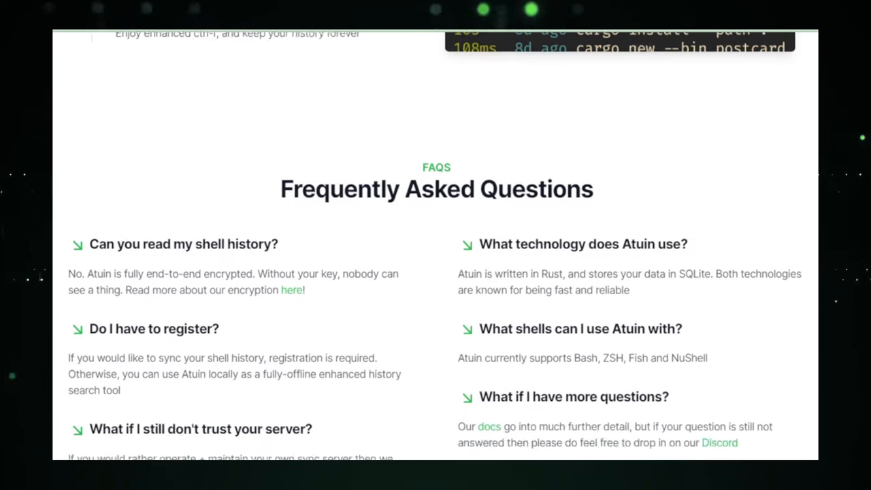
pyautogui.scroll(-3)
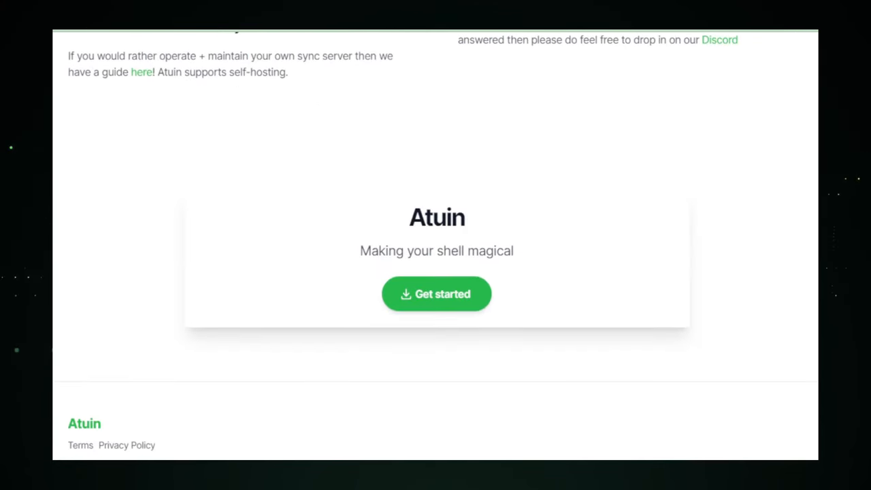
# Open Atuin's GitHub repository and read its README through Community, Quickstart and Install down to Nix
pyautogui.click(436, 294)
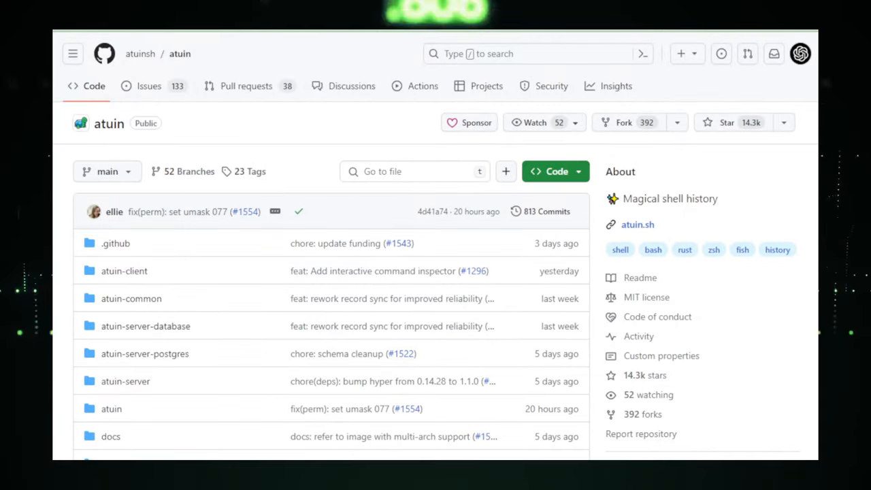
pyautogui.scroll(-3)
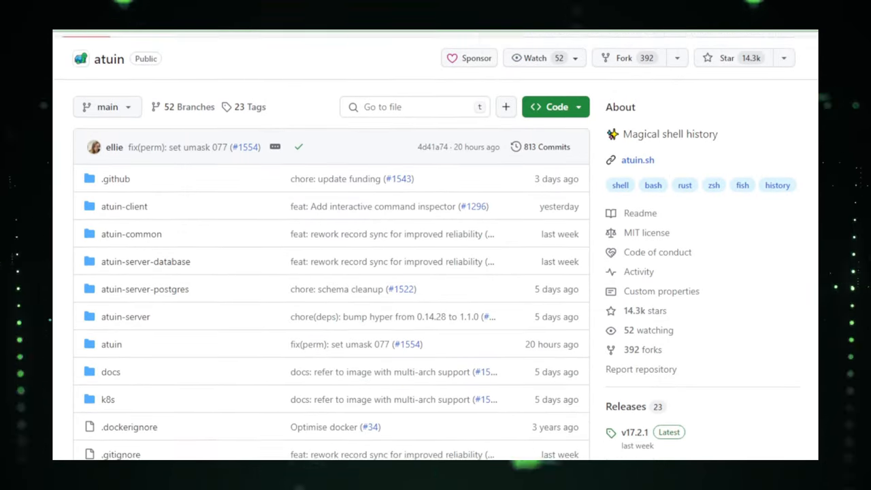
pyautogui.scroll(-3)
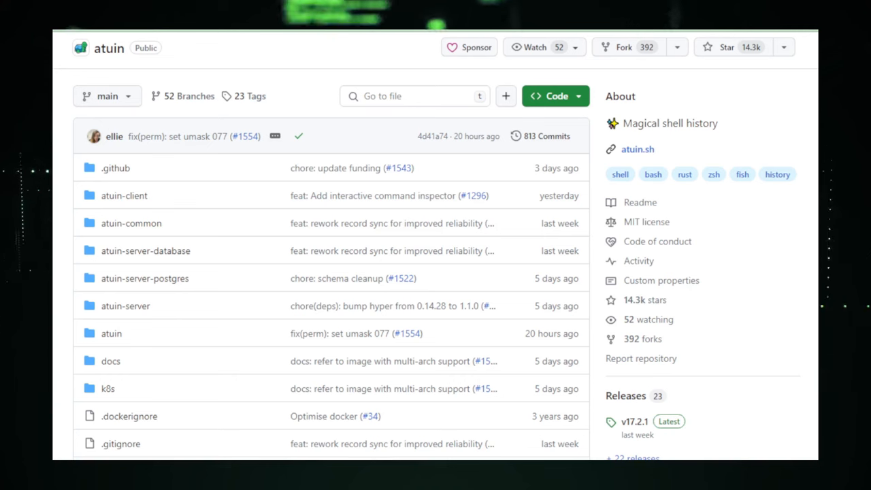
pyautogui.scroll(-3)
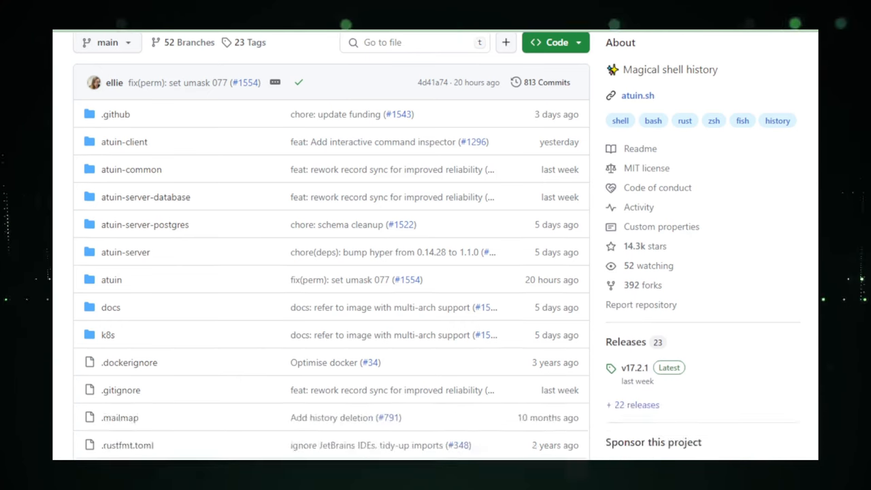
pyautogui.scroll(-3)
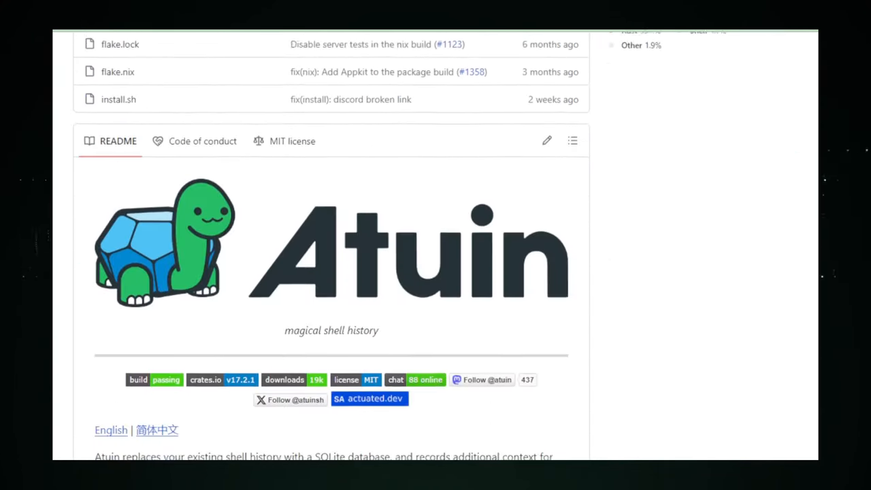
pyautogui.scroll(-3)
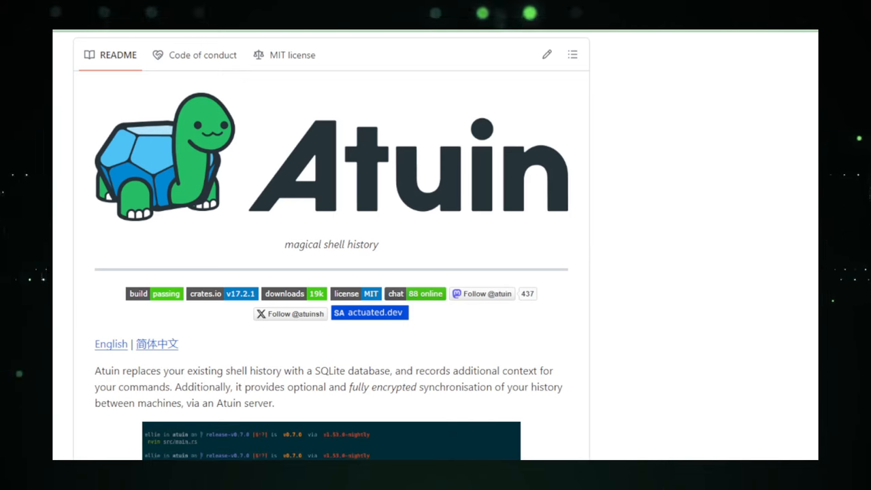
pyautogui.scroll(-3)
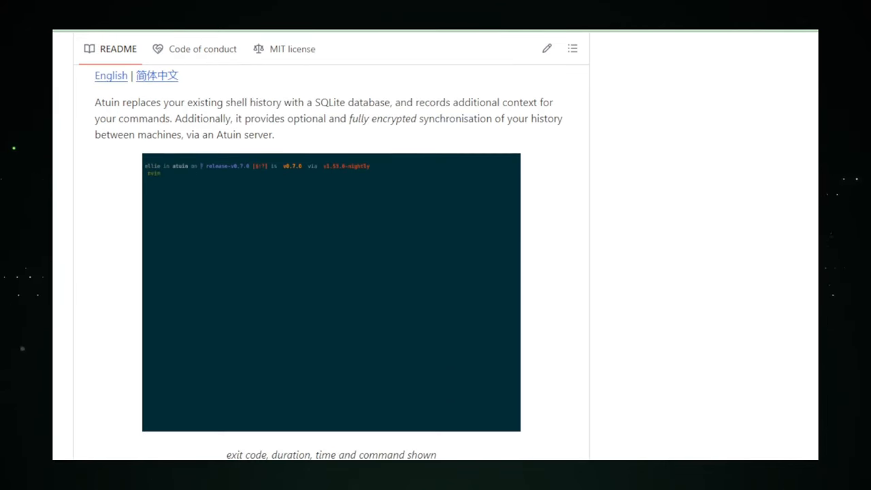
pyautogui.scroll(-3)
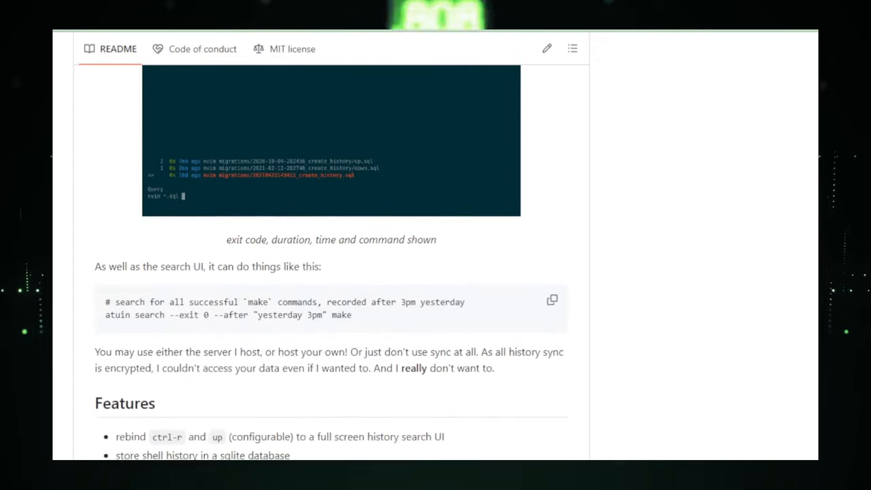
pyautogui.scroll(-3)
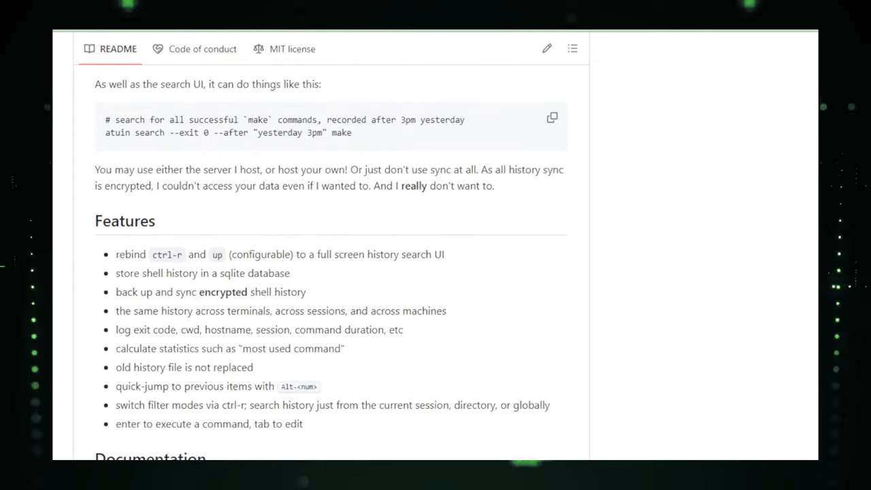
pyautogui.scroll(-3)
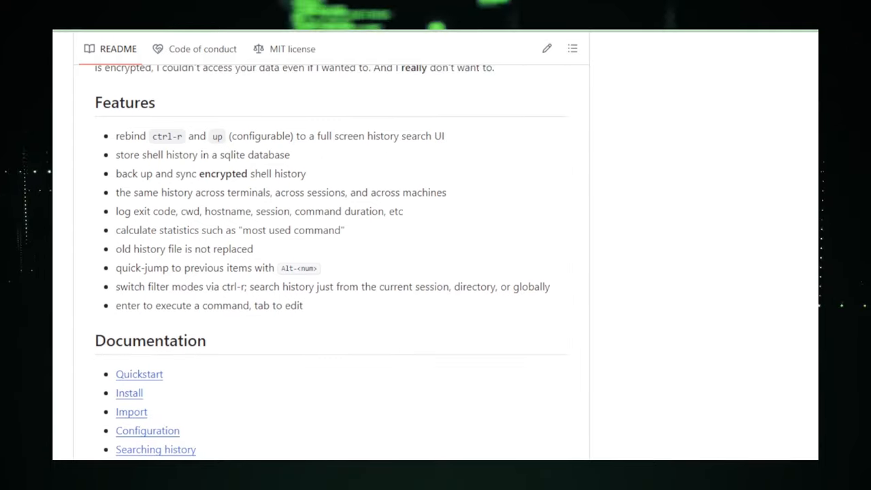
pyautogui.scroll(-3)
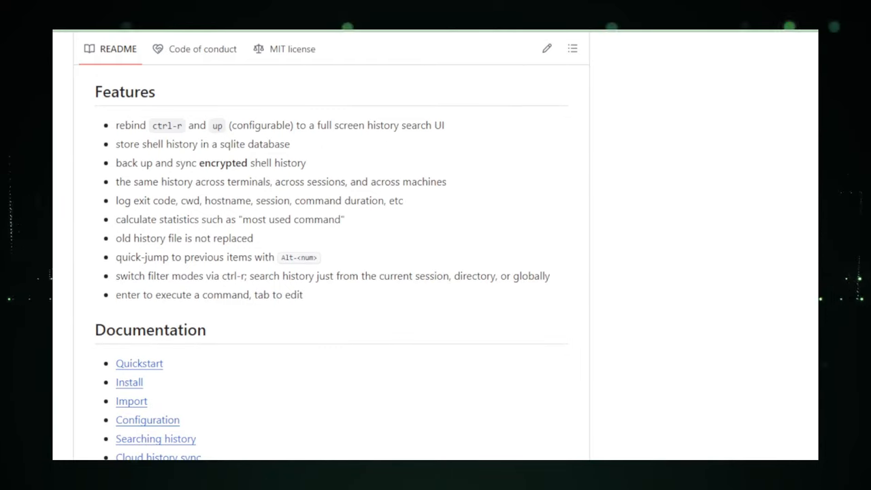
pyautogui.scroll(-3)
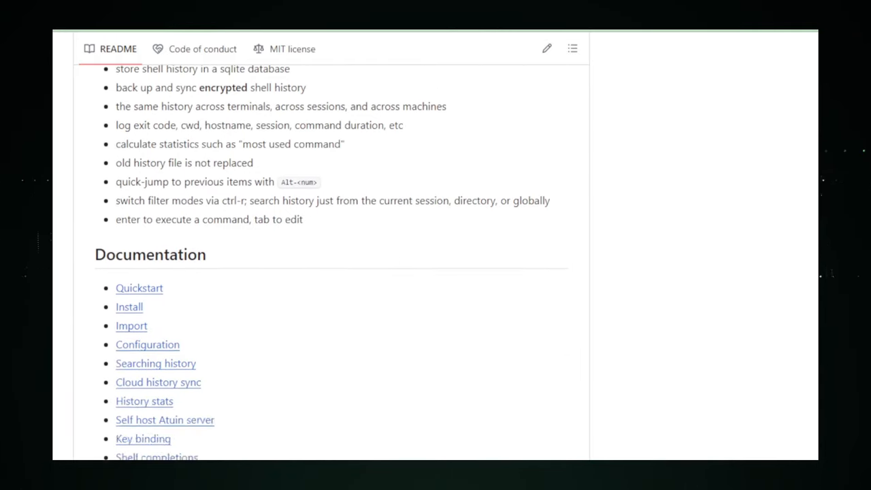
pyautogui.scroll(-3)
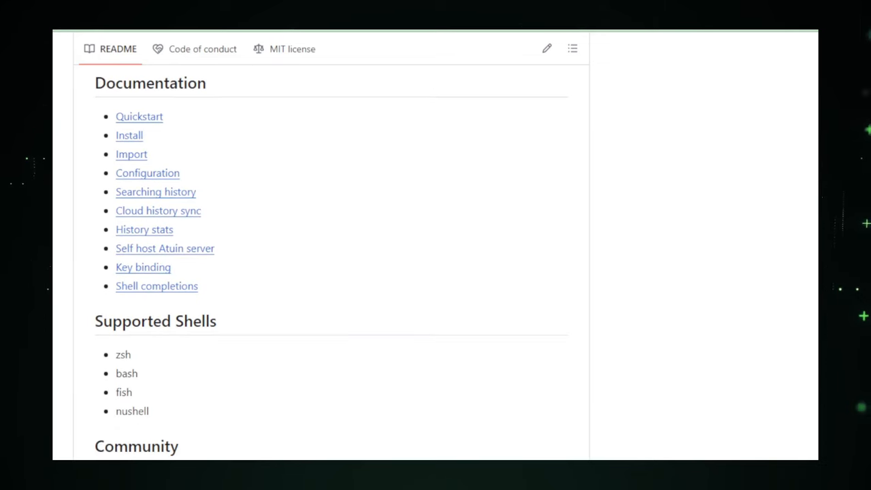
pyautogui.scroll(-3)
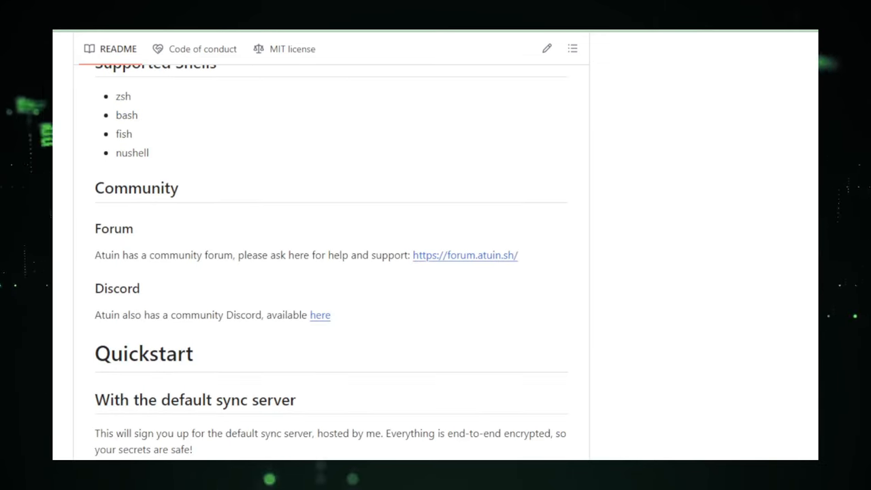
pyautogui.scroll(-3)
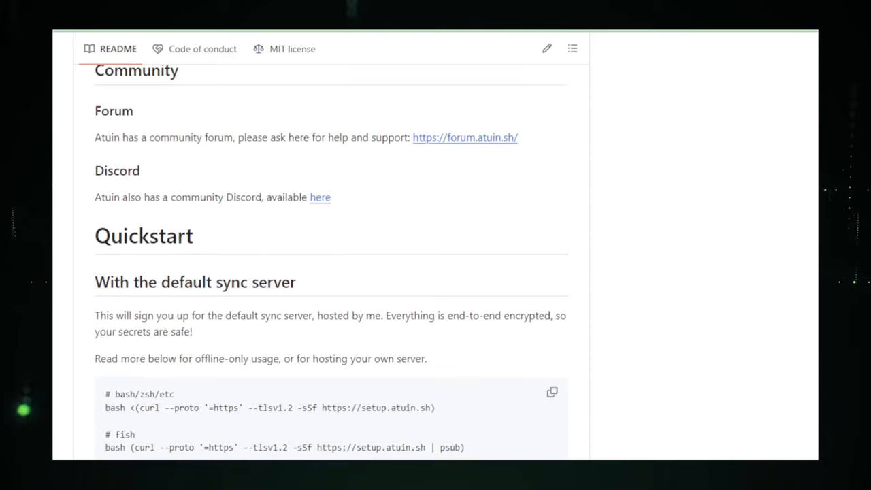
pyautogui.scroll(-3)
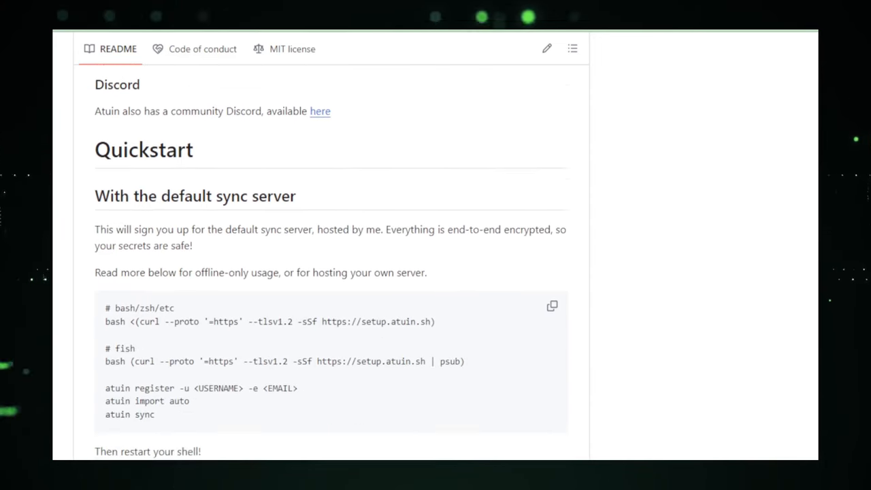
pyautogui.scroll(-3)
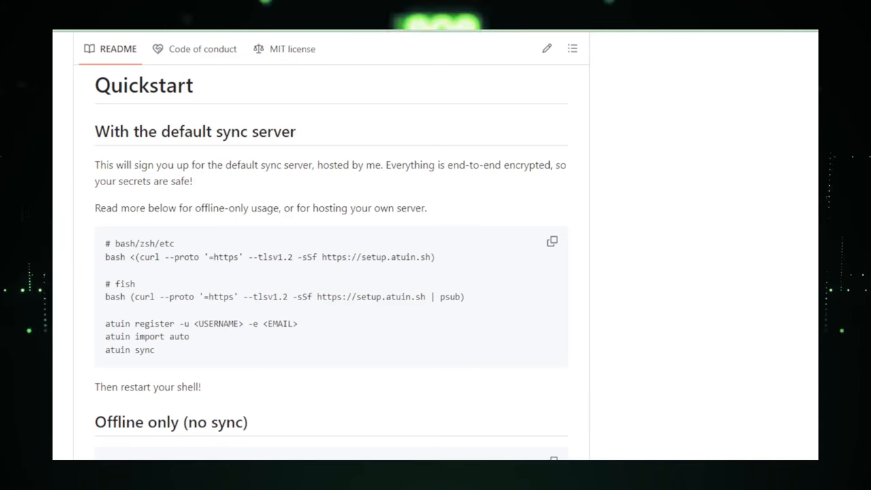
pyautogui.scroll(-3)
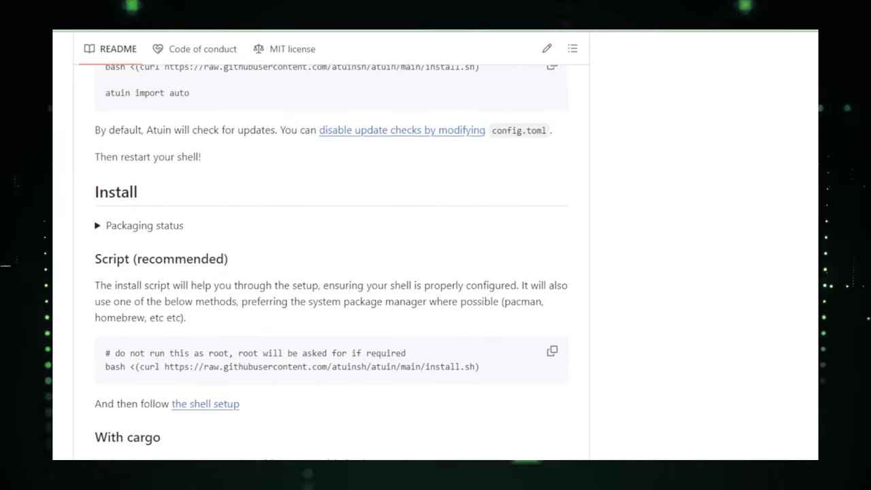
pyautogui.scroll(-3)
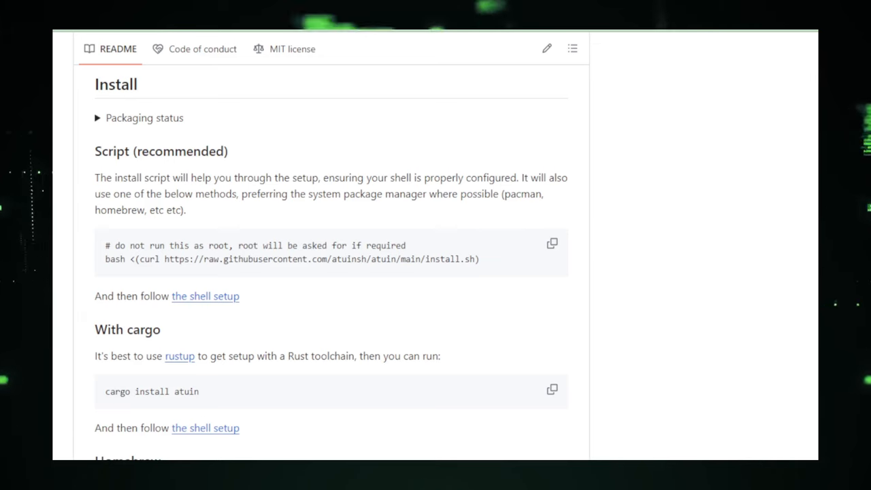
pyautogui.scroll(-3)
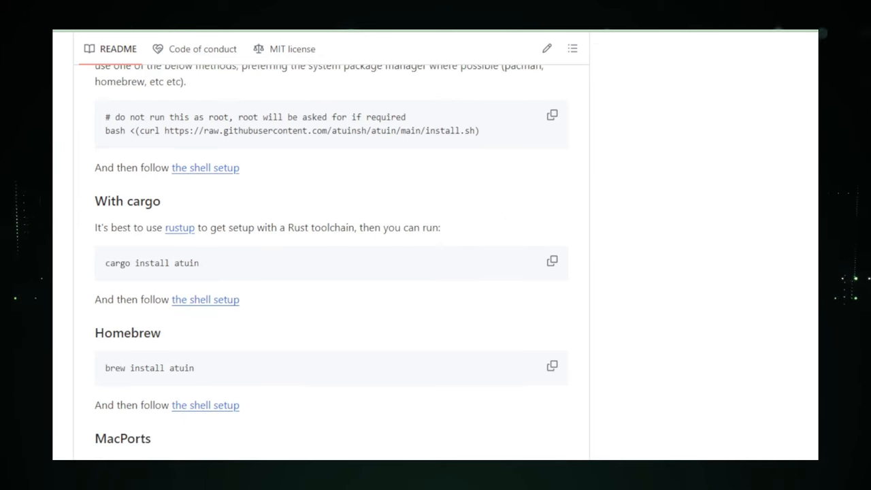
pyautogui.scroll(-3)
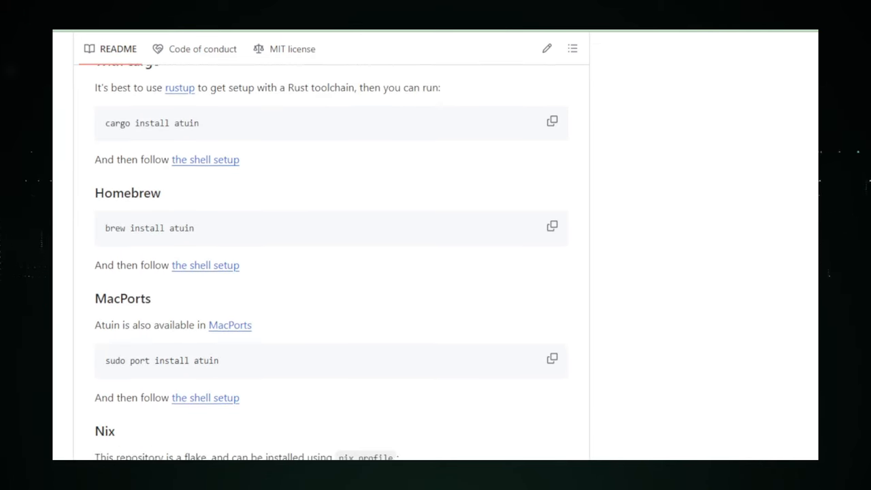
pyautogui.scroll(-3)
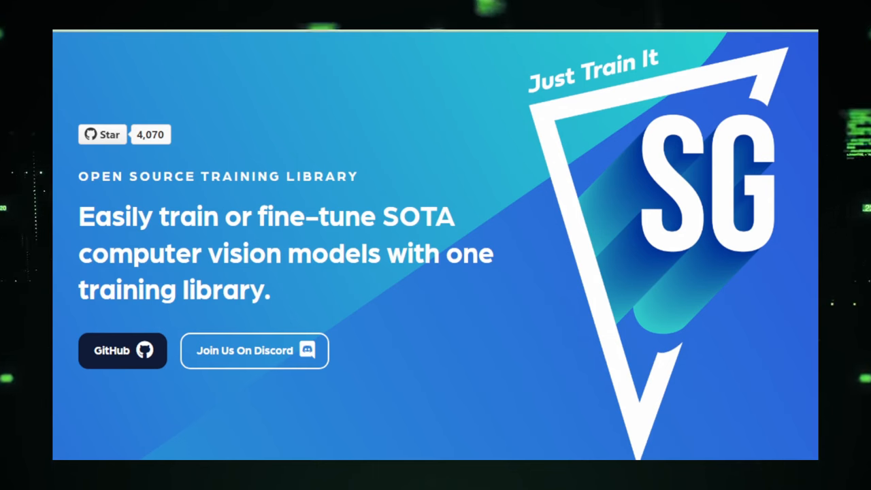
# Scroll the SuperGradients landing page below its hero with the GitHub and Discord buttons
pyautogui.scroll(-3)
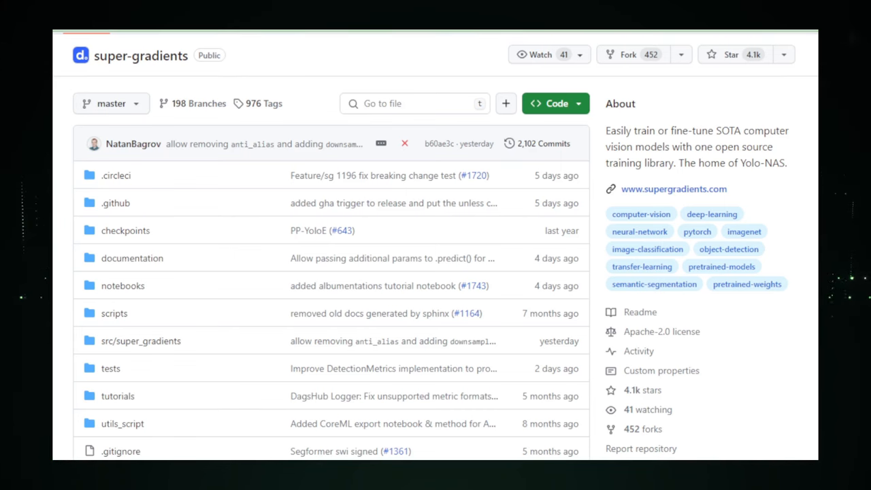
# Scroll the super-gradients README past benchmarks, What's New and Getting Started to the Colab notebooks
pyautogui.scroll(-3)
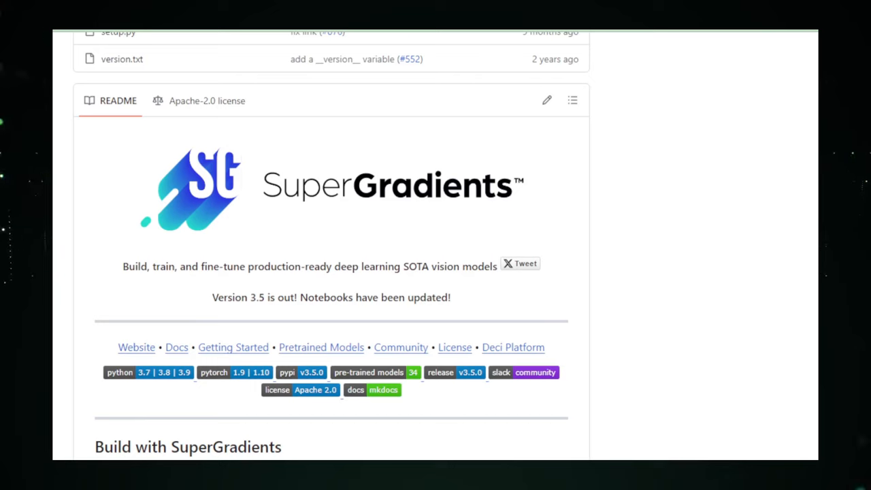
pyautogui.scroll(-3)
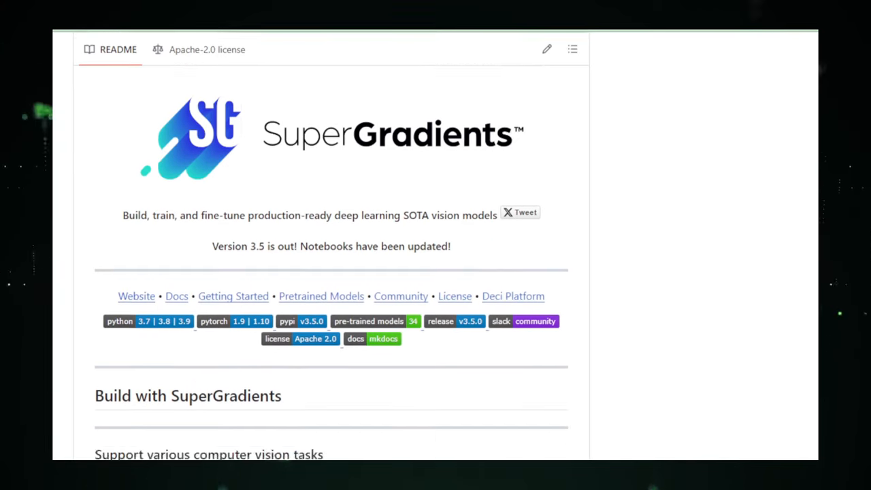
pyautogui.scroll(-3)
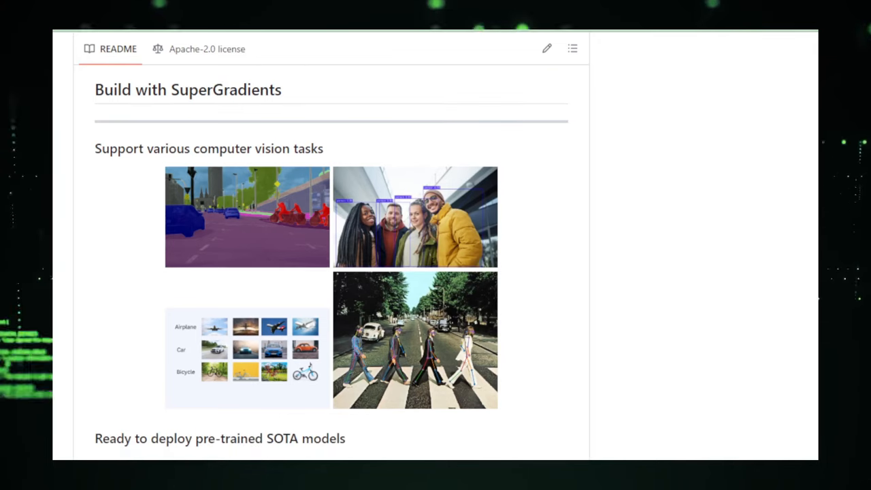
pyautogui.scroll(-3)
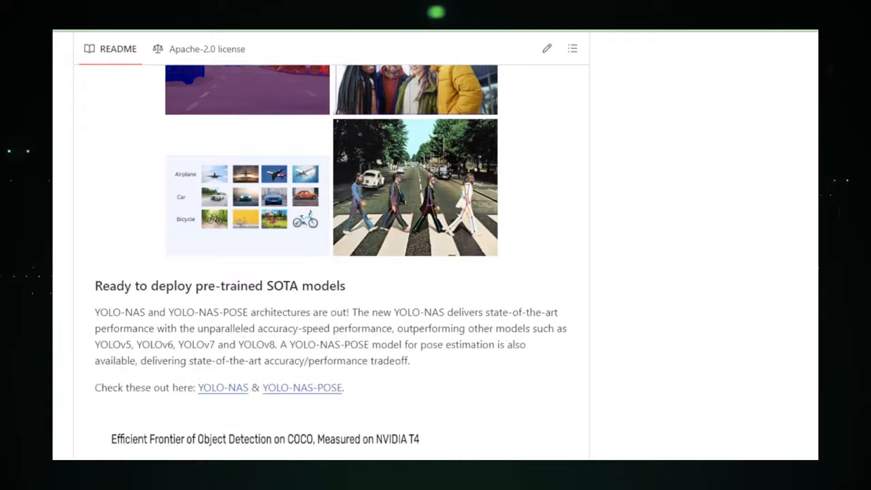
pyautogui.scroll(-3)
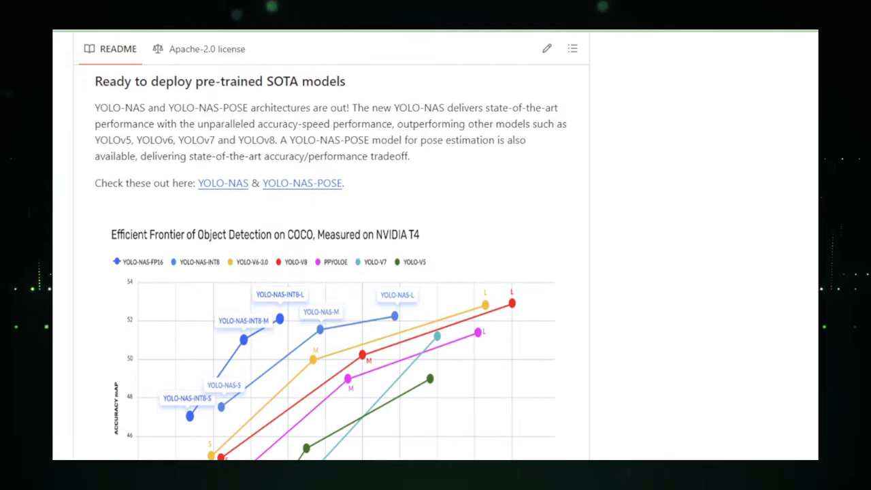
pyautogui.scroll(-3)
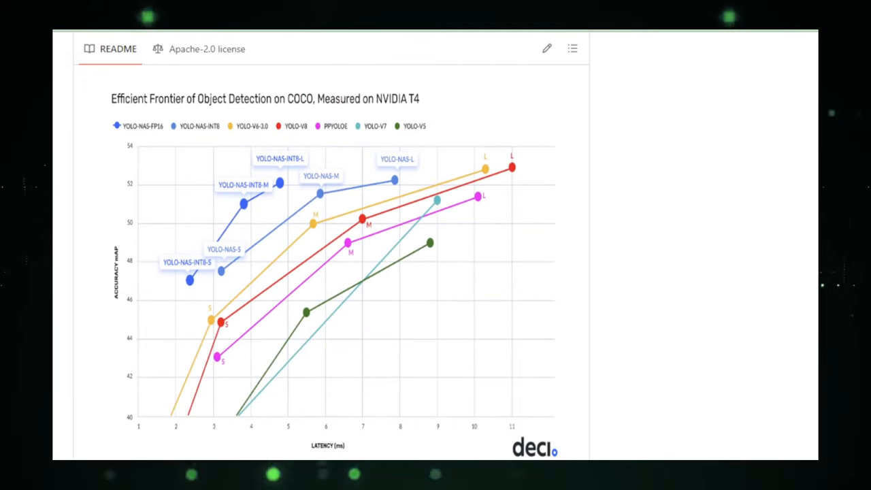
pyautogui.scroll(-3)
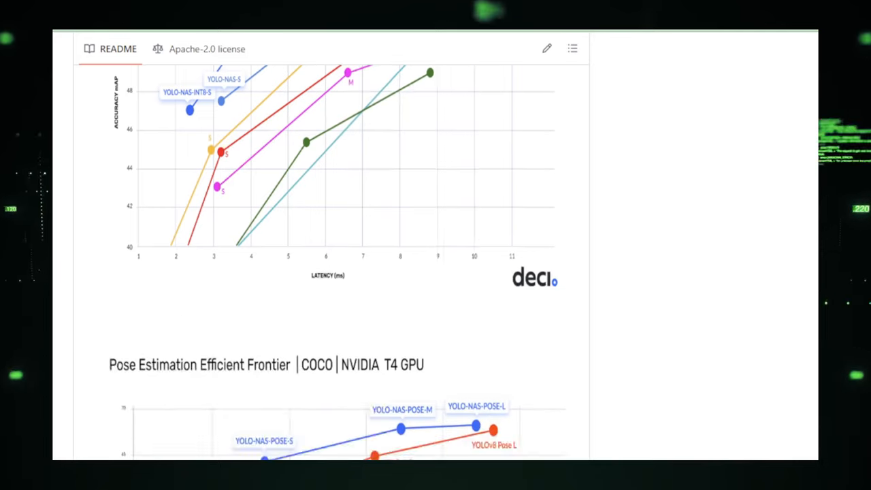
pyautogui.scroll(-3)
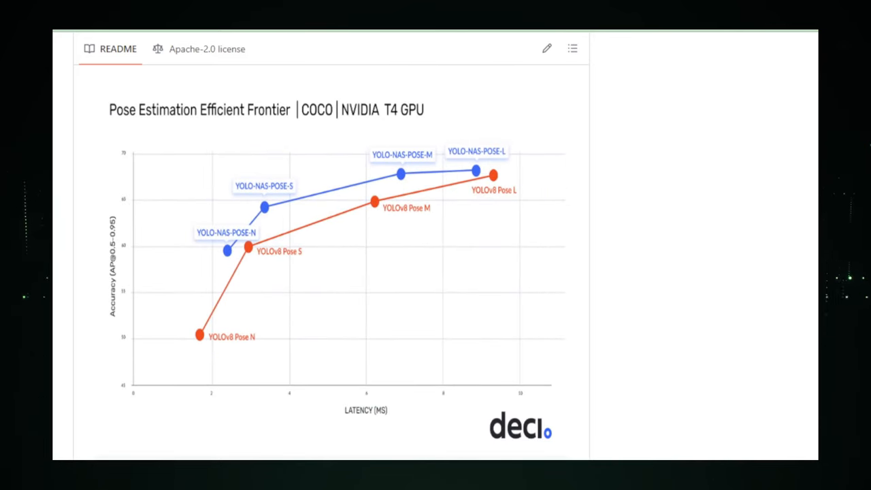
pyautogui.scroll(-3)
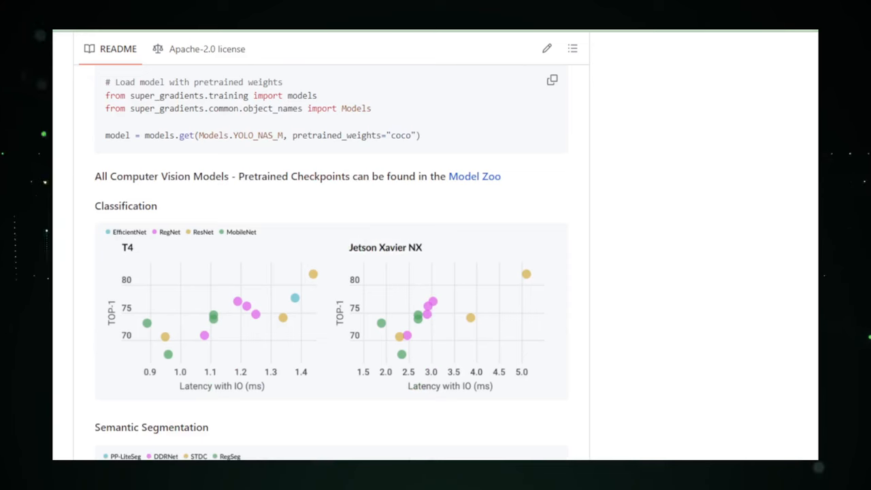
pyautogui.scroll(-3)
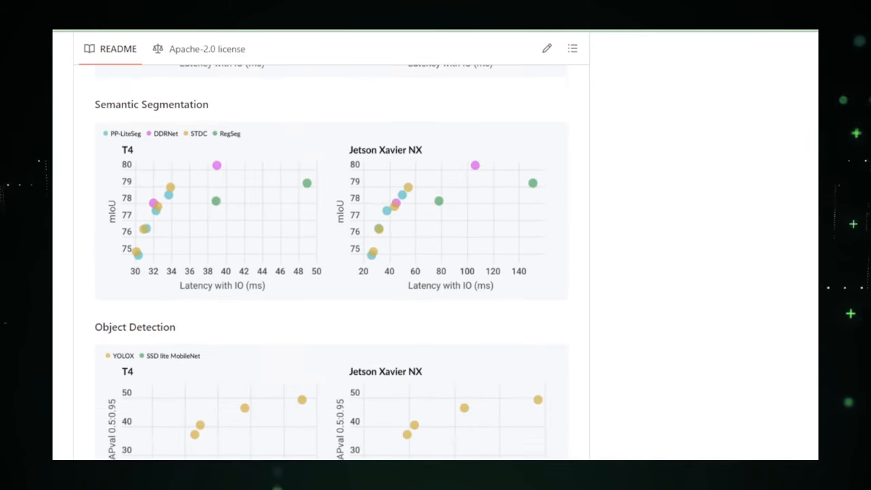
pyautogui.scroll(-3)
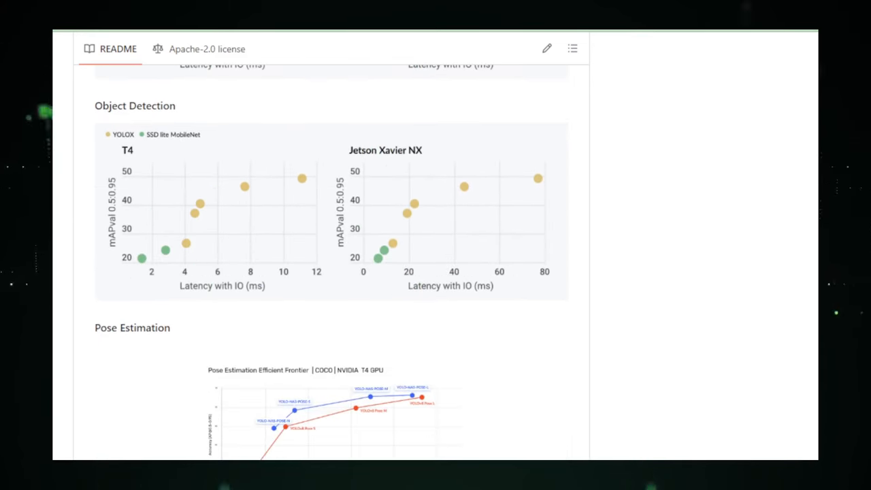
pyautogui.scroll(-3)
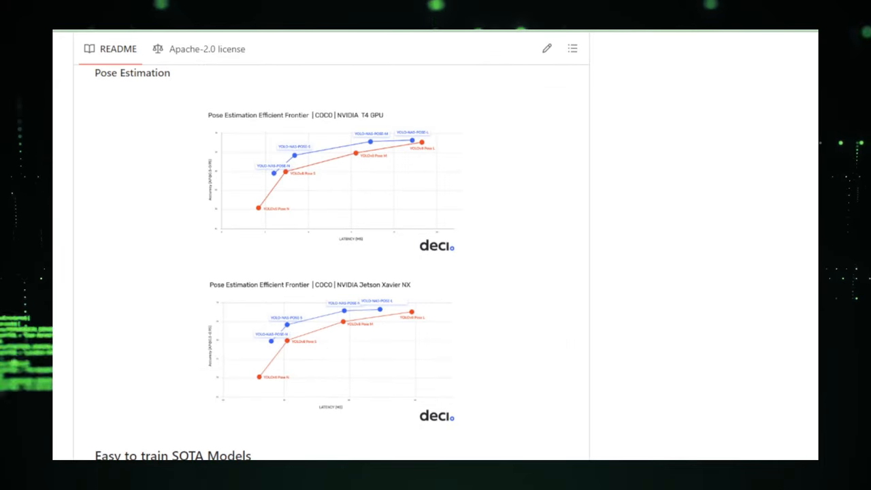
pyautogui.scroll(-3)
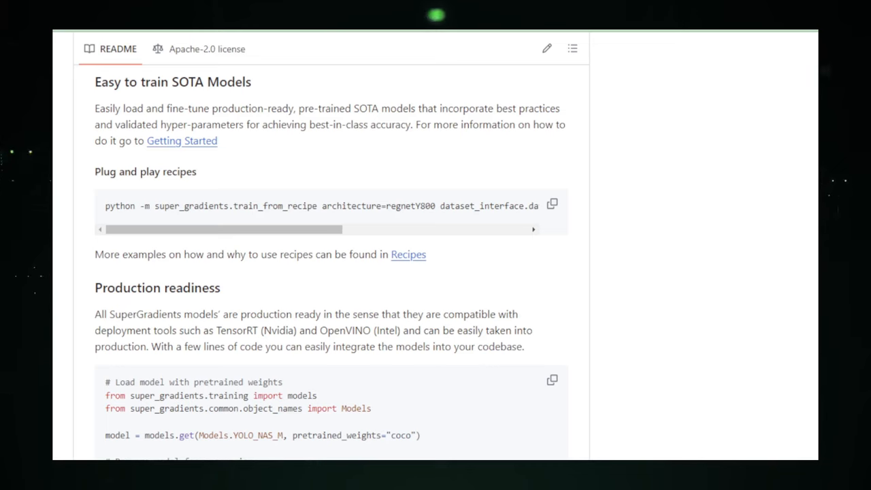
pyautogui.scroll(-3)
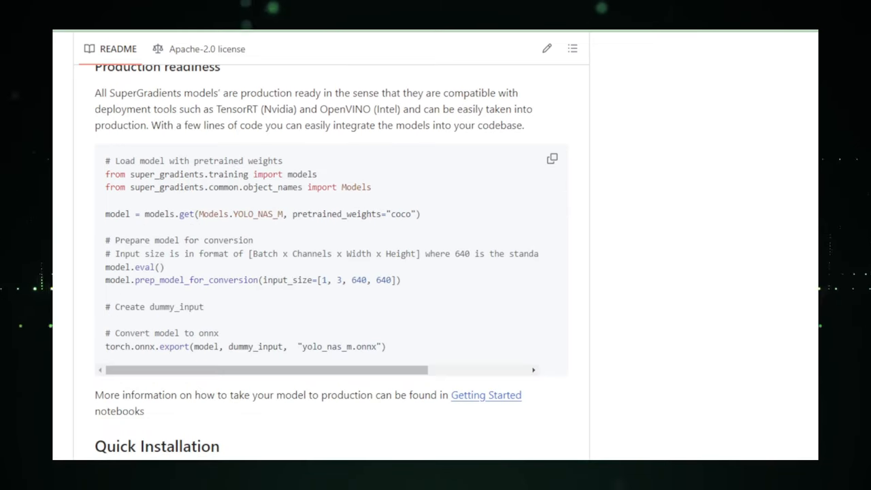
pyautogui.scroll(-3)
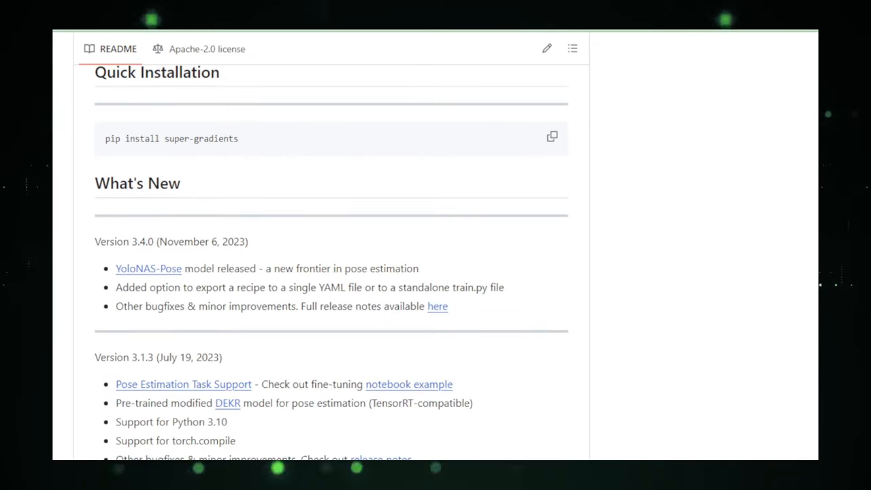
pyautogui.scroll(-3)
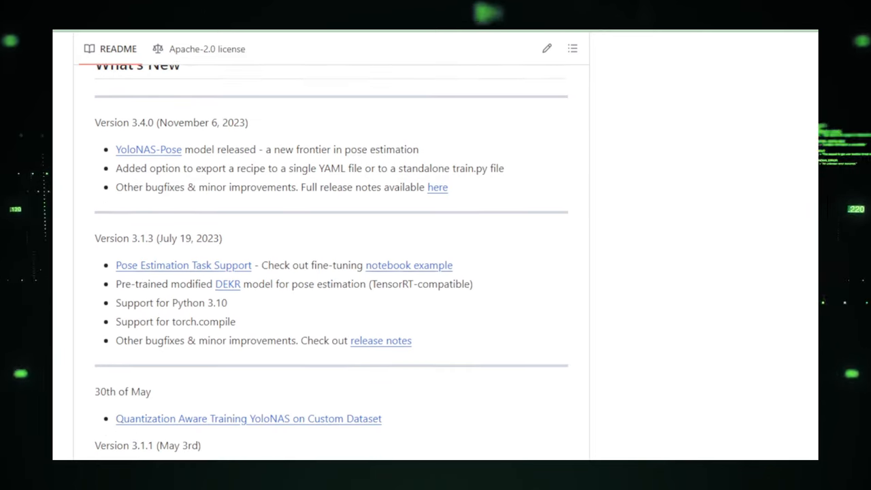
pyautogui.scroll(-3)
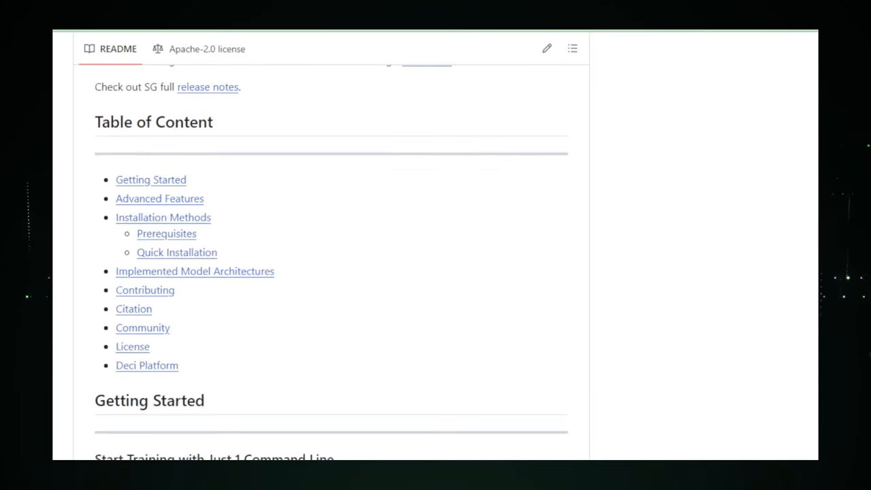
pyautogui.scroll(-3)
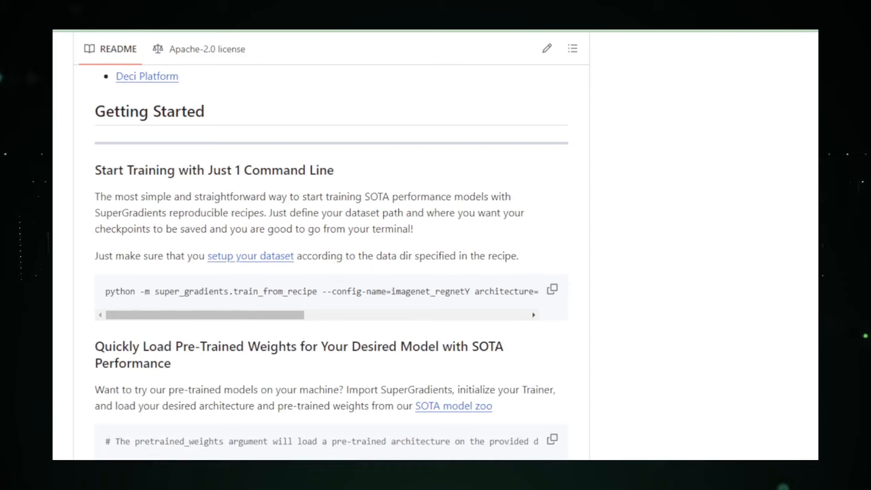
pyautogui.scroll(-3)
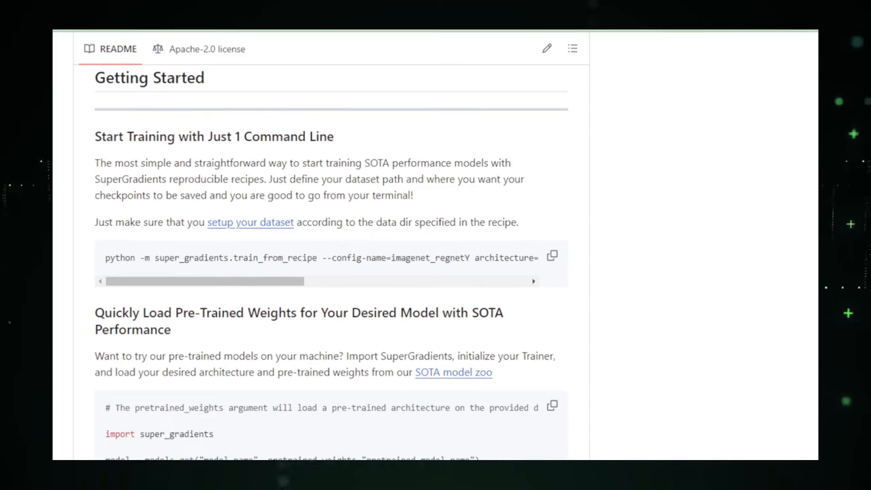
pyautogui.scroll(-3)
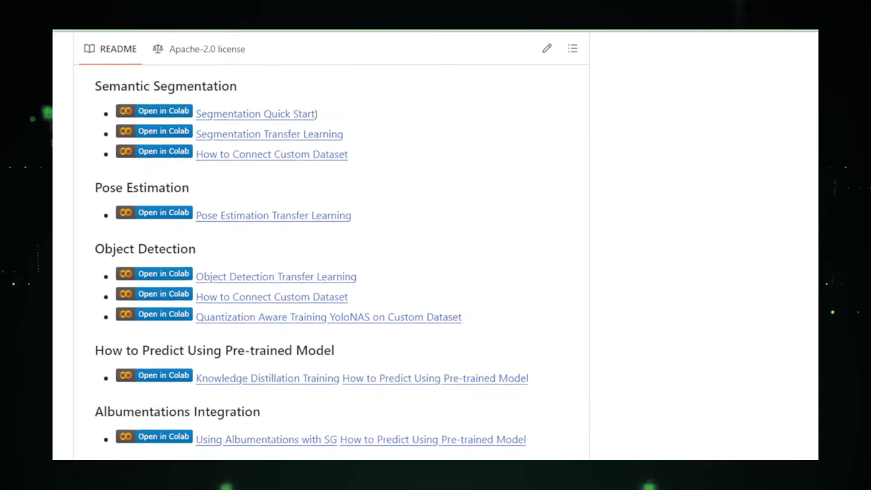
pyautogui.scroll(-3)
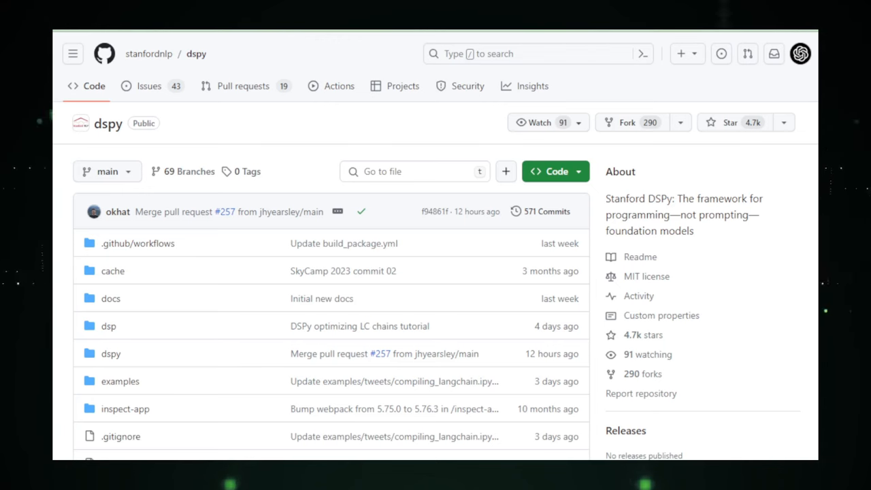
# Scroll the stanfordnlp/dspy page past its file list to the DSPy logo and introduction
pyautogui.scroll(-3)
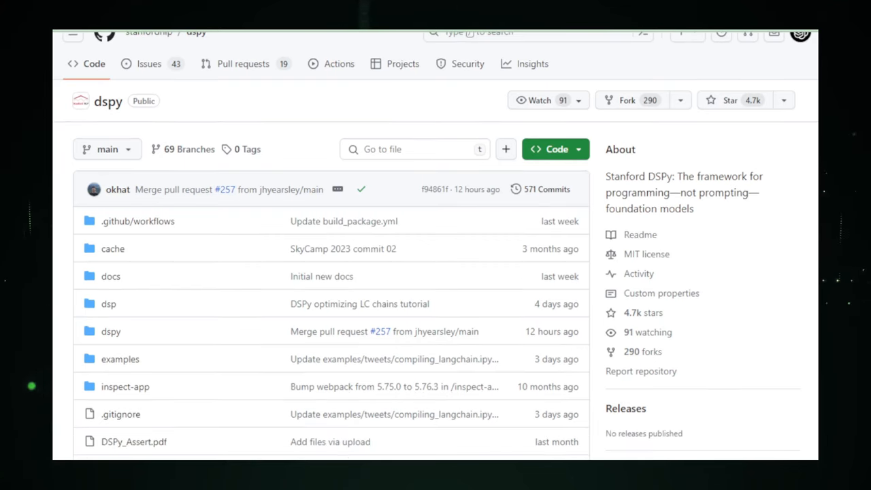
pyautogui.scroll(-3)
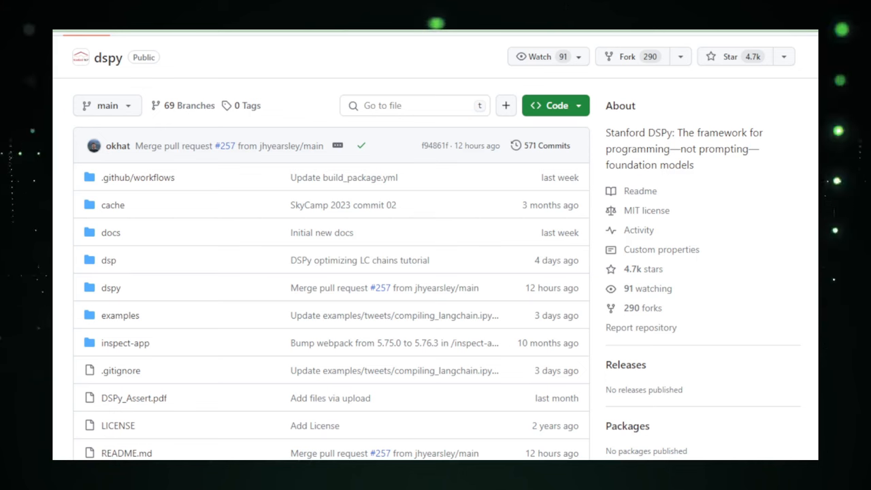
pyautogui.scroll(-3)
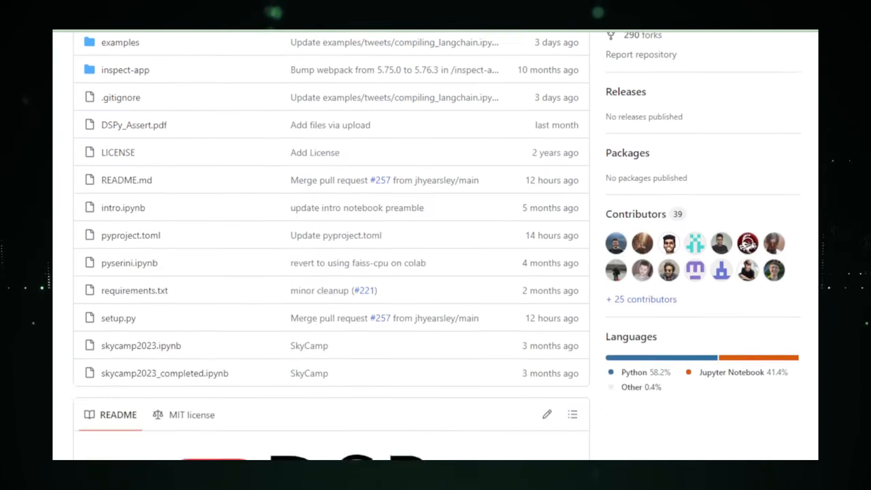
pyautogui.scroll(-3)
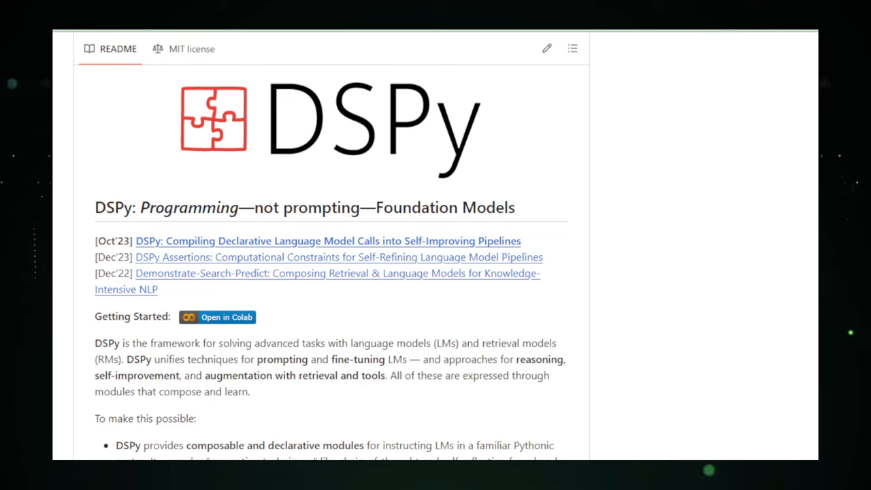
# Scroll the DSPy README through Table of Contents, Installation, Documentation and Examples to section 3) Syntax
pyautogui.scroll(-3)
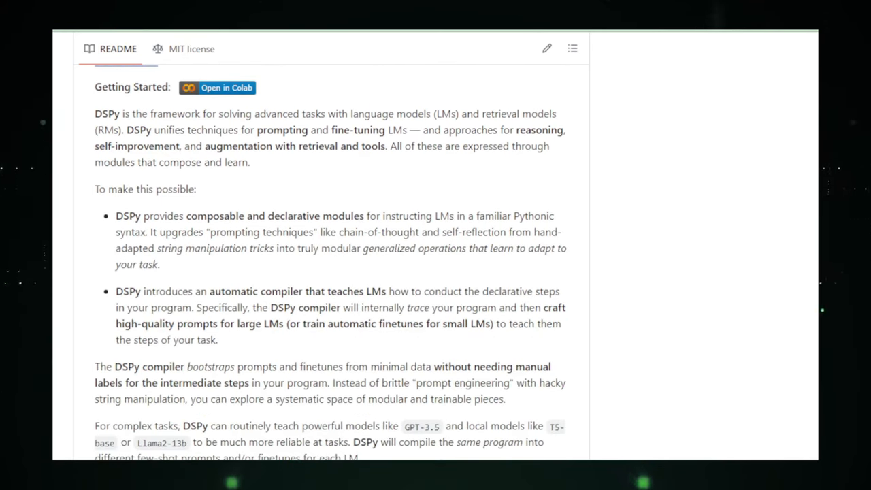
pyautogui.scroll(-3)
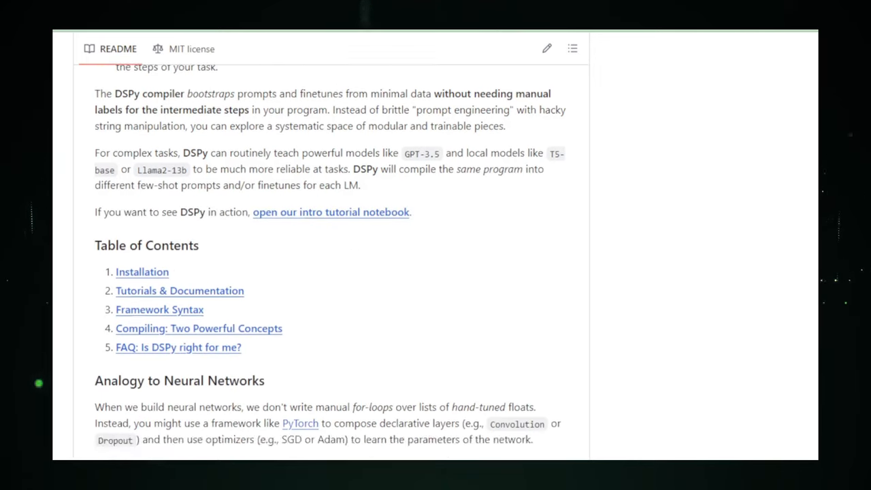
pyautogui.scroll(-3)
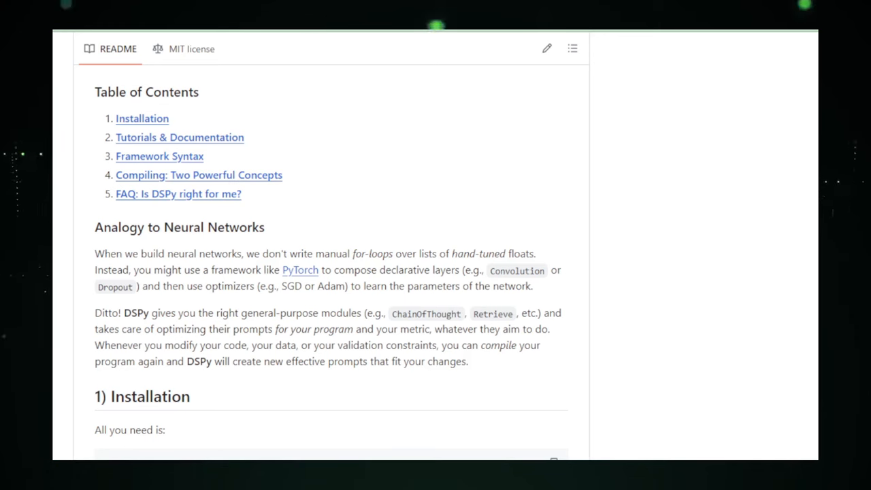
pyautogui.scroll(-3)
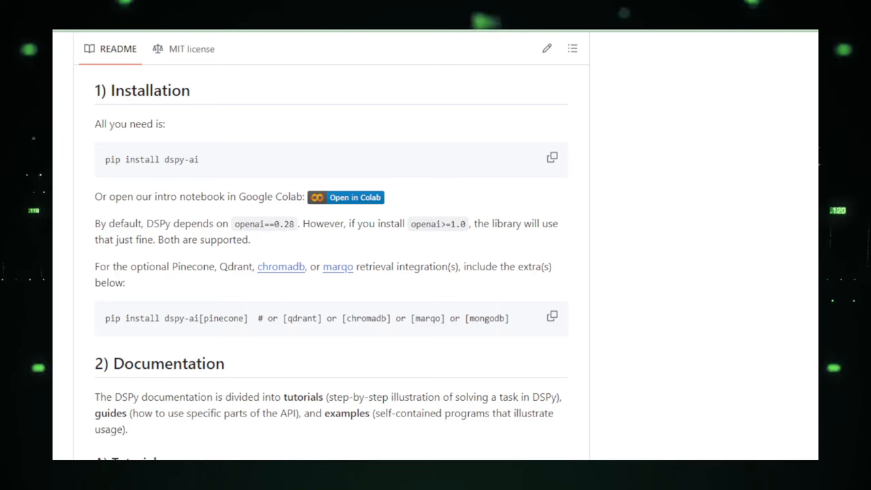
pyautogui.scroll(-3)
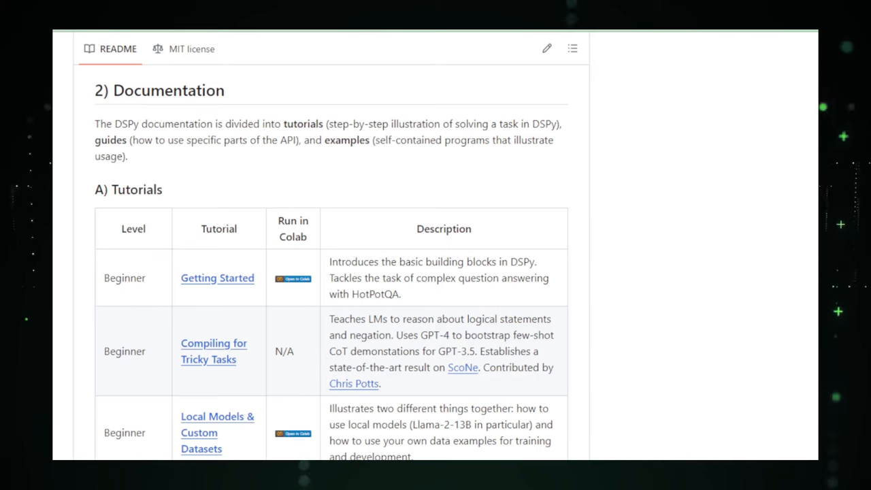
pyautogui.scroll(-3)
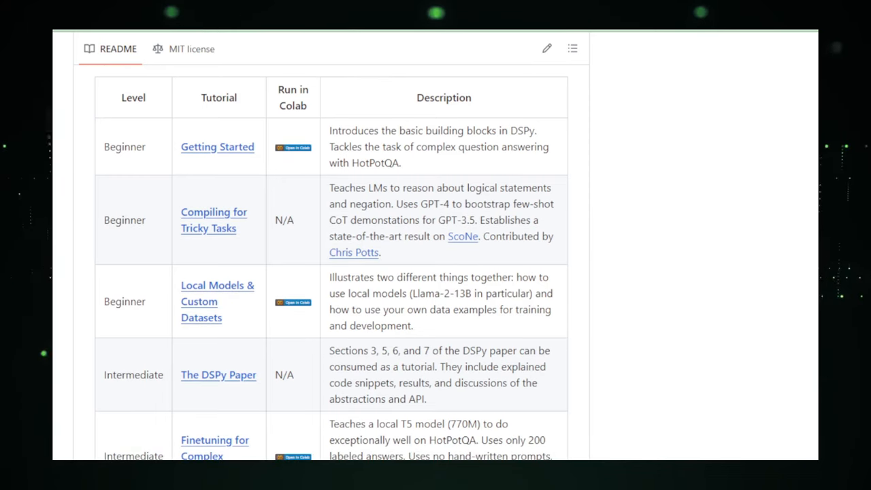
pyautogui.scroll(-3)
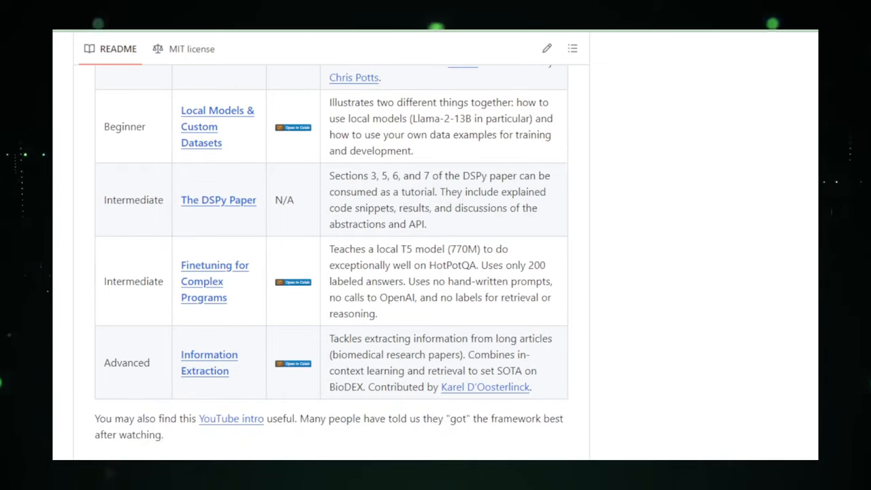
pyautogui.scroll(-3)
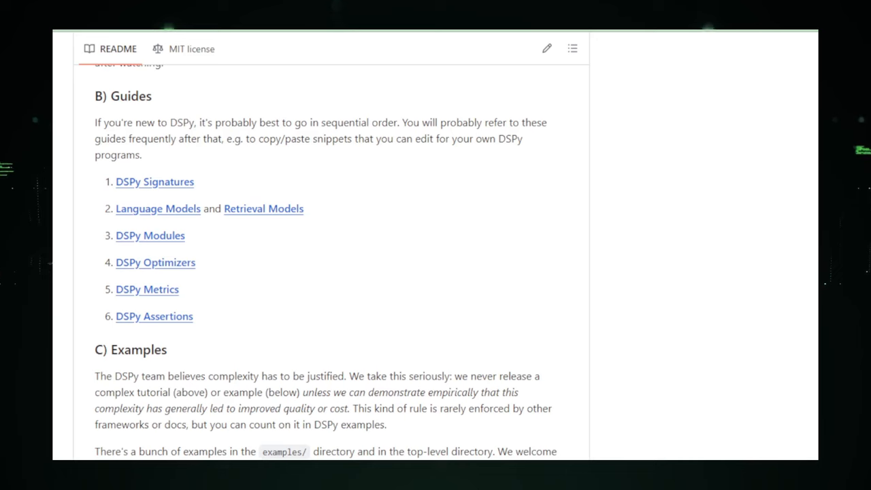
pyautogui.scroll(-3)
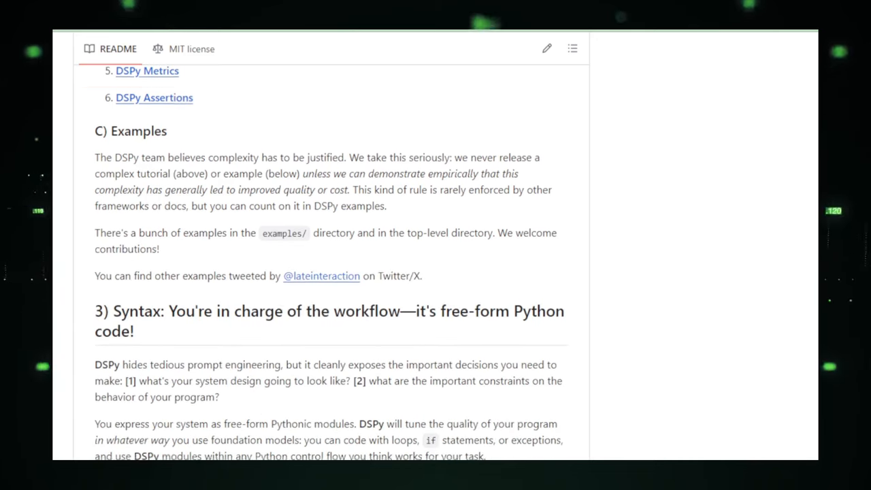
pyautogui.scroll(-3)
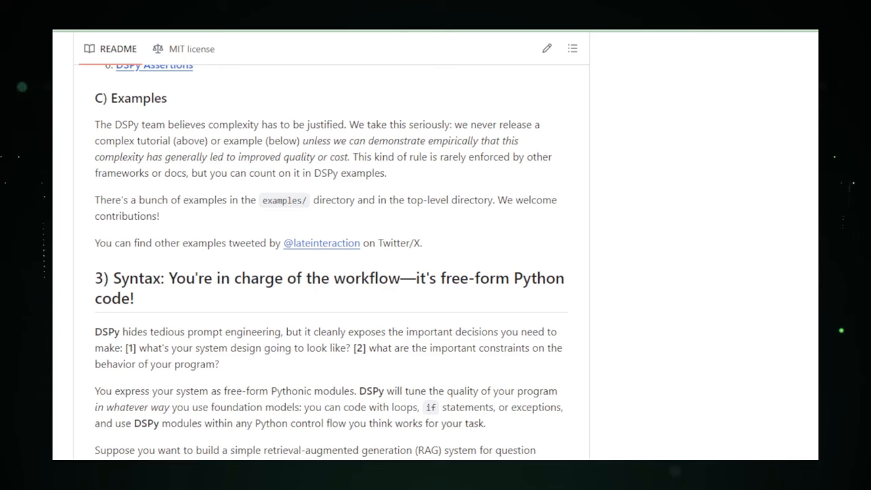
pyautogui.scroll(-3)
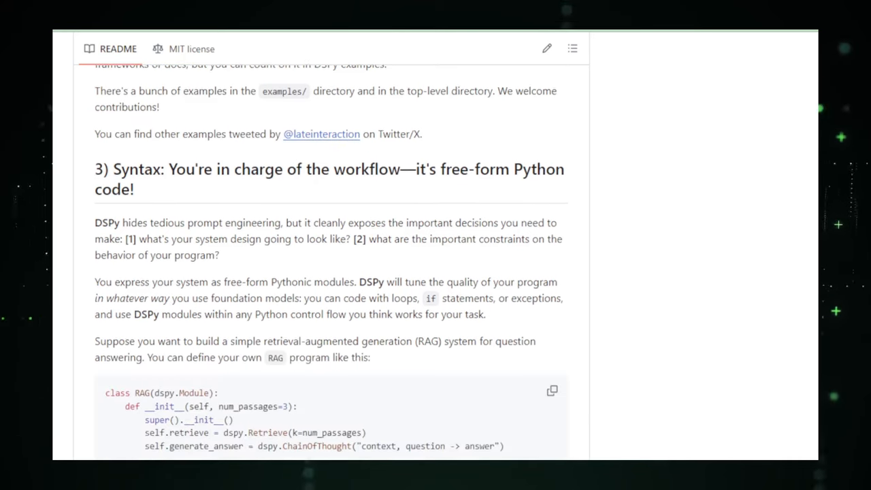
# Scroll past the RAG code and section 4 on Signatures and Teleprompters to 5) FAQ
pyautogui.scroll(-3)
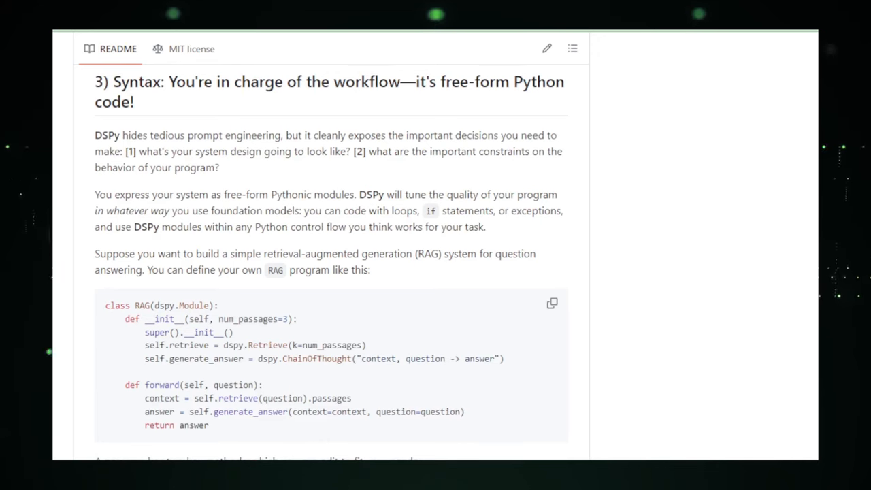
pyautogui.scroll(-3)
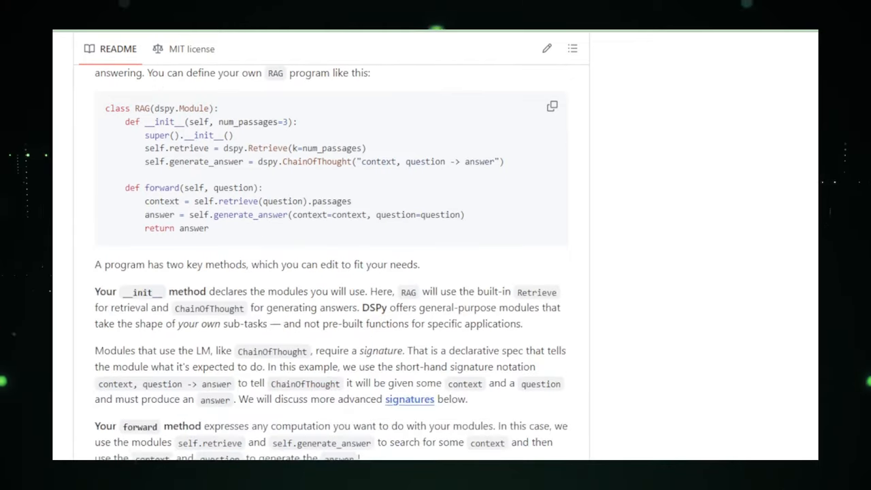
pyautogui.scroll(-3)
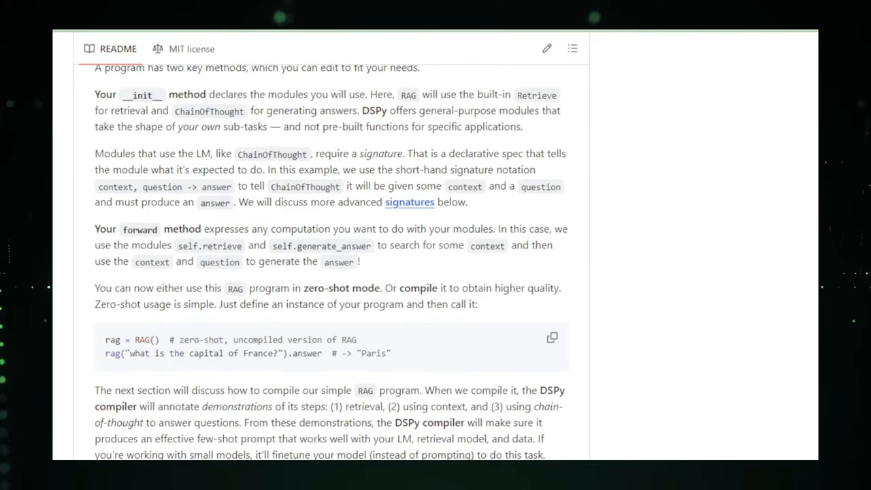
pyautogui.scroll(-3)
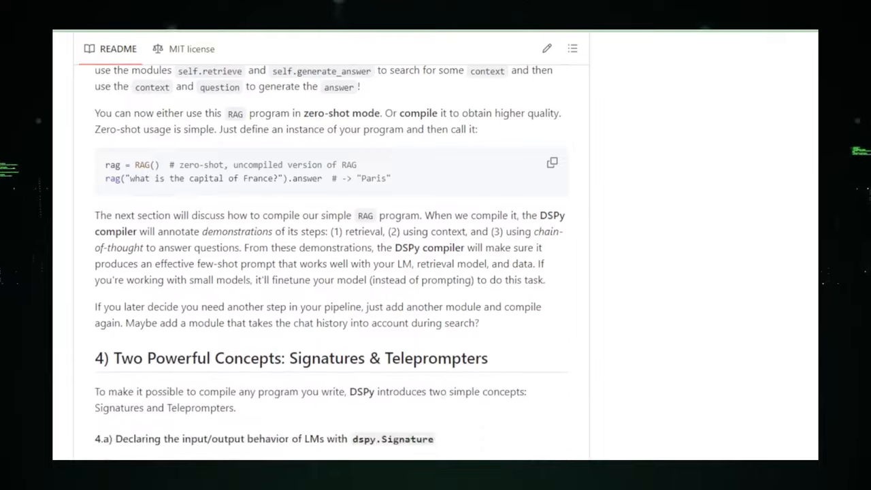
pyautogui.scroll(-3)
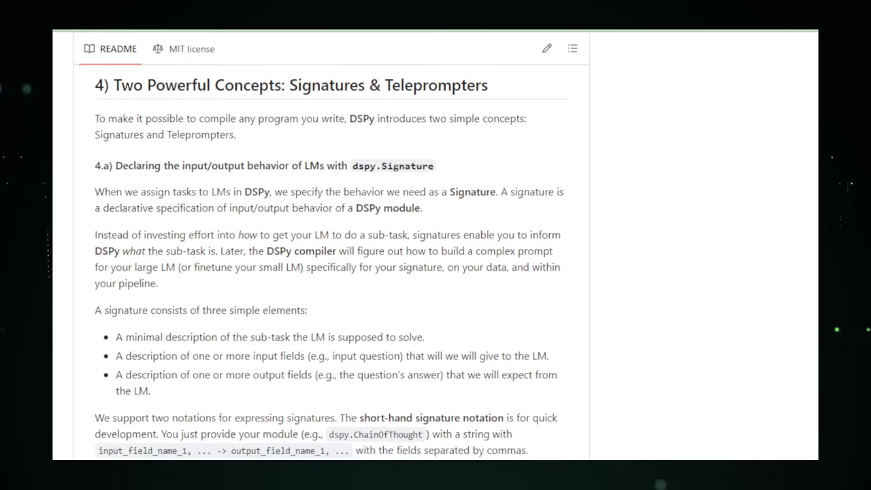
pyautogui.scroll(-3)
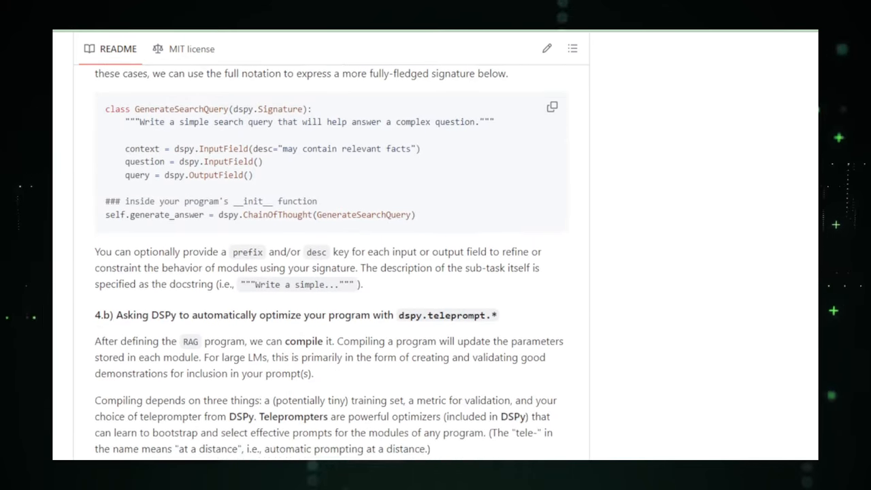
pyautogui.scroll(-3)
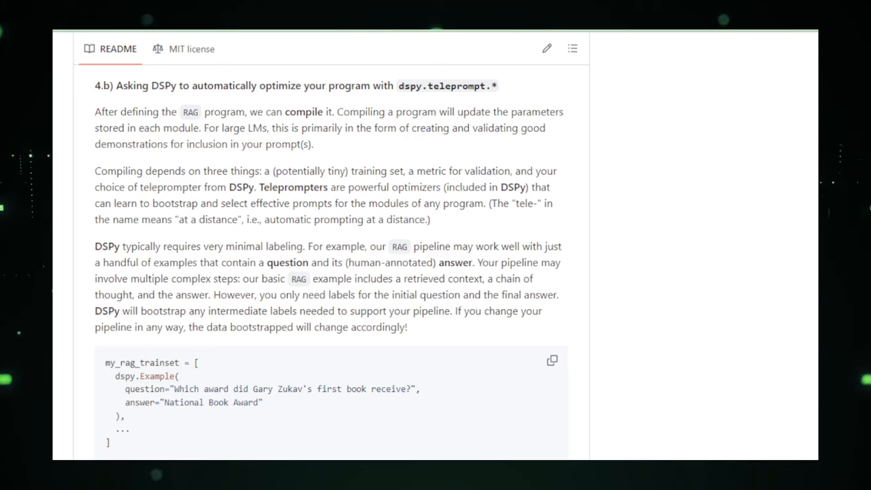
pyautogui.scroll(-3)
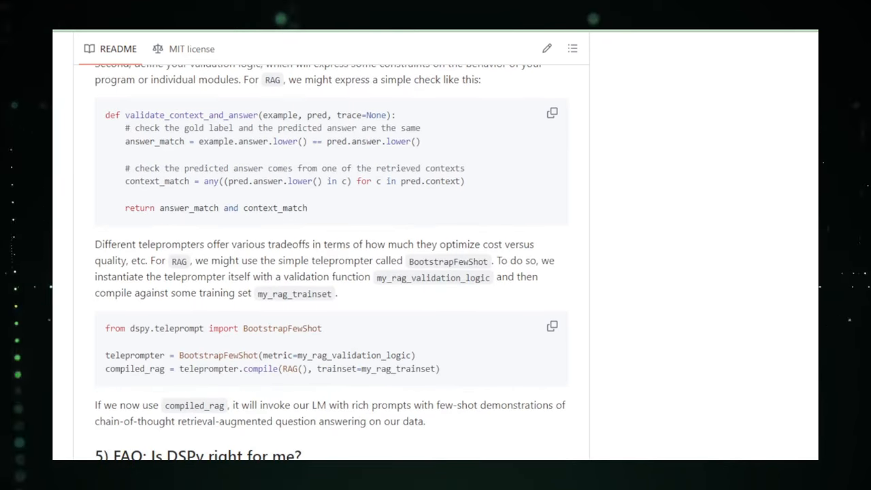
pyautogui.scroll(-3)
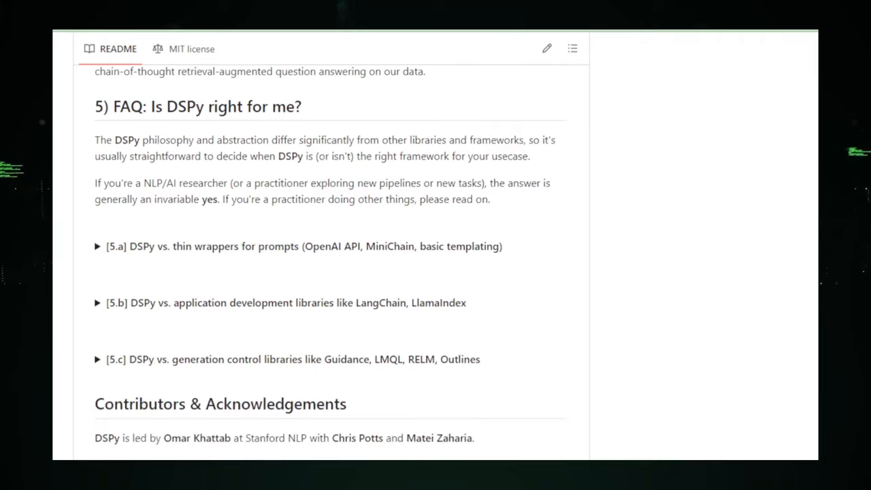
# Scroll past Contributors & Acknowledgements and Citation & Reading More to the closing v1 branch note
pyautogui.scroll(-3)
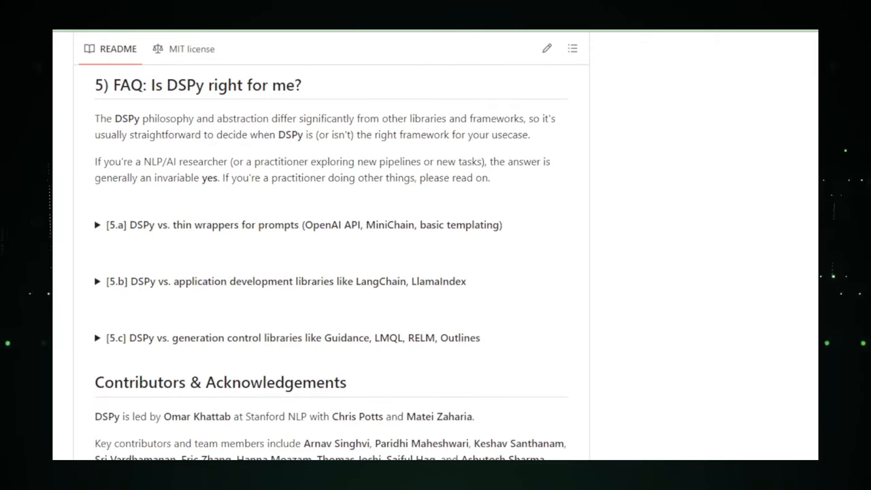
pyautogui.scroll(-3)
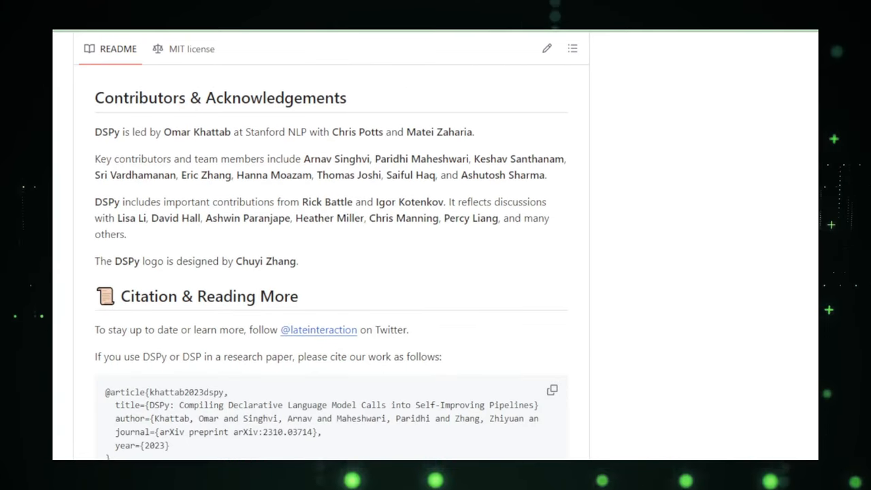
pyautogui.scroll(-3)
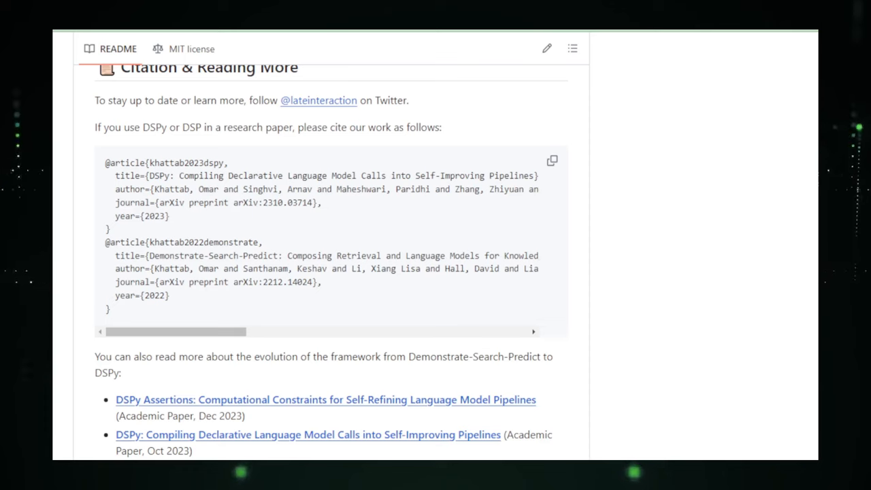
pyautogui.scroll(-3)
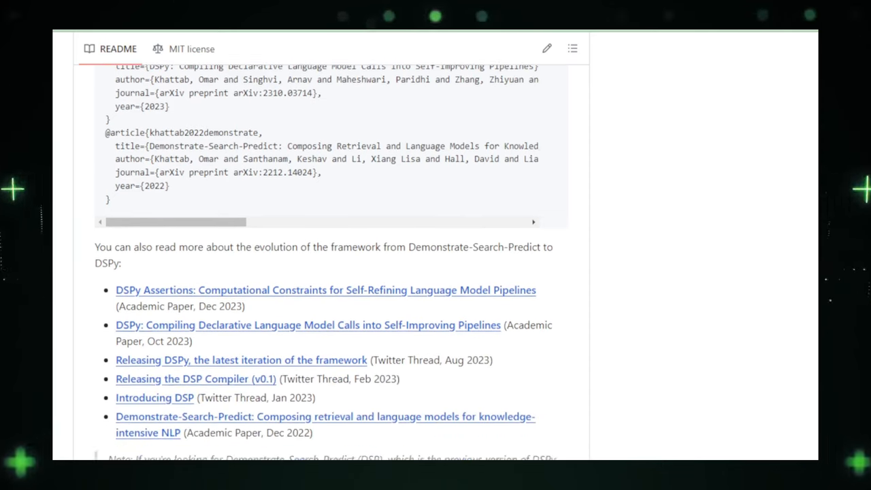
pyautogui.scroll(-3)
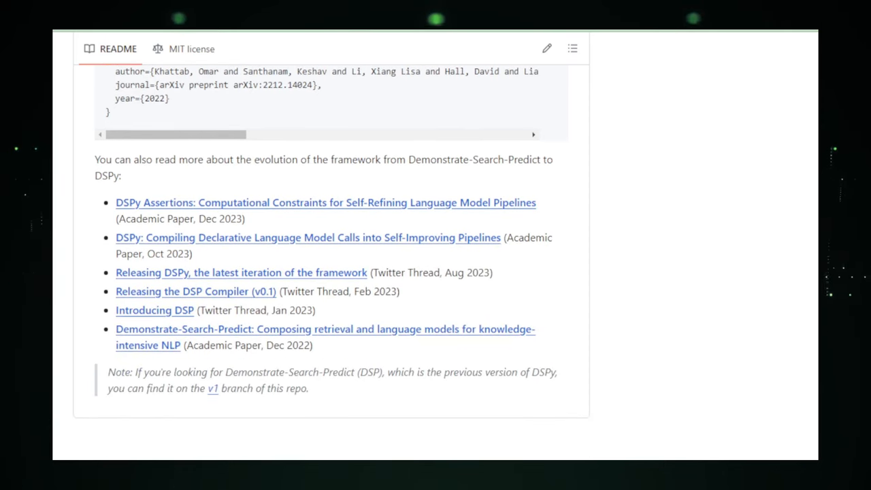